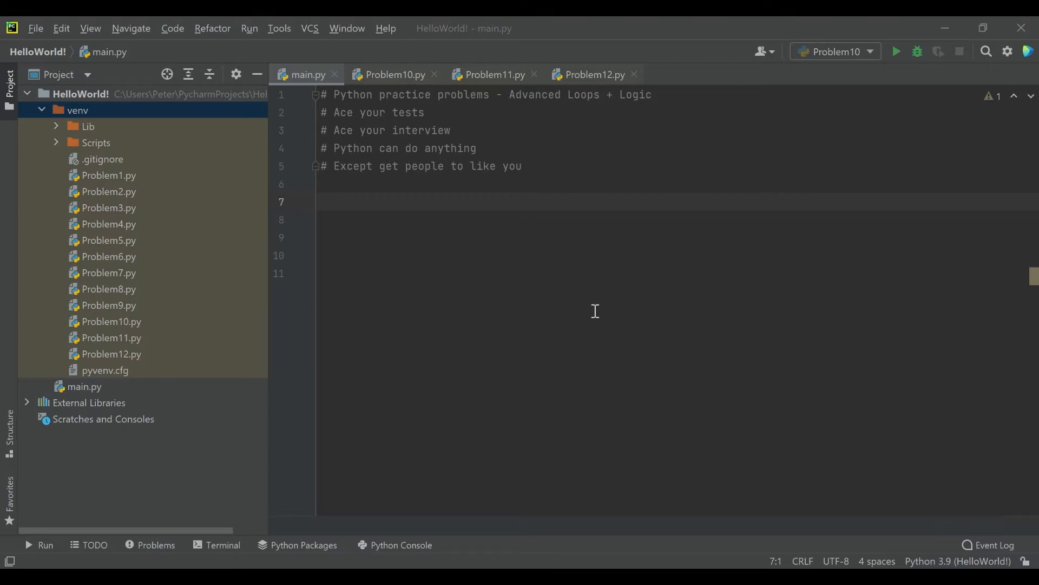
Switch to the Problem10.py tab containing the steel-lengths bridge problem statement.
click(391, 74)
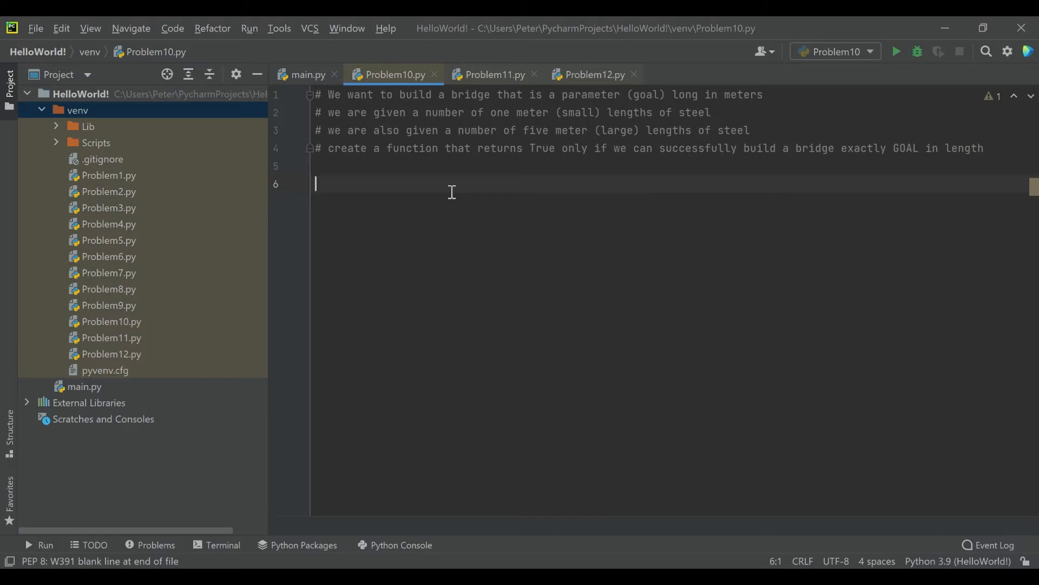
Write the function header def build_bridge(small, large, goal).
text(def)
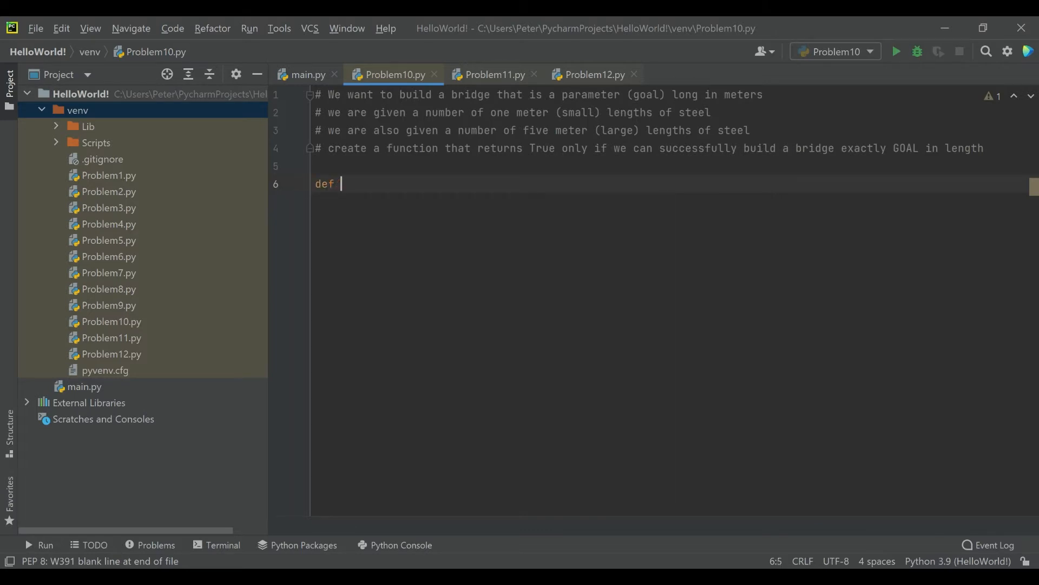
text(build)
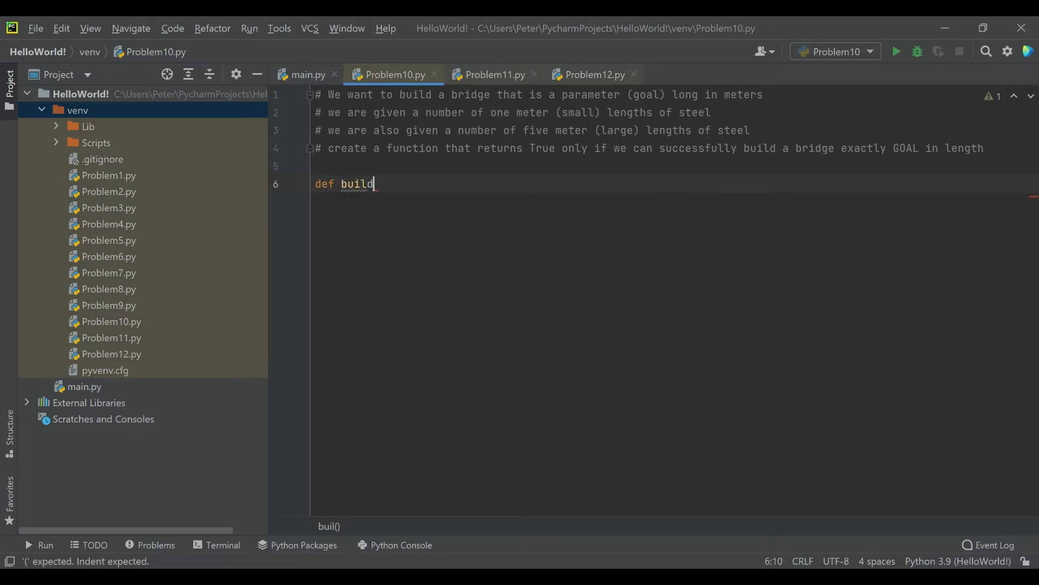
text(_bride)
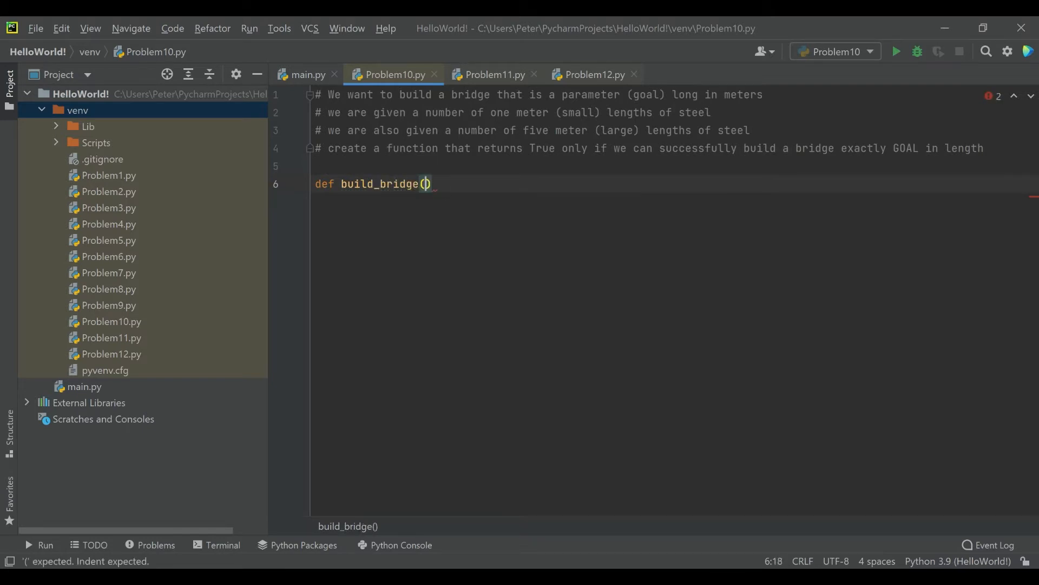
text(small)
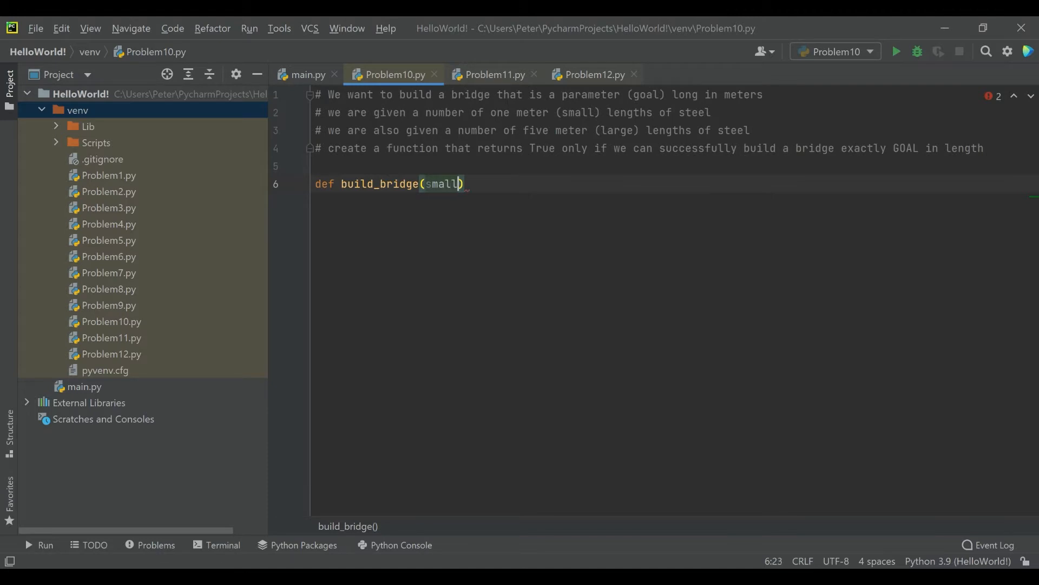
text(, large)
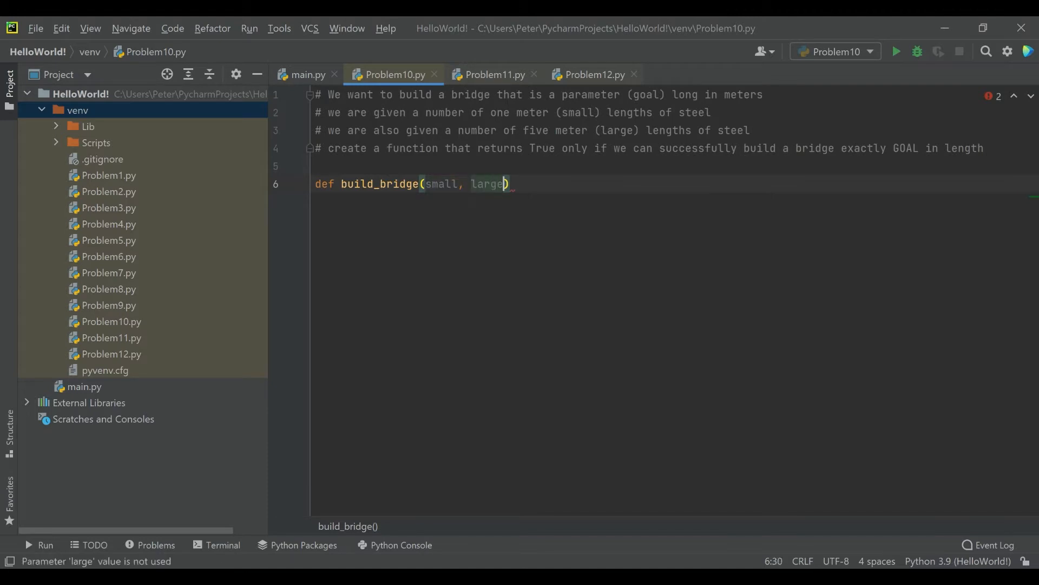
text(, goal)
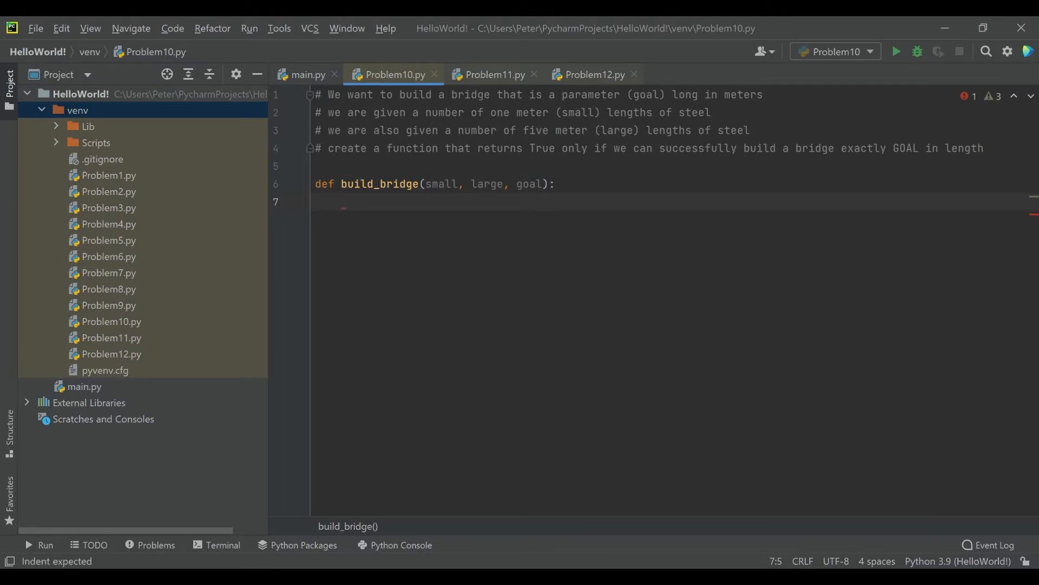
Add the if (large * 5) + small >= goal condition and begin the else branch.
text(if)
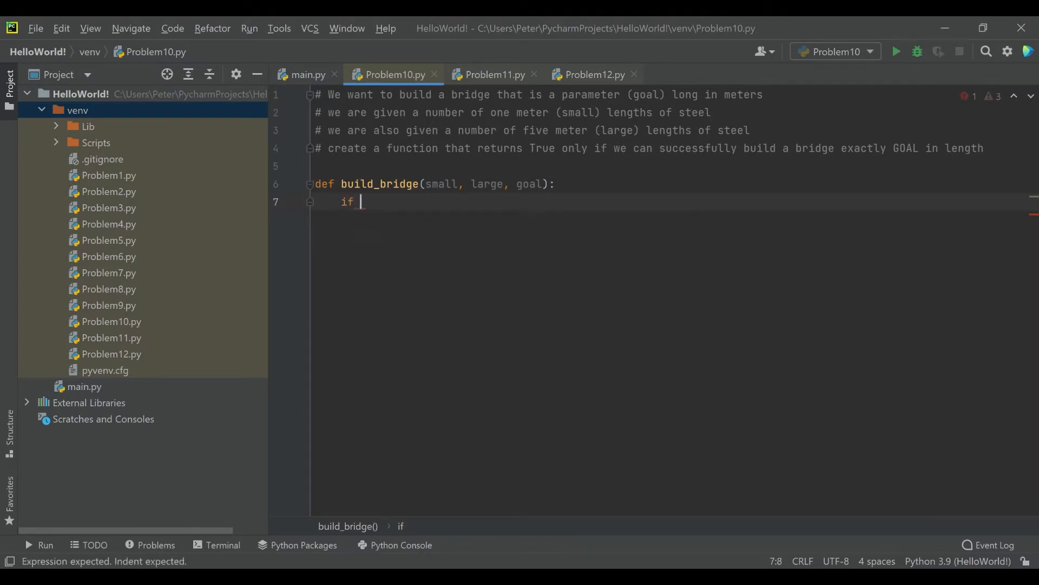
text((large))
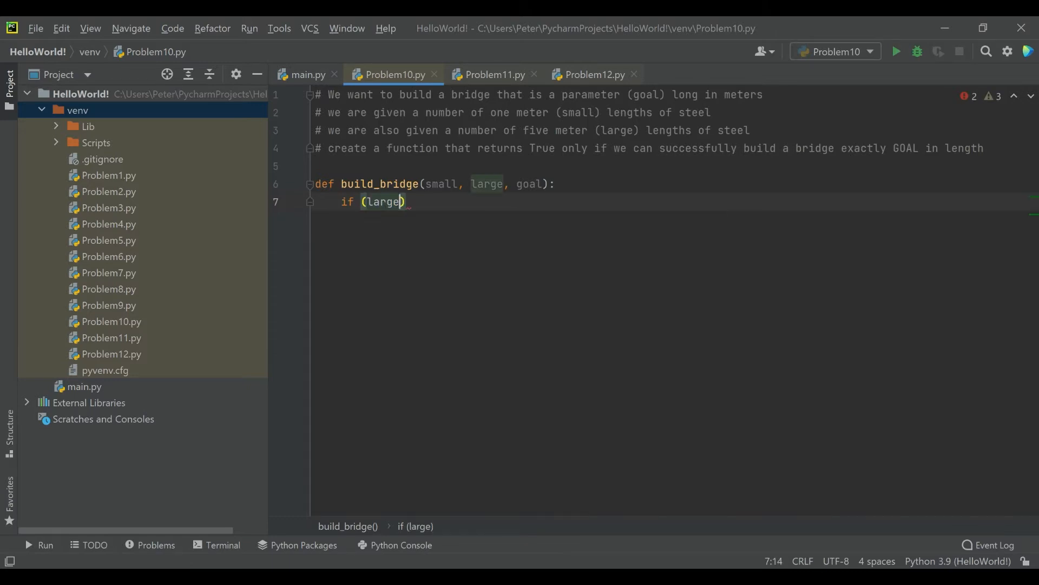
text(* 5)
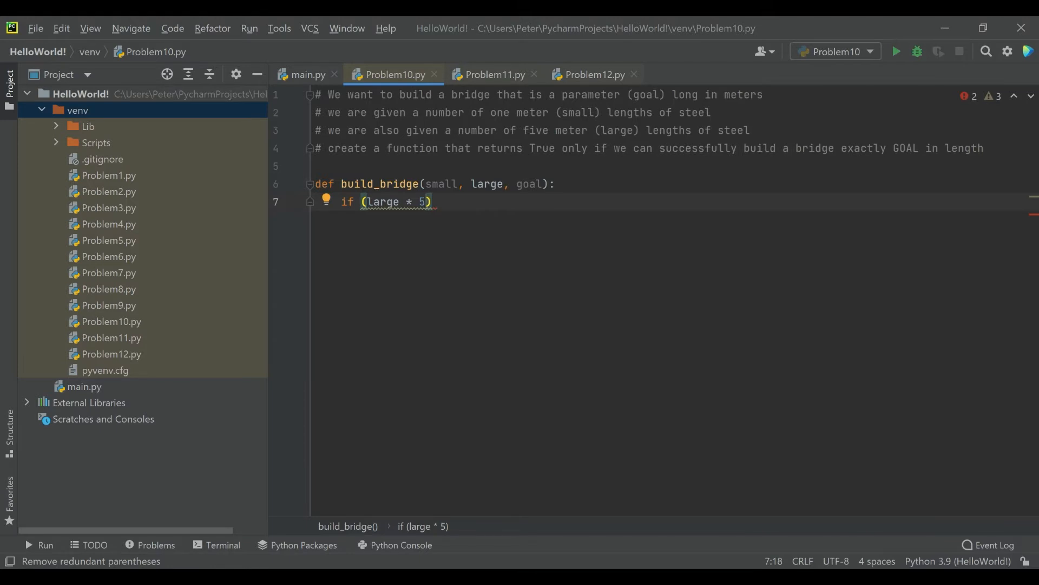
text(+)
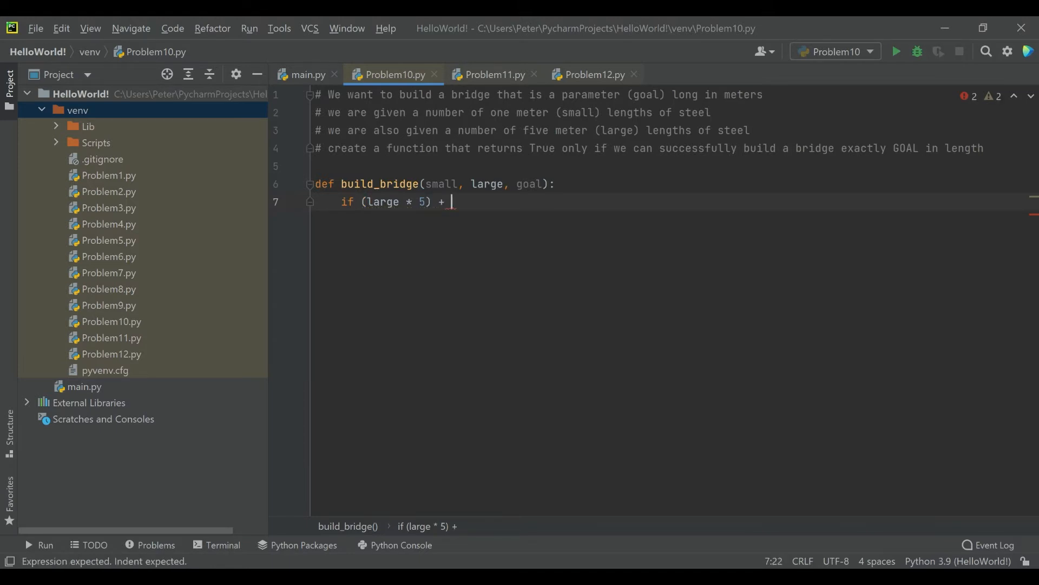
text(small)
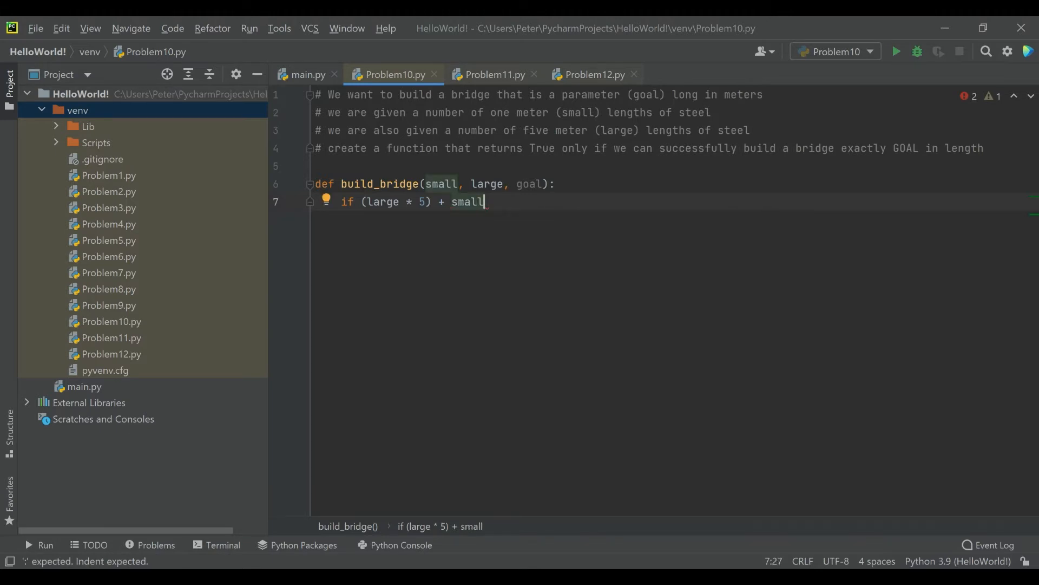
text(>=)
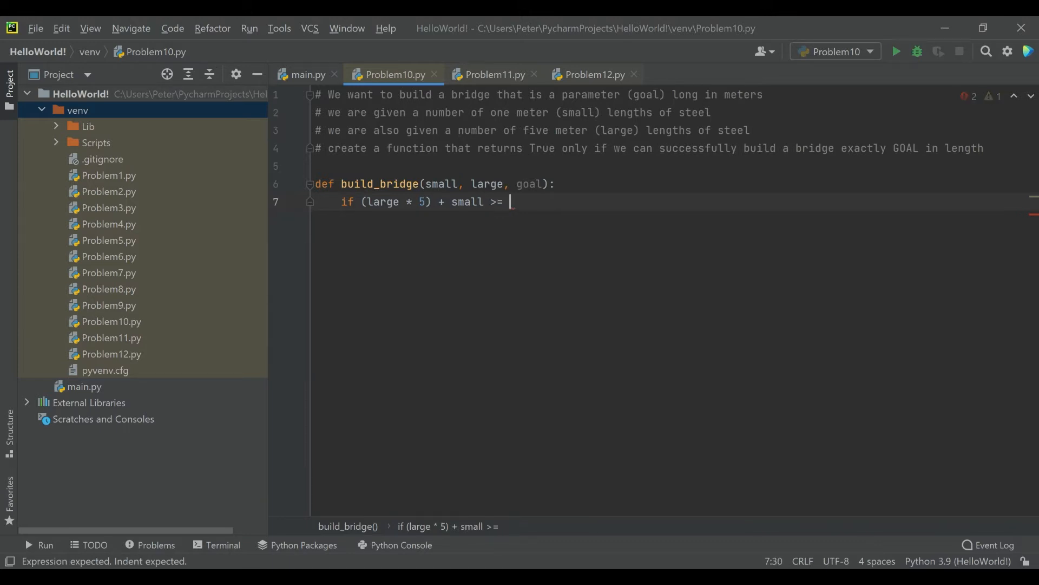
text(goal:)
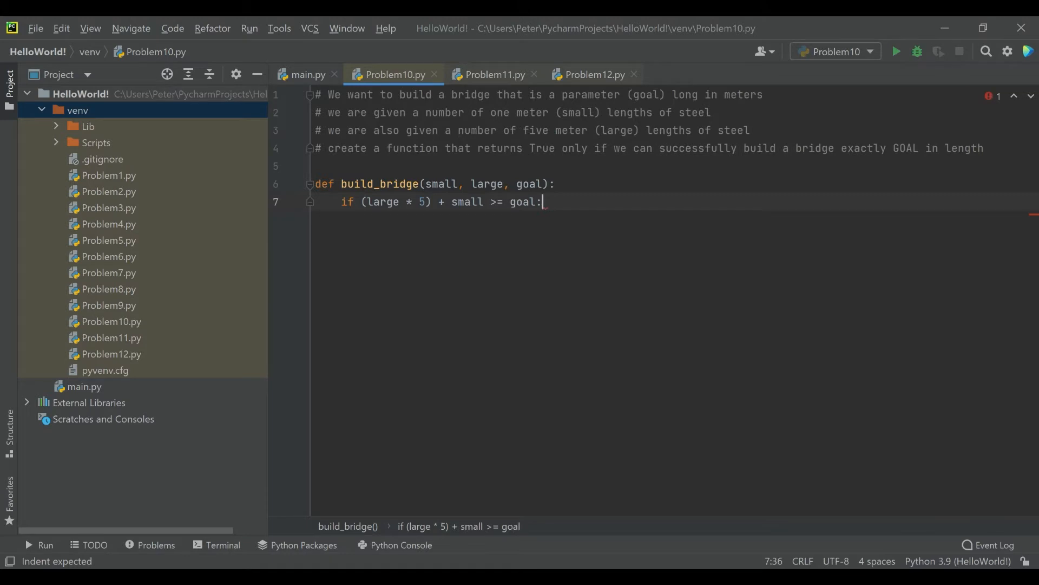
key(enter)
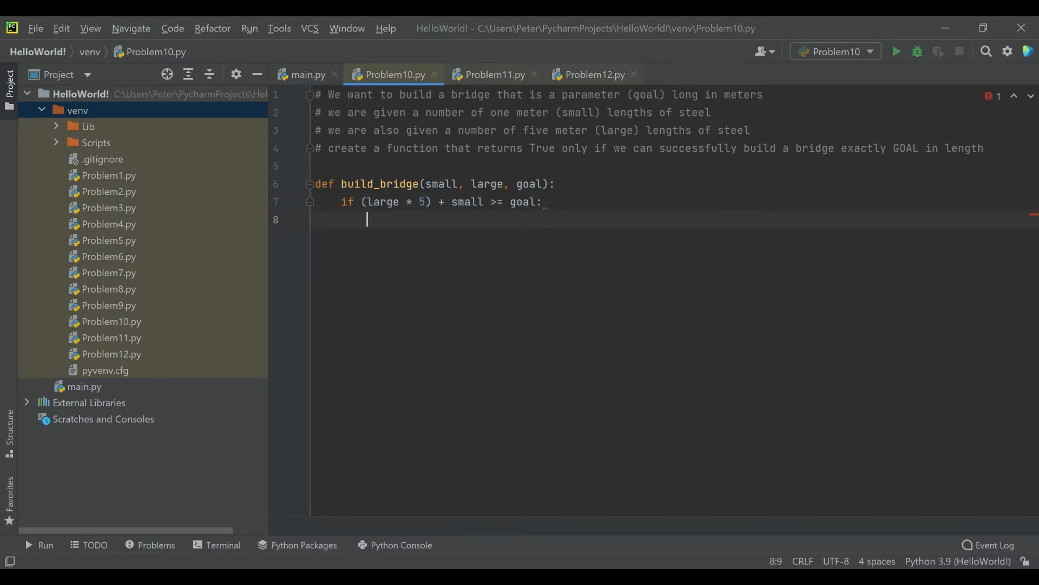
text(else:)
text(return False)
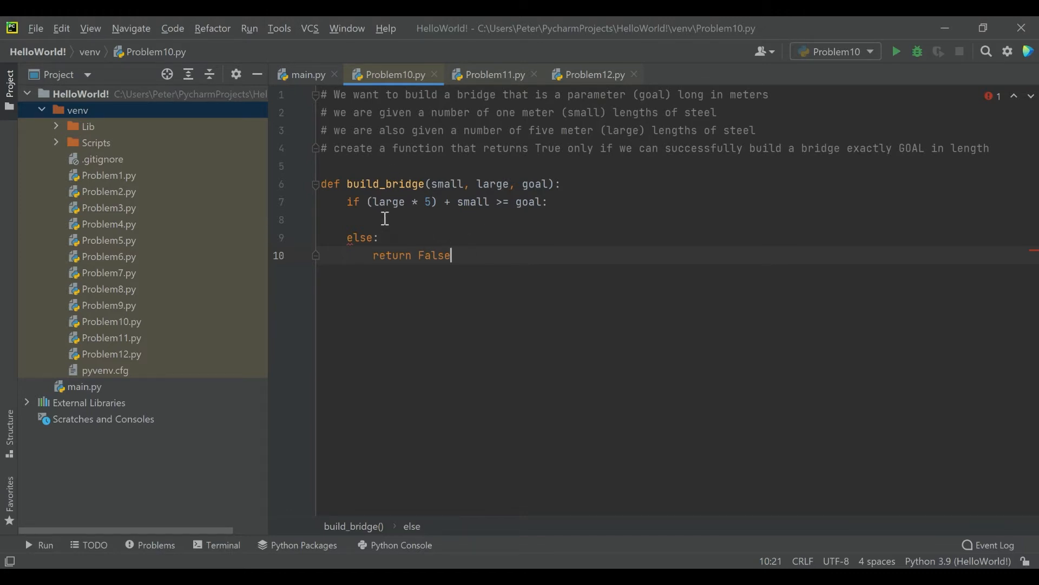
Inside the first condition, add a nested if small >= goal that returns True.
click(373, 219)
text(if s)
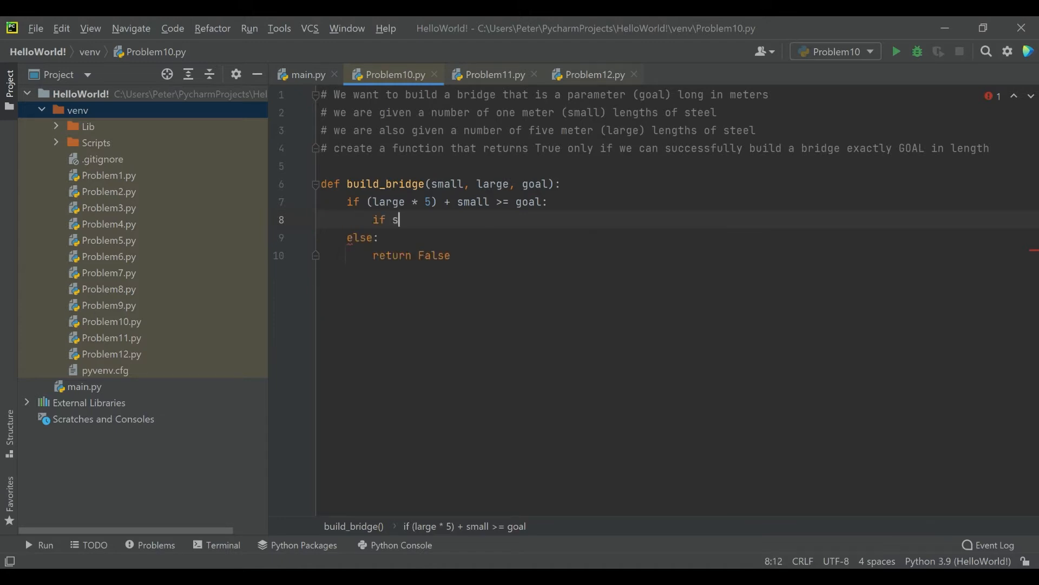
text(mall)
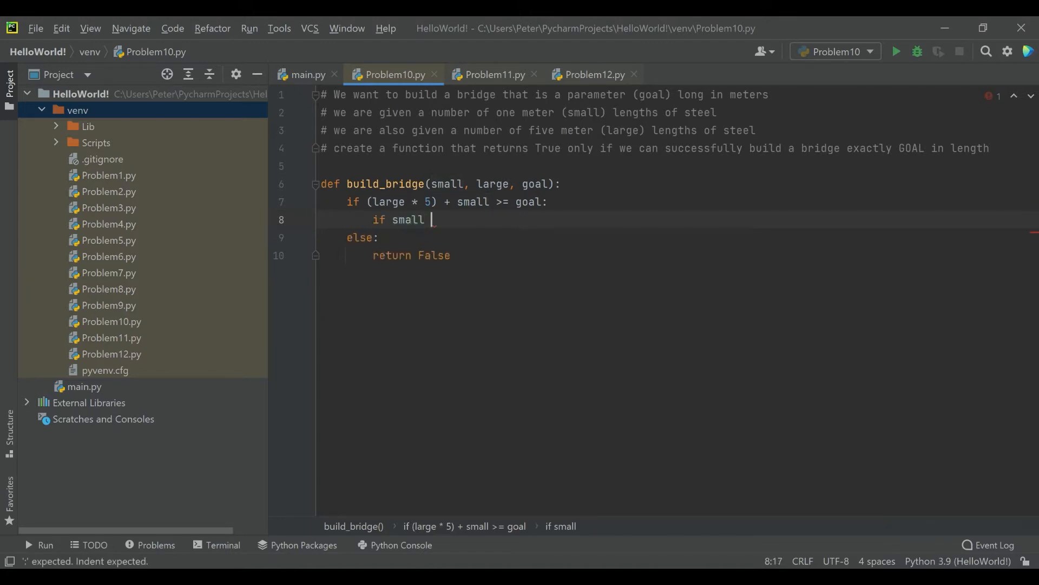
text(>=)
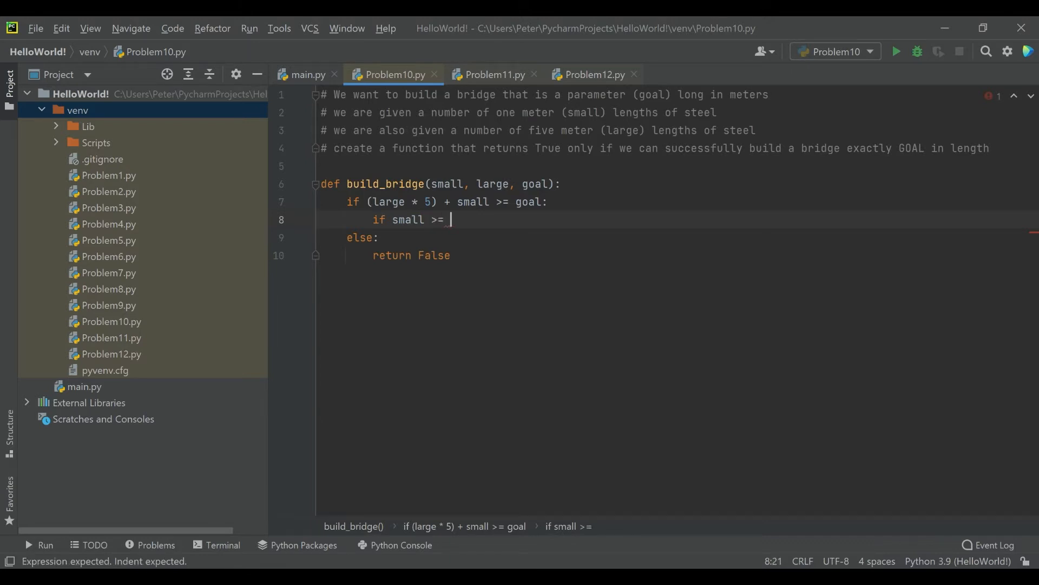
text(goal:)
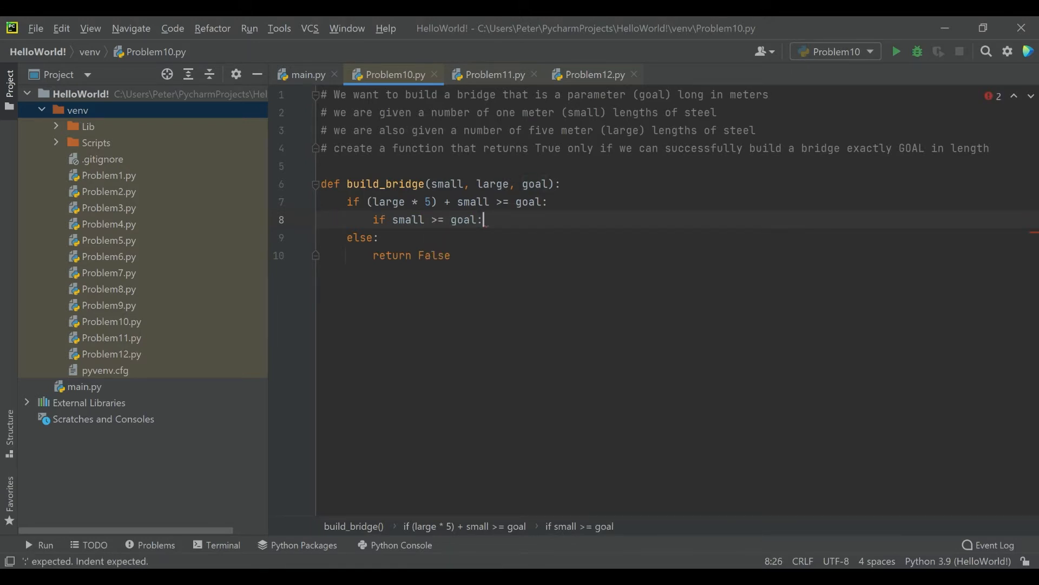
text(return True)
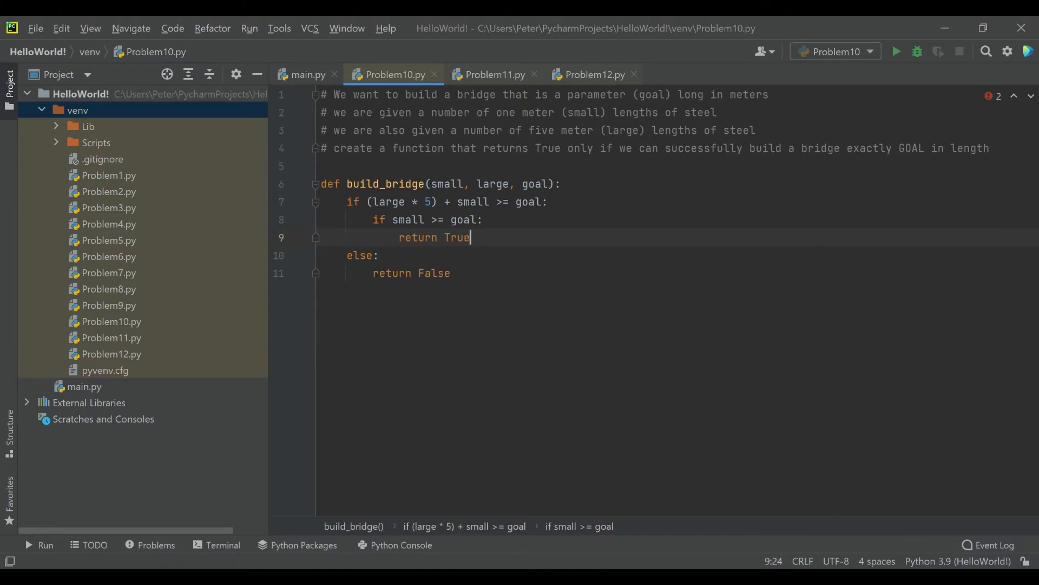
key(enter)
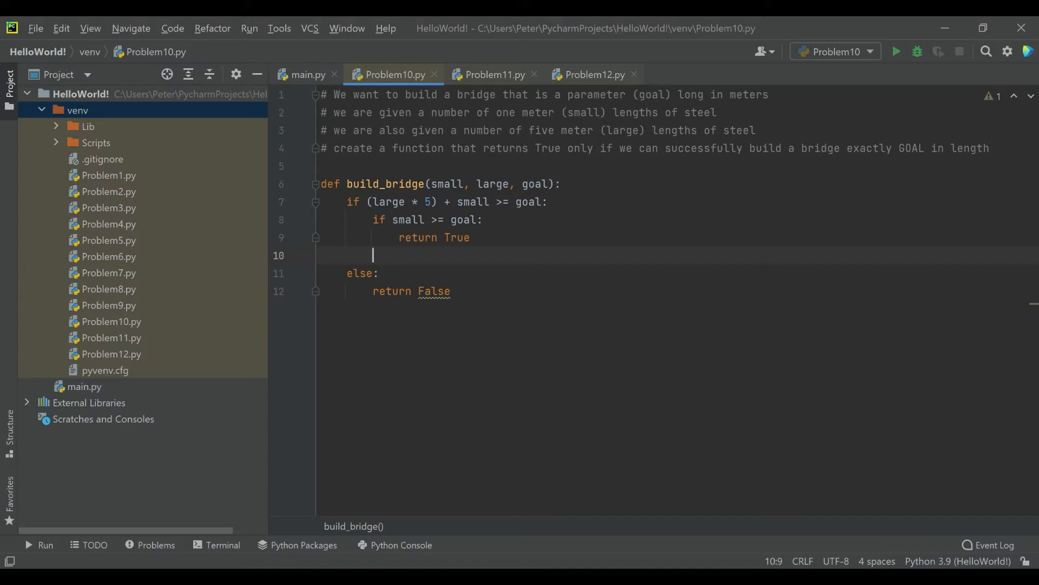
Write the elif large * 5 >= goal - small and small >= goal % 5 condition.
text(elif)
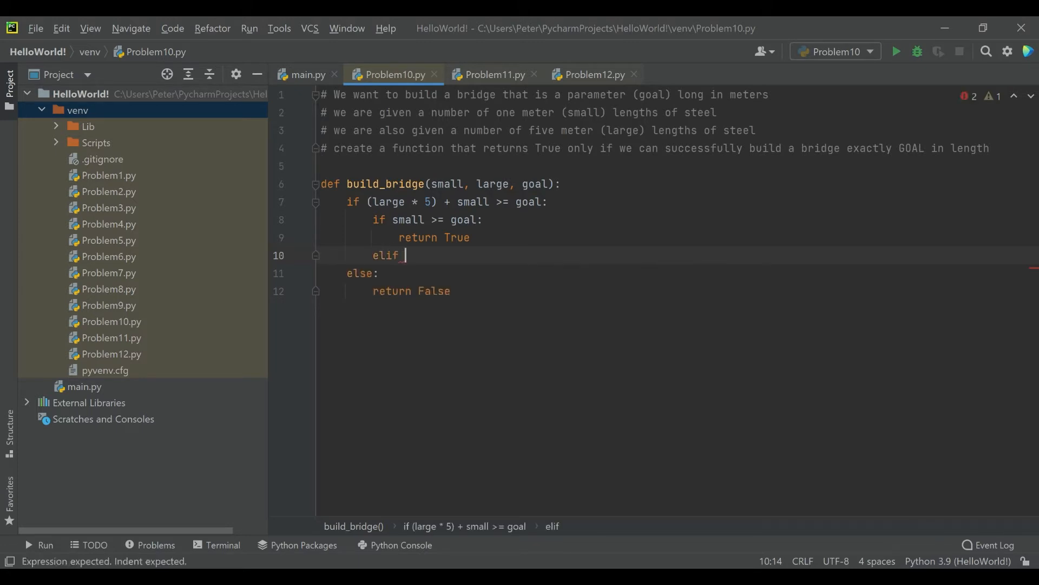
text(l)
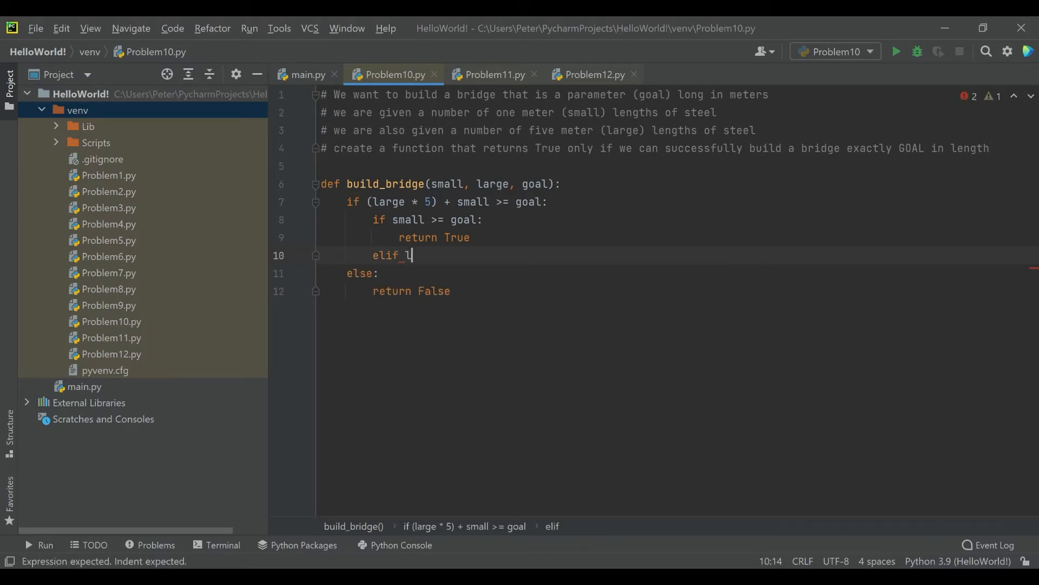
text(arge)
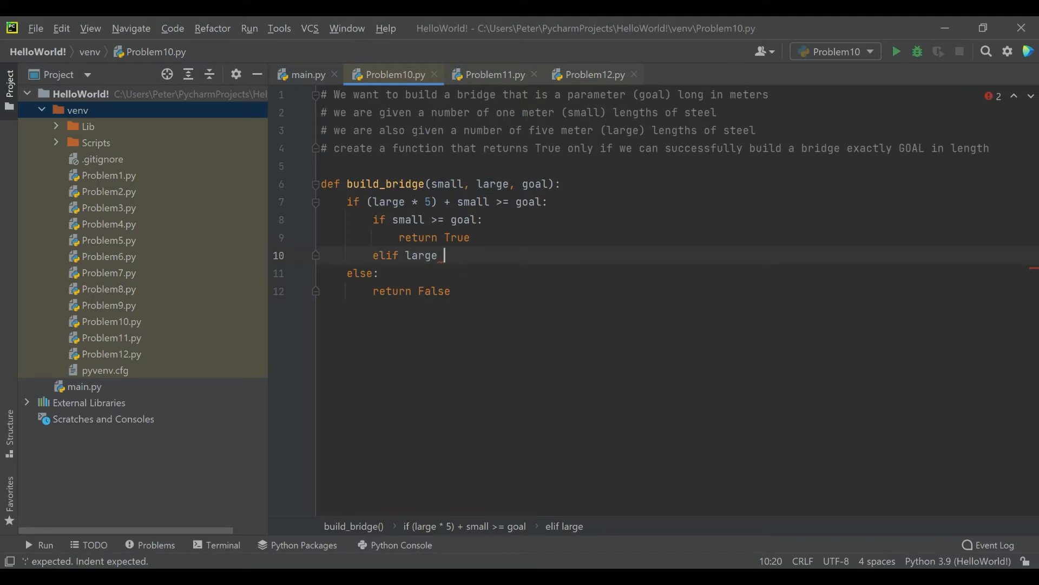
text(* 5)
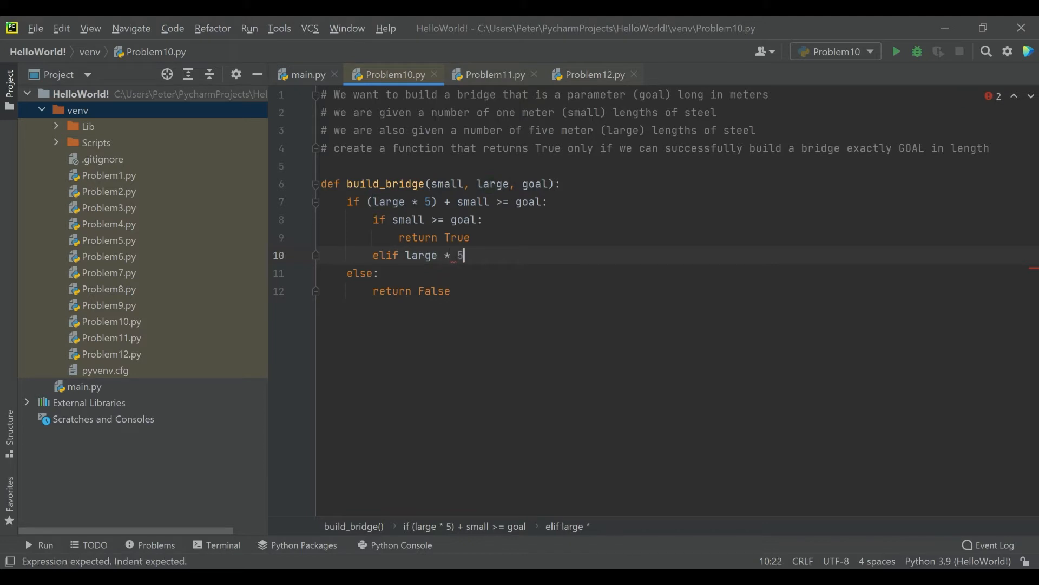
text(>)
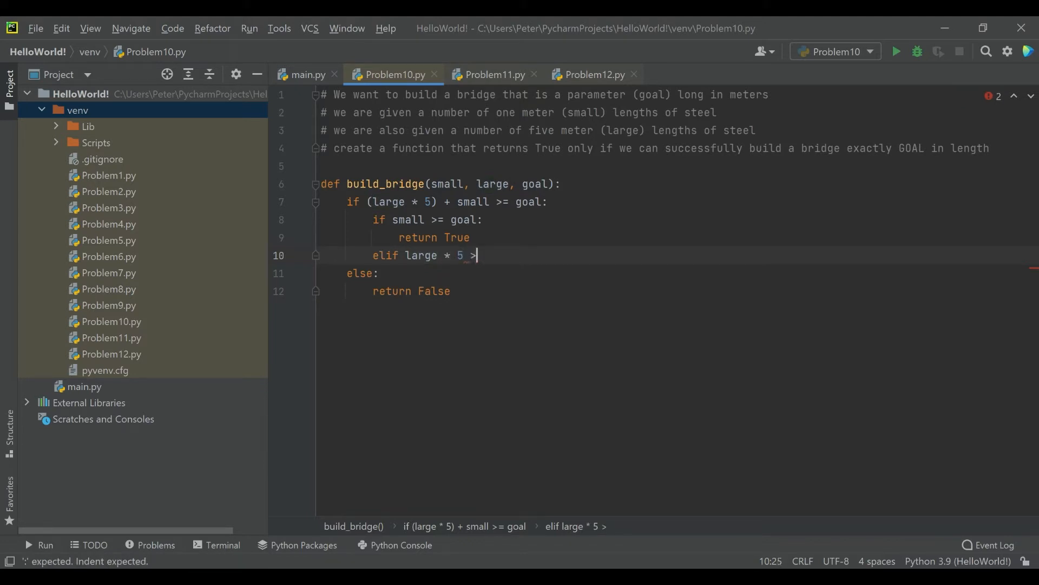
text(= goal)
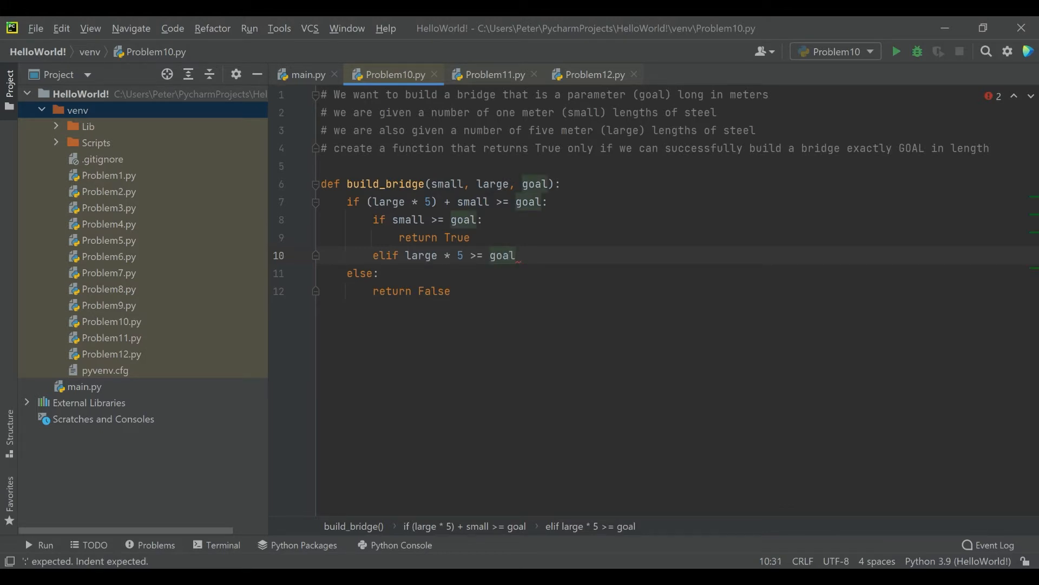
text(- small)
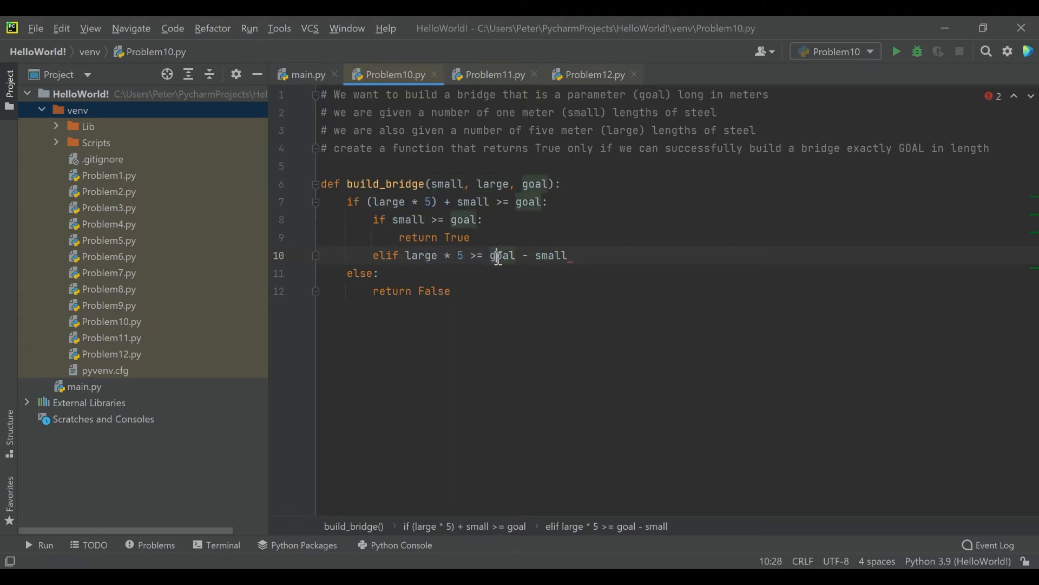
mouse_move(497, 255)
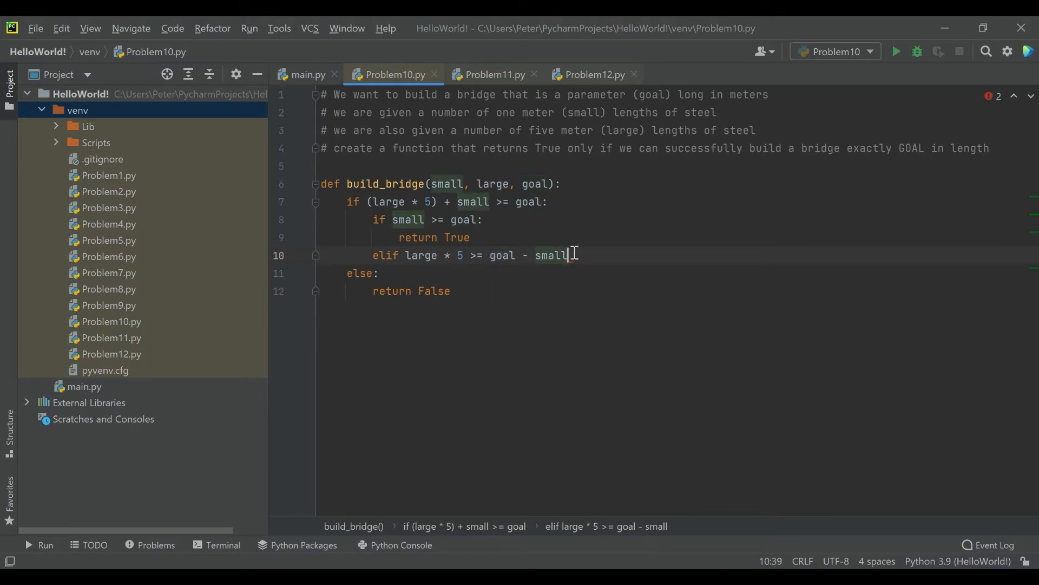
mouse_move(569, 254)
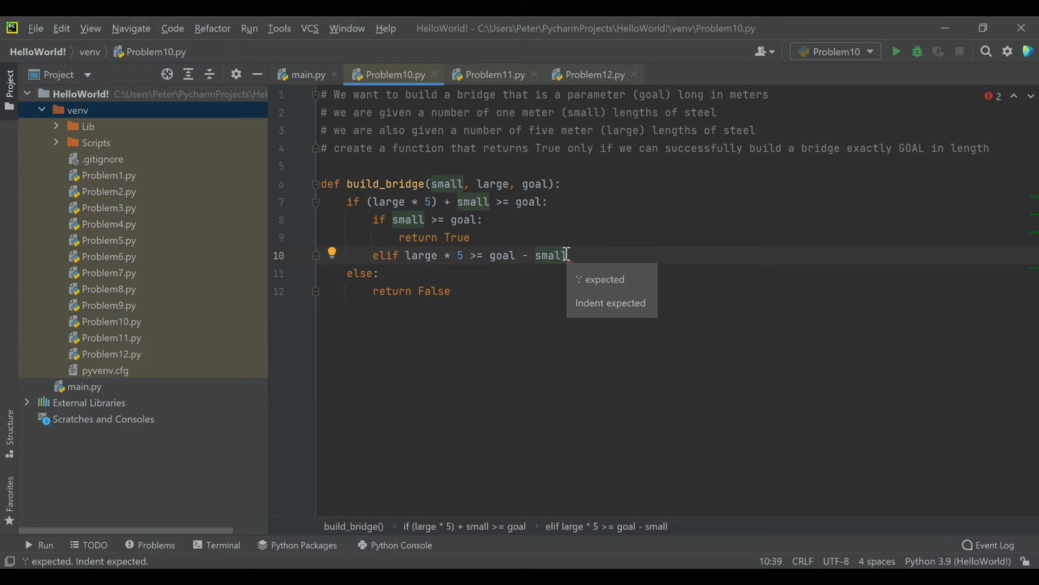
text(and)
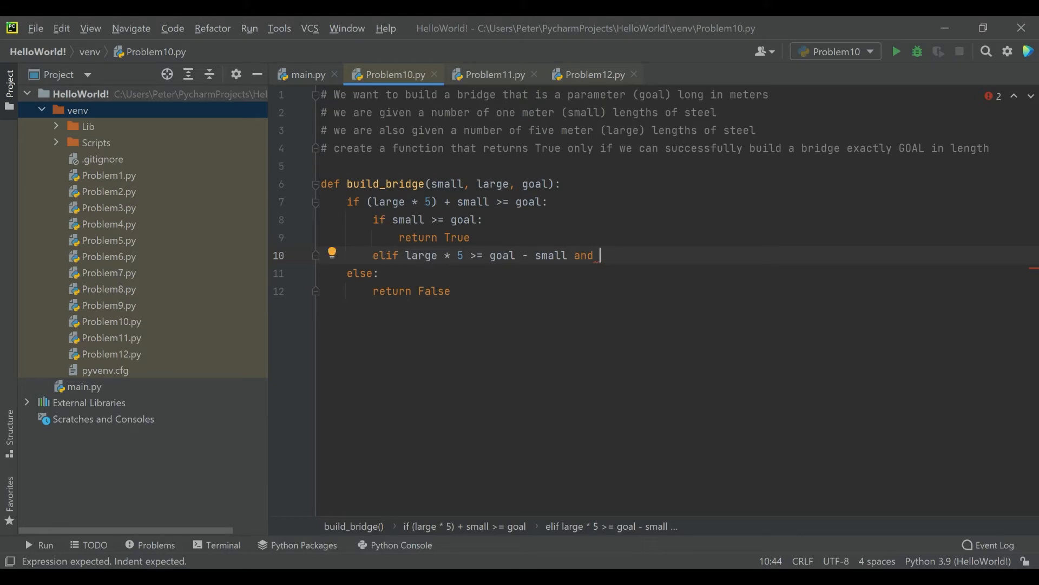
text(small)
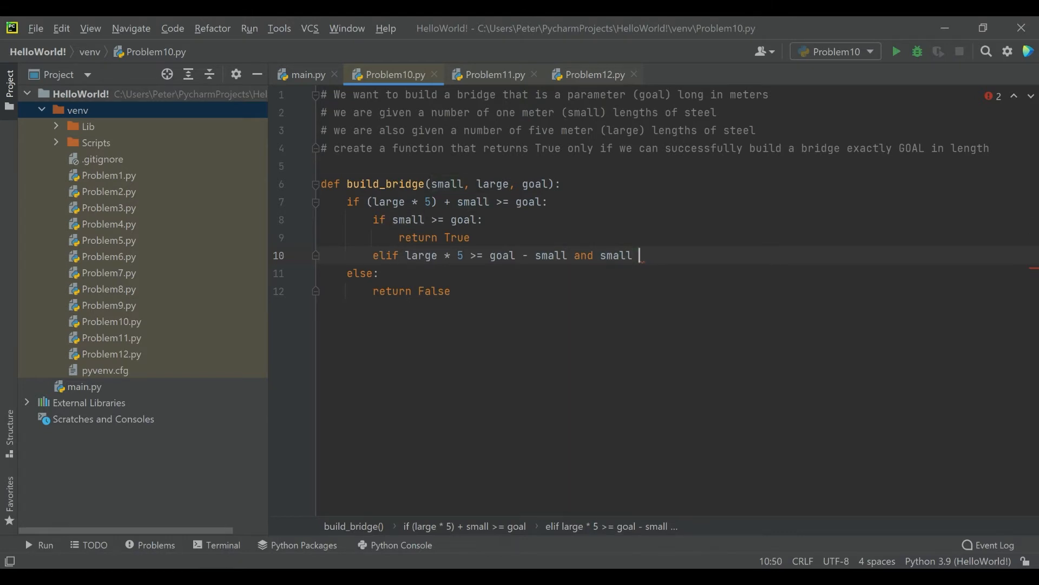
text(>= goal)
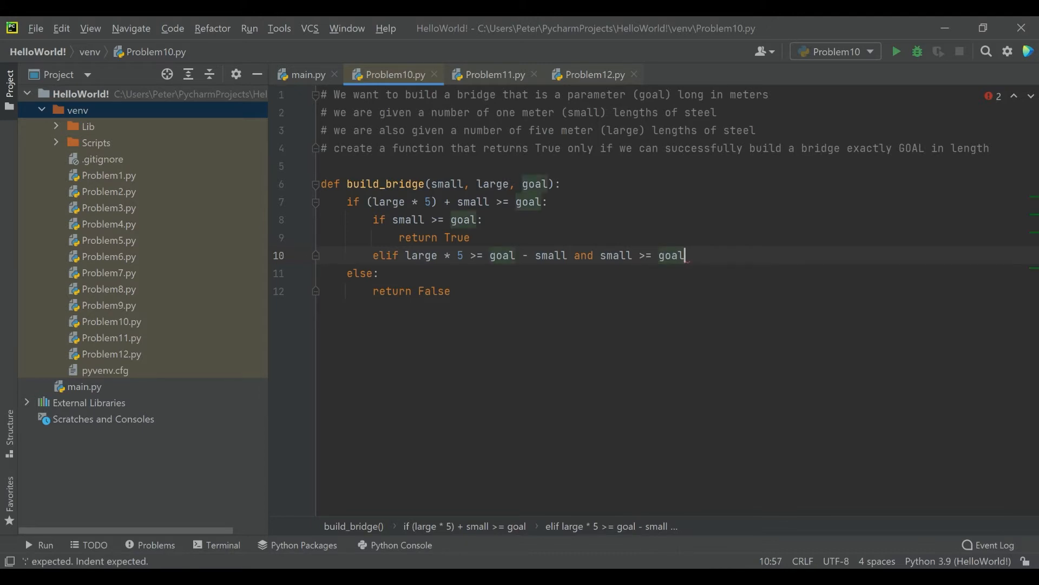
text(%5)
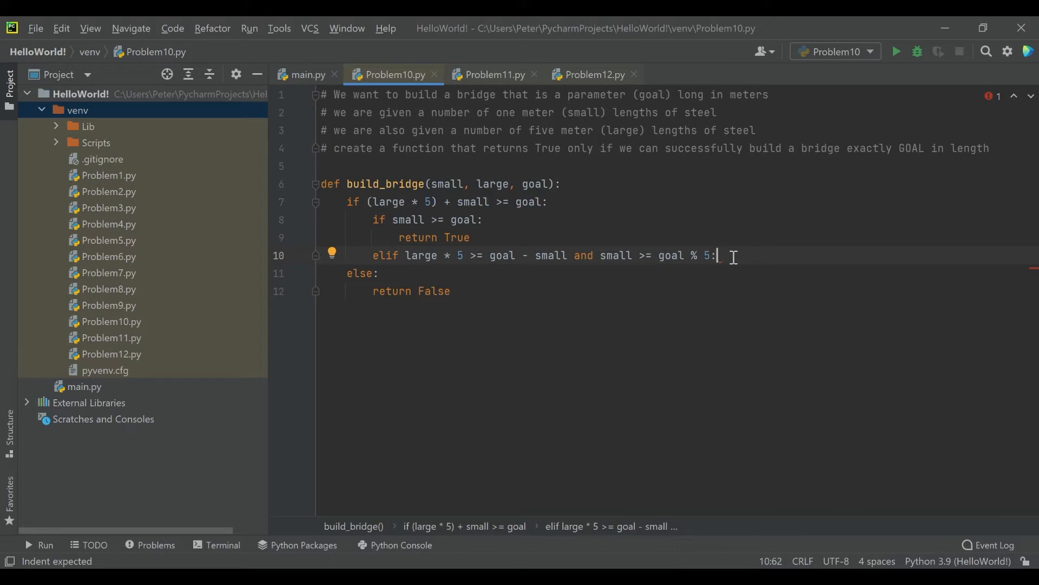
mouse_move(656, 269)
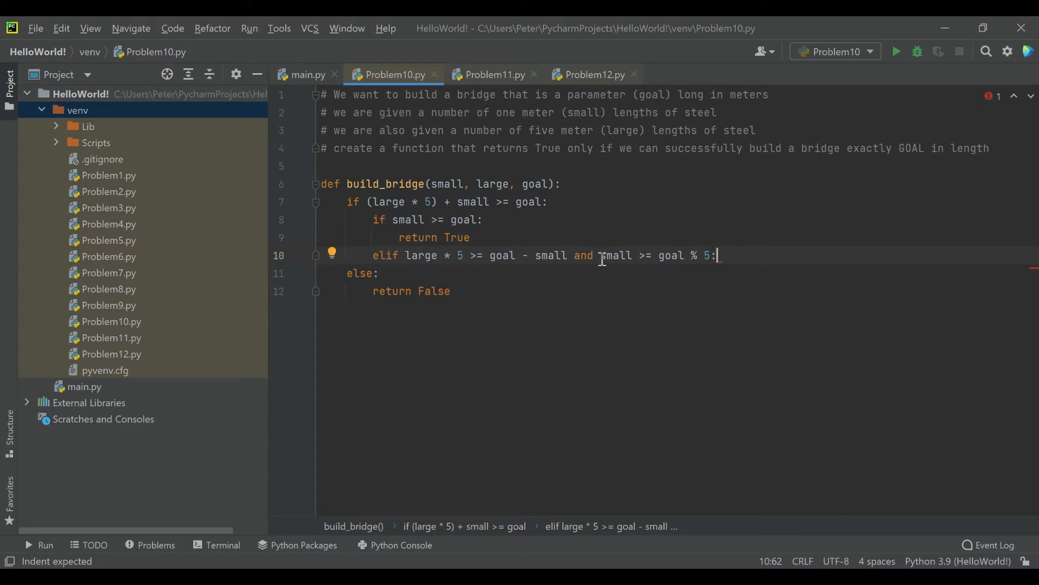
mouse_move(614, 255)
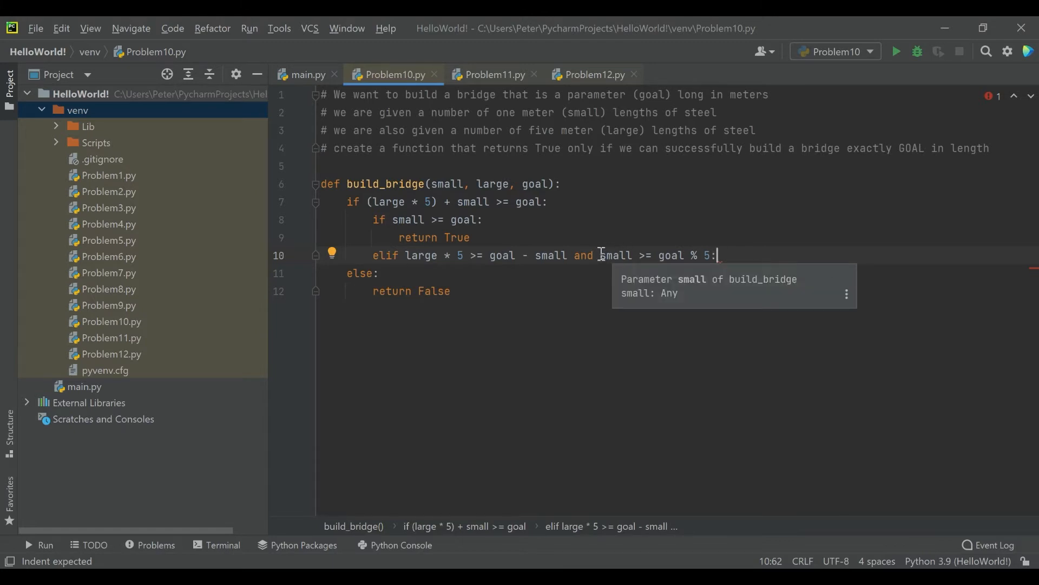
mouse_move(393, 263)
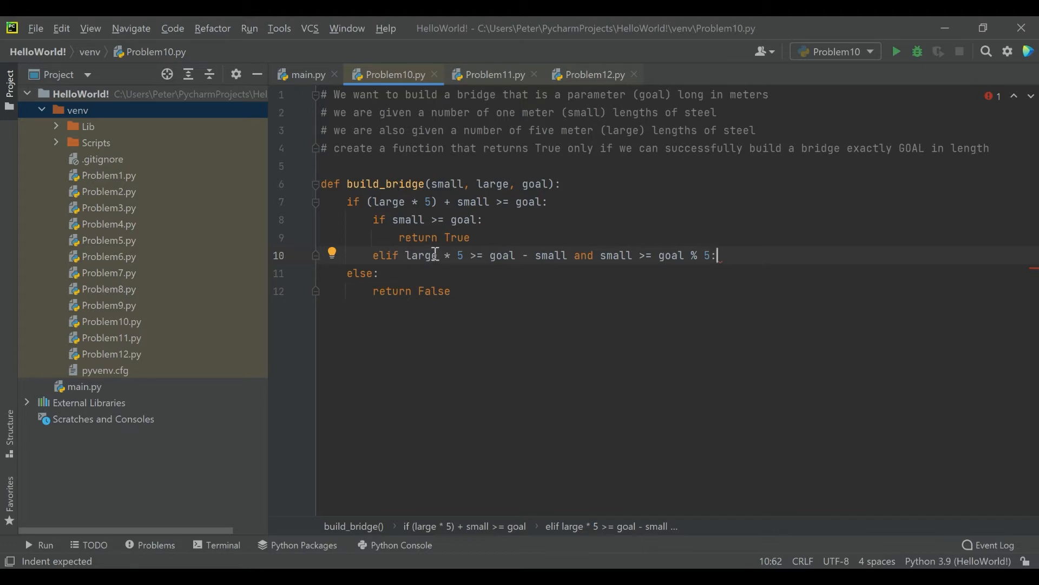
mouse_move(532, 248)
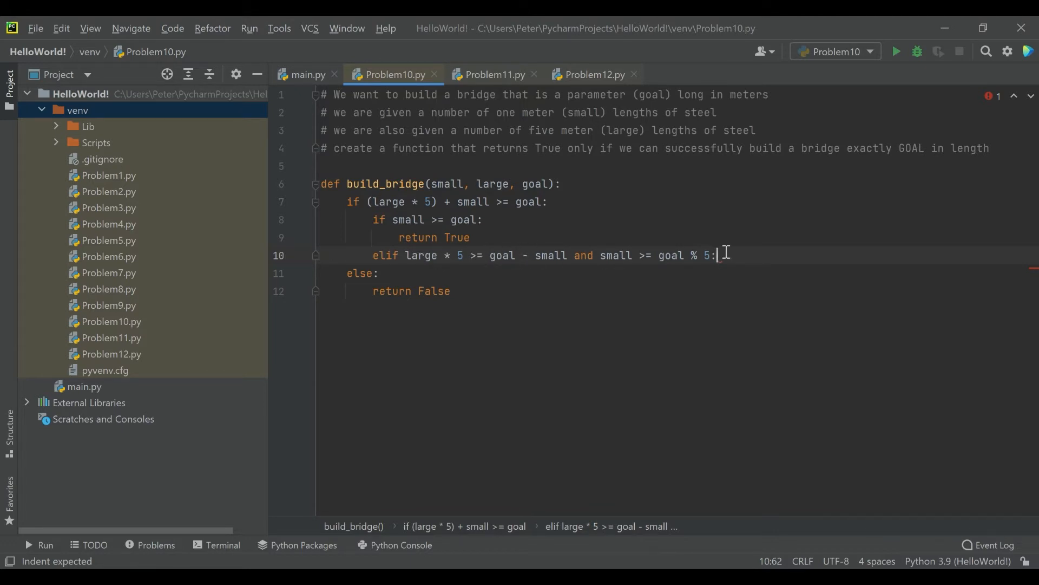
Make the elif return True, add a nested else returning False, then a blank line.
key(enter)
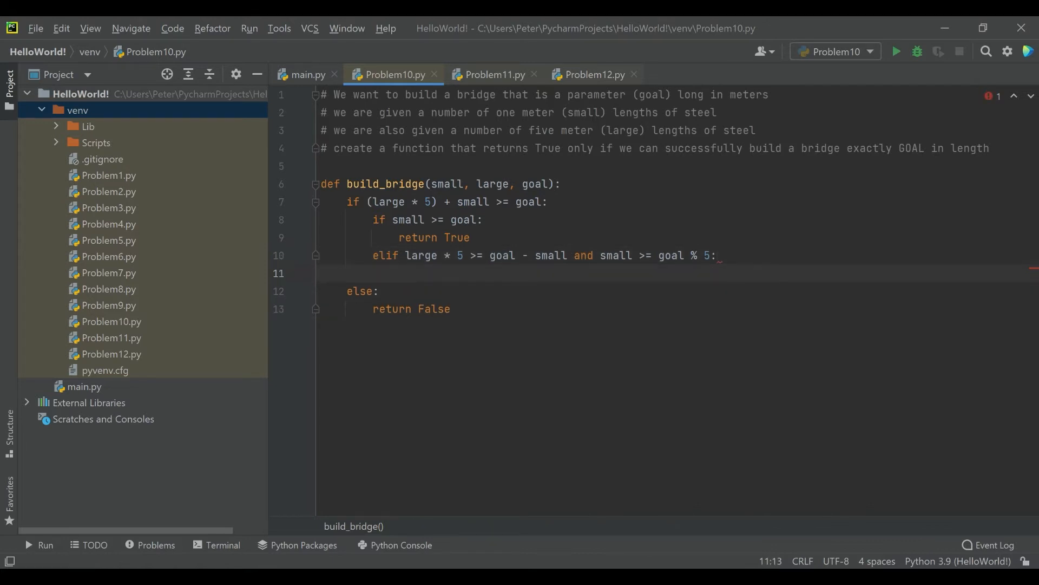
text(re)
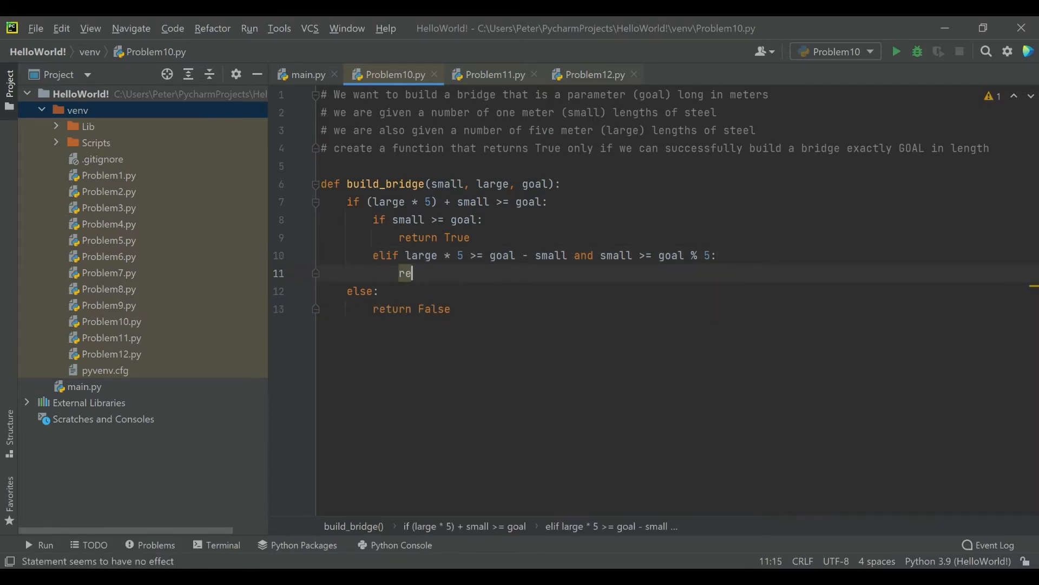
text(turn True)
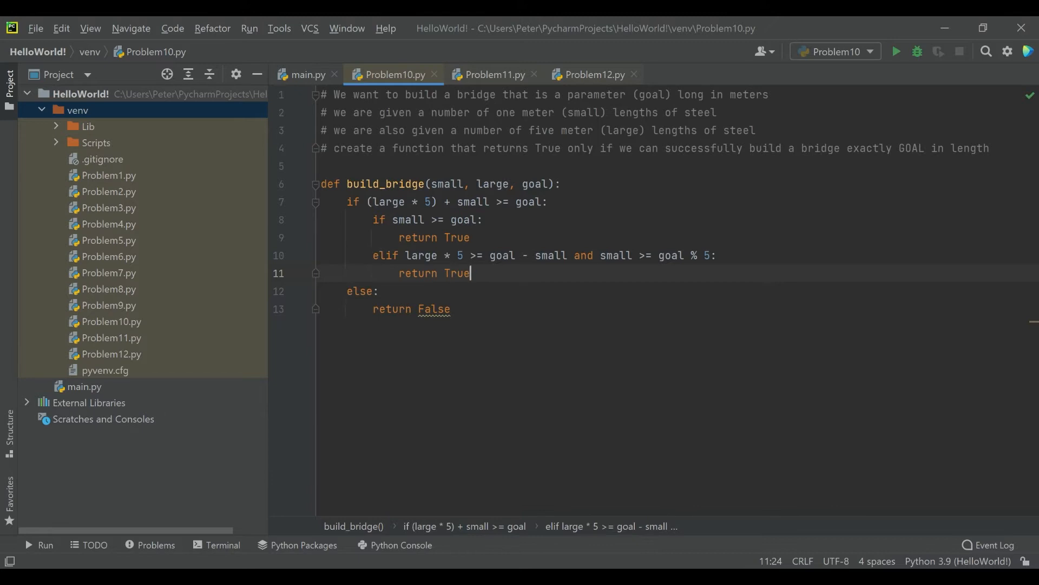
key(enter)
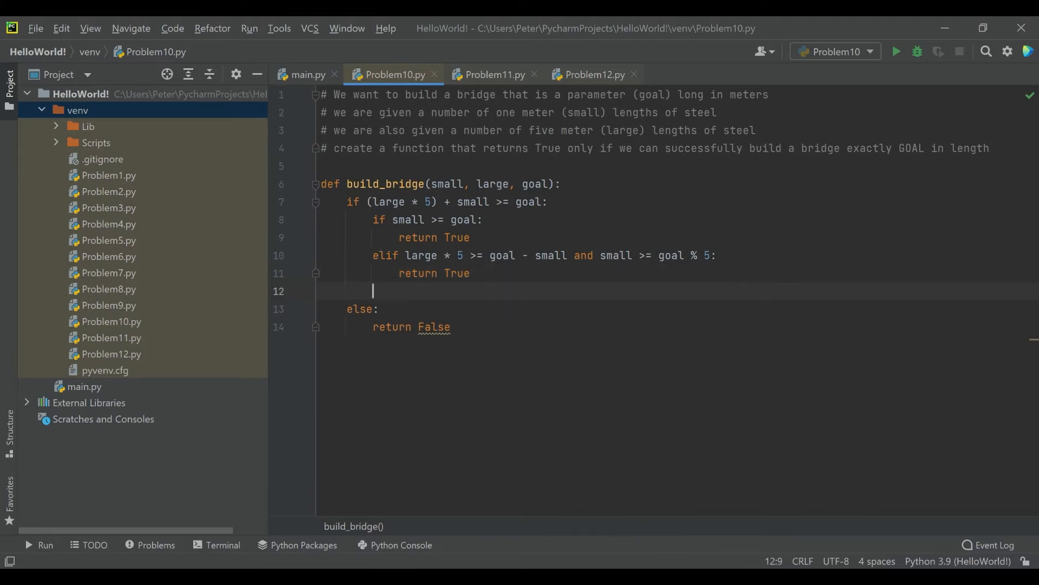
text(else:)
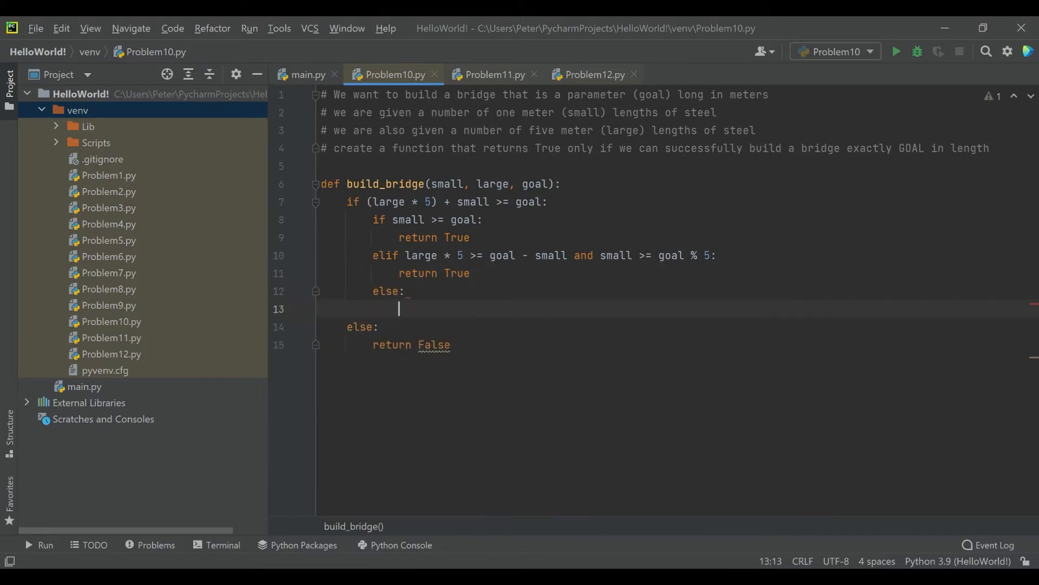
text(return False)
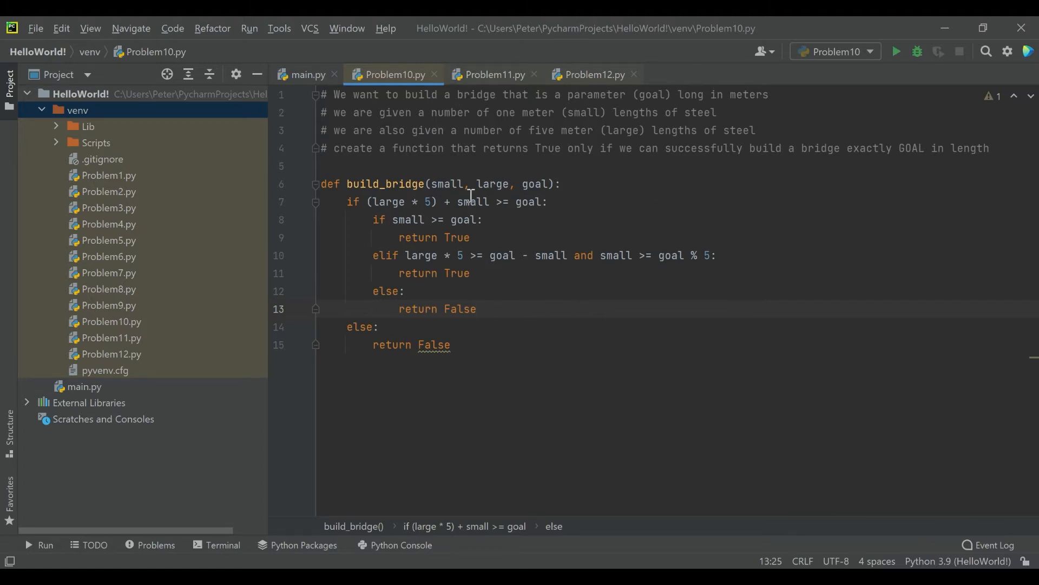
click(451, 345)
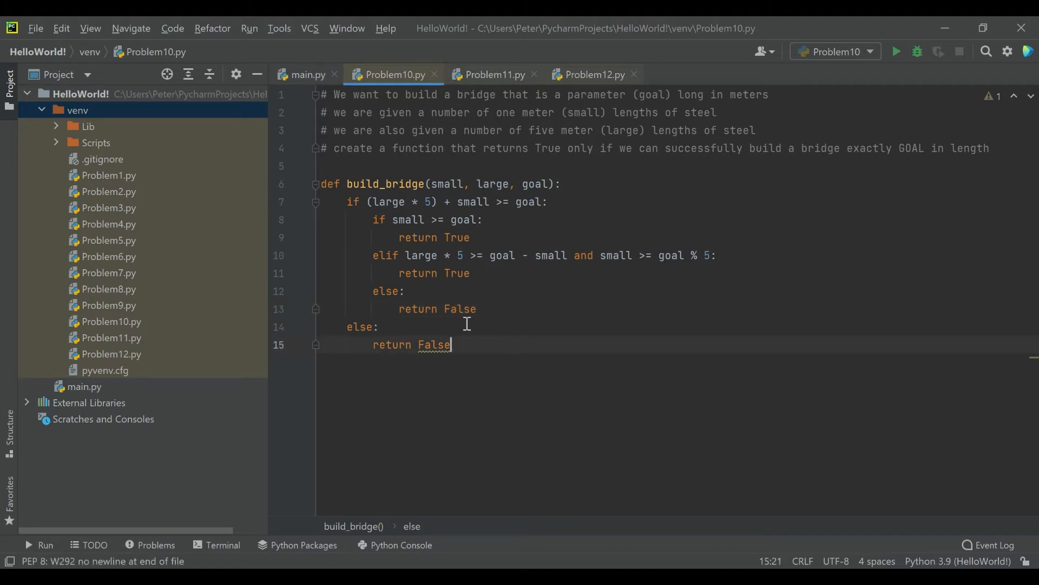
key(Enter)
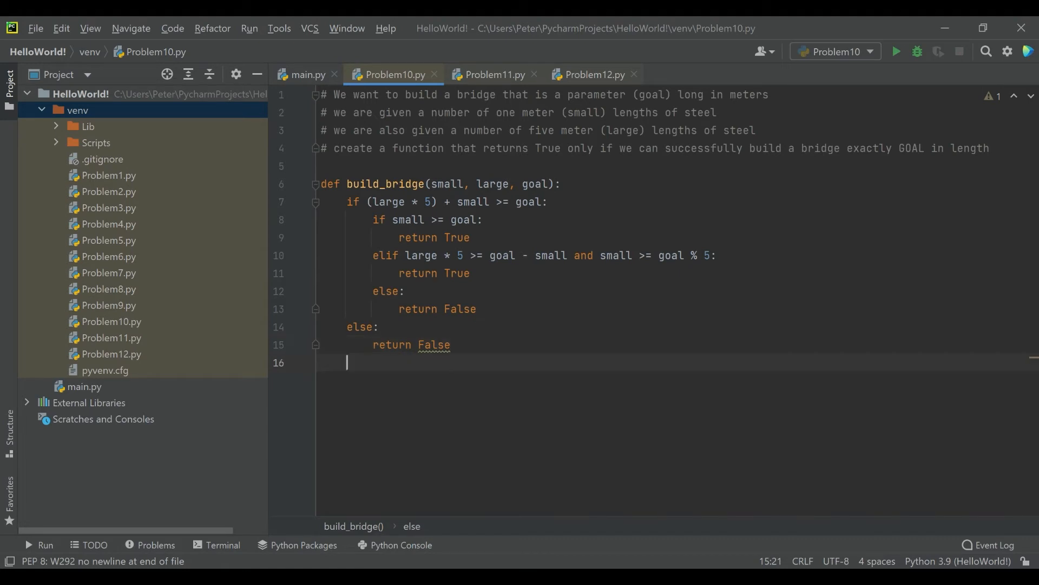
Add print(build_bridge(...)) test lines for new argument sets below the existing tests.
text(prin)
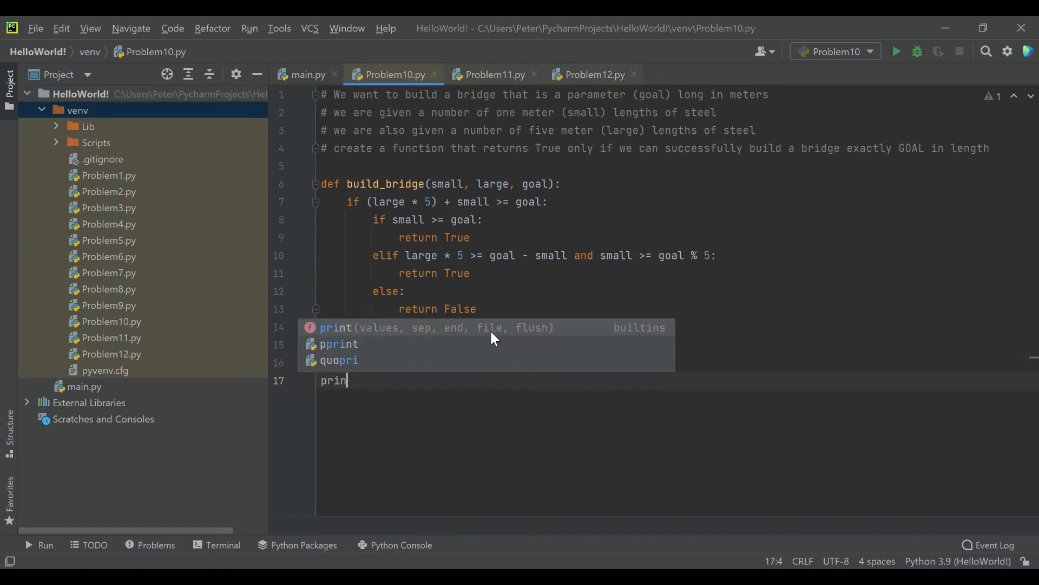
text(t(build_bridge()
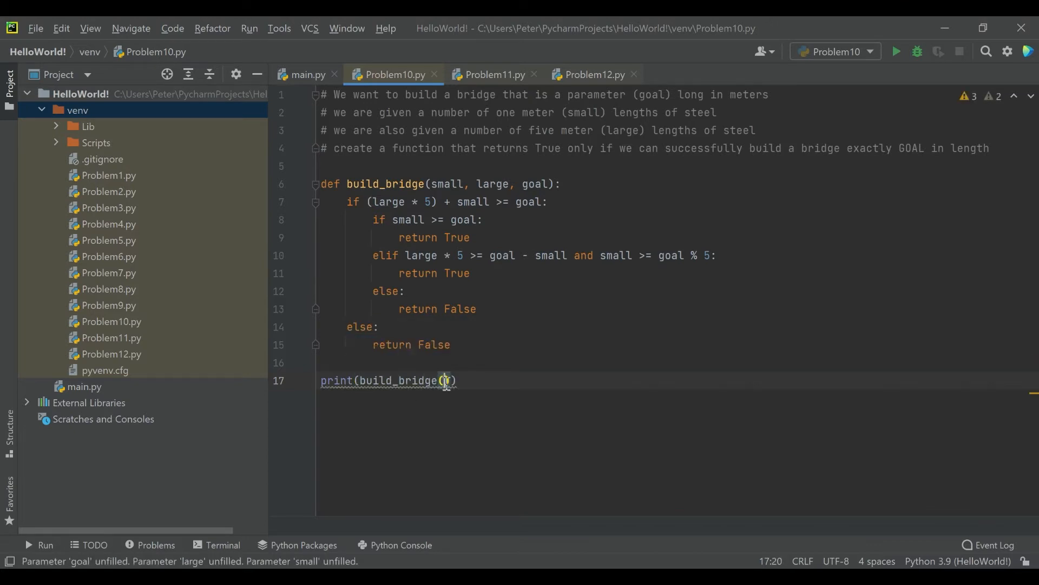
text(3, 1, 6)
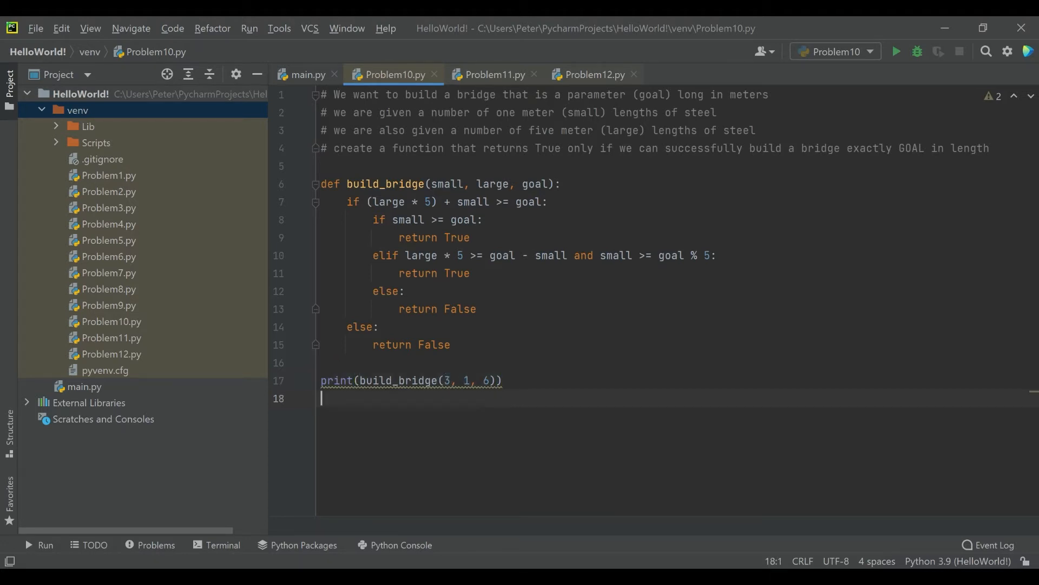
text(print()
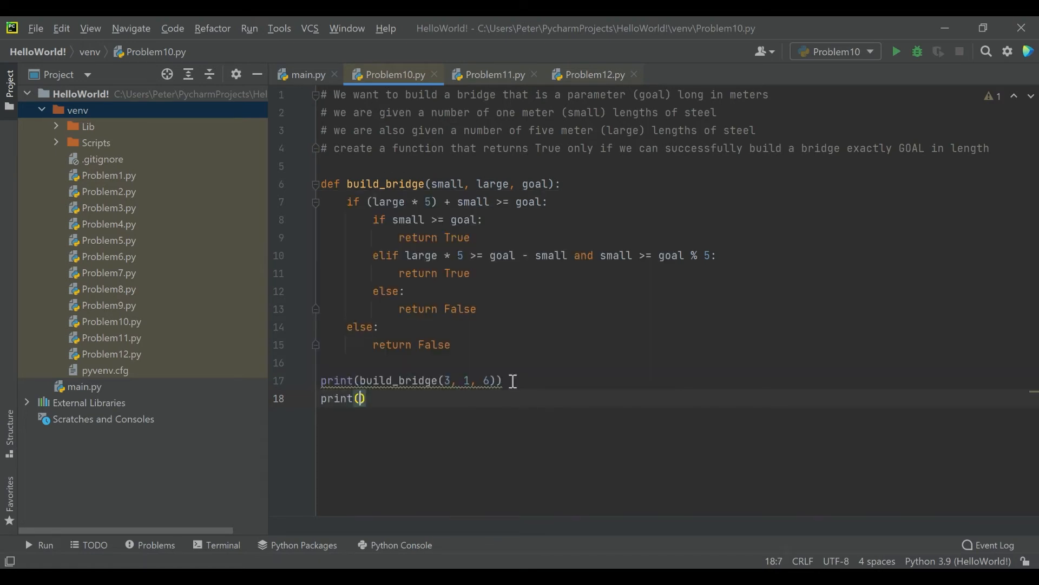
text(build_bridge()
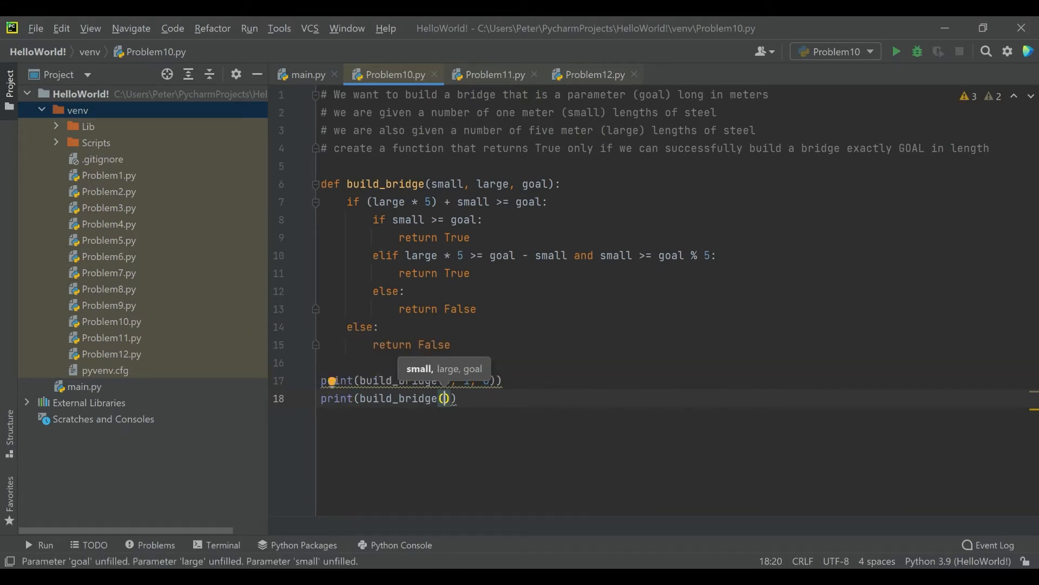
text(53)
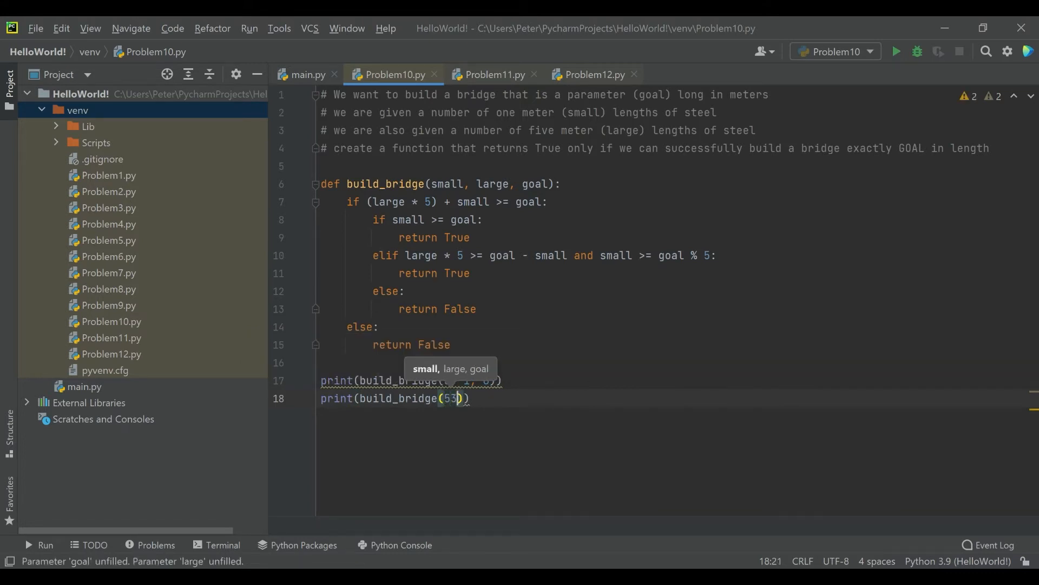
text(, 1, 58)
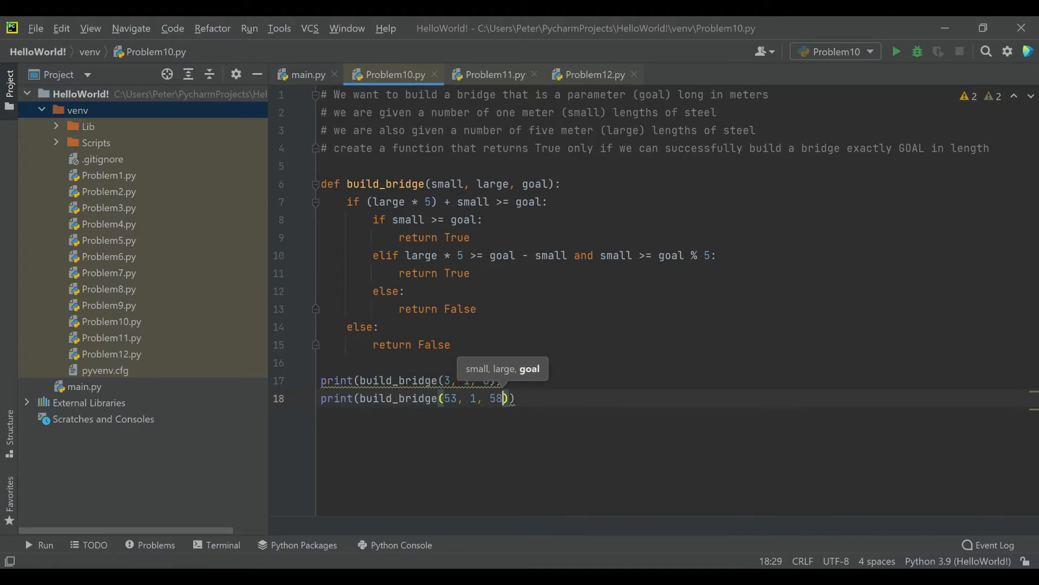
key(enter)
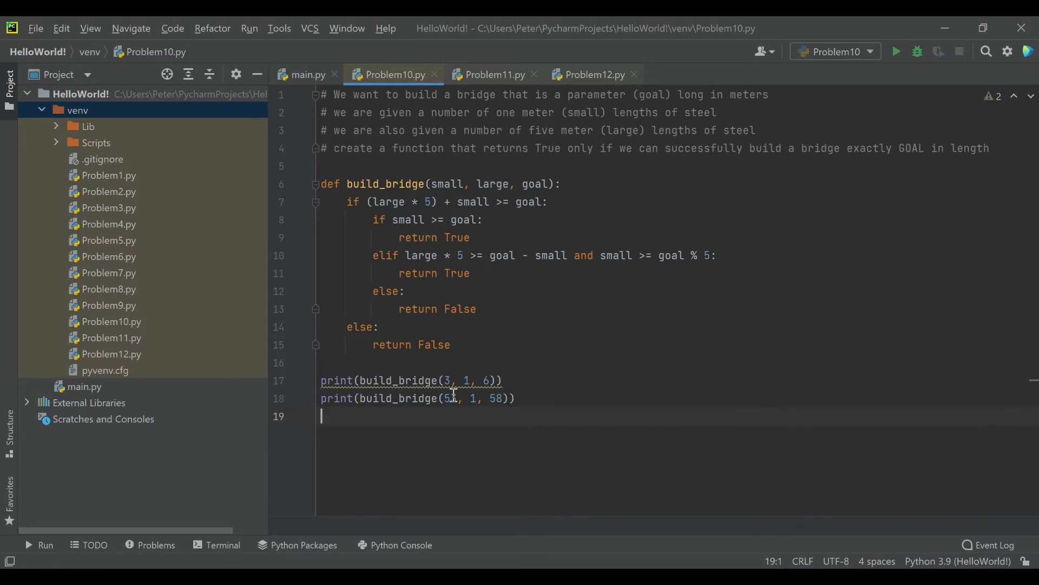
Add another test print calling build_bridges(0, 10, 45).
text(3)
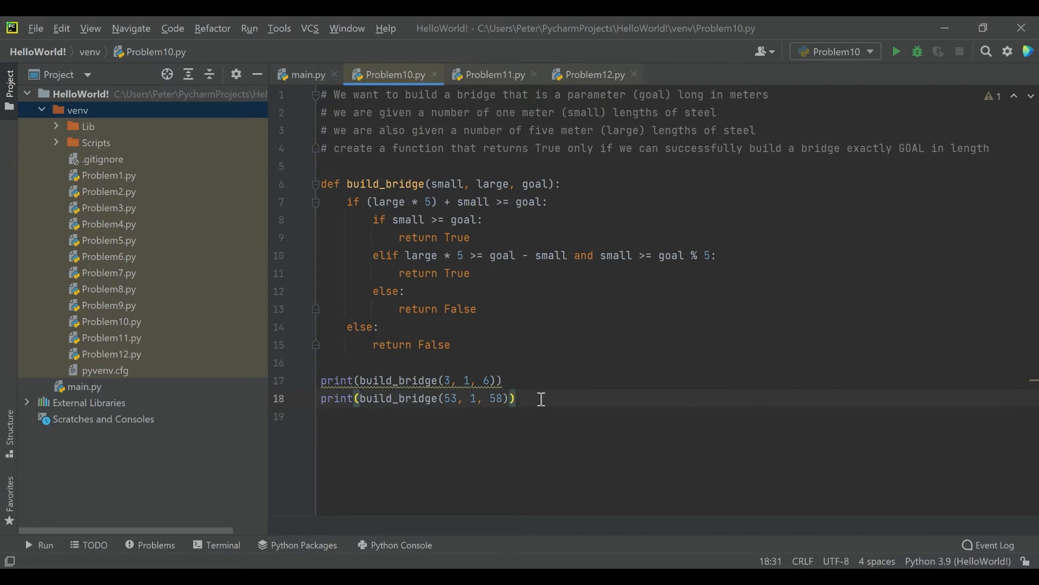
key(enter)
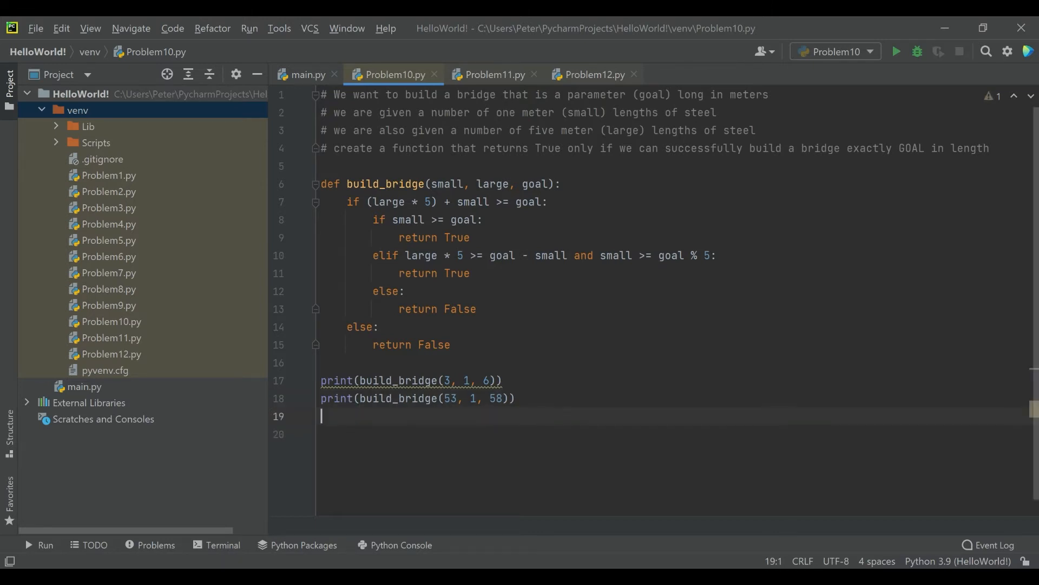
text(o)
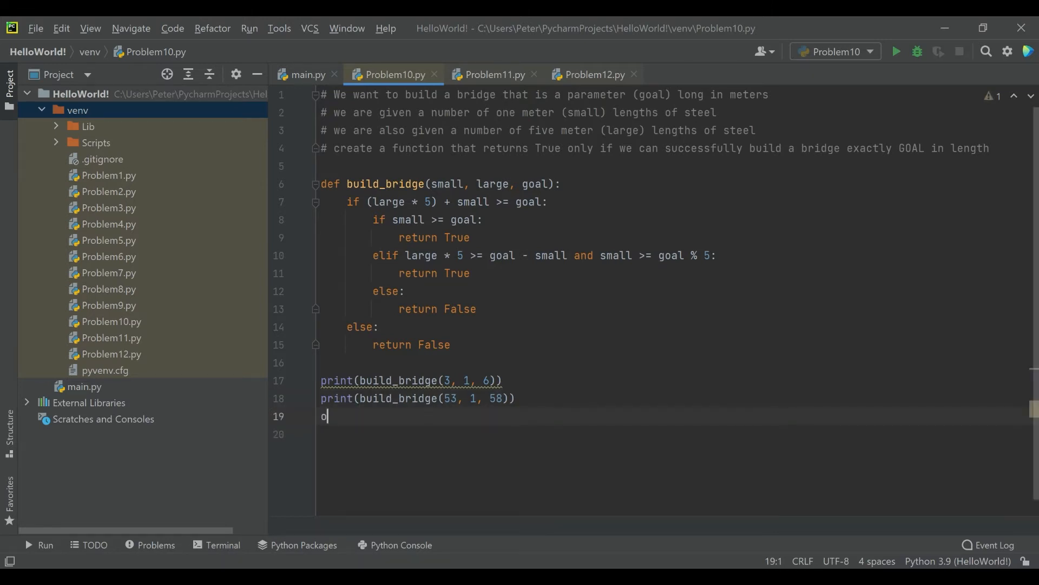
text(p)
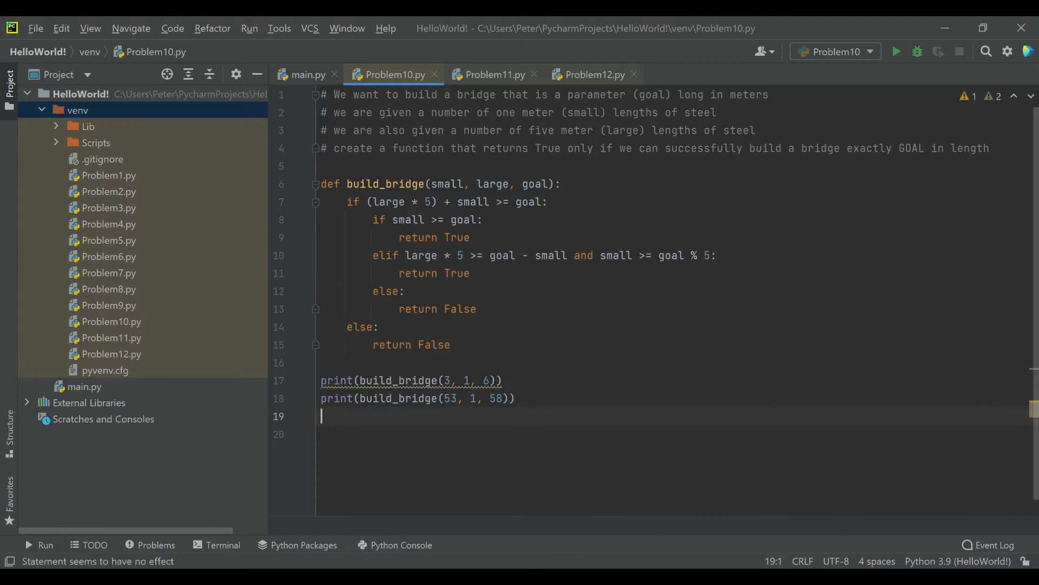
text(print()
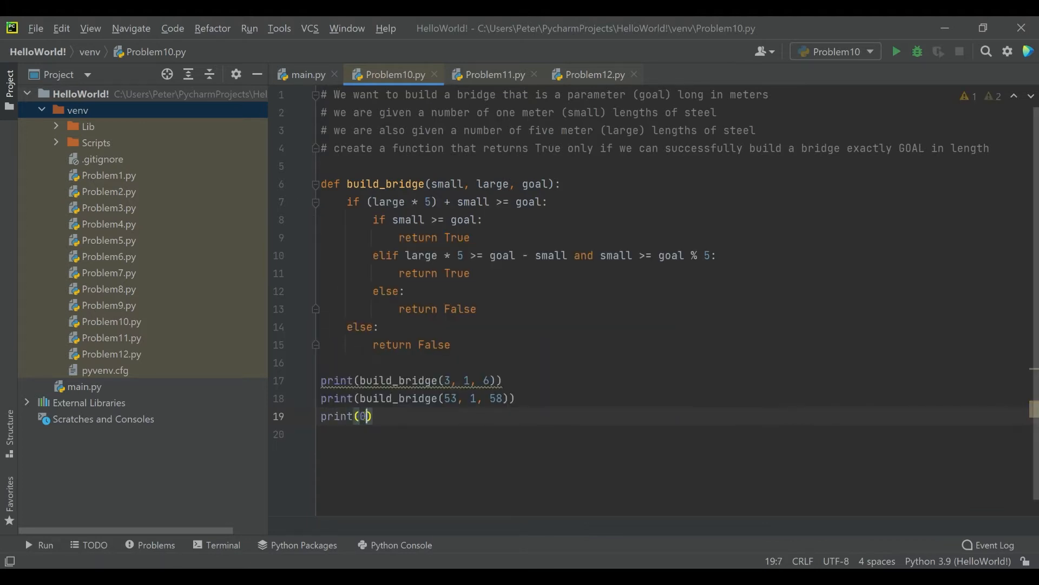
text(0, 10, 4)
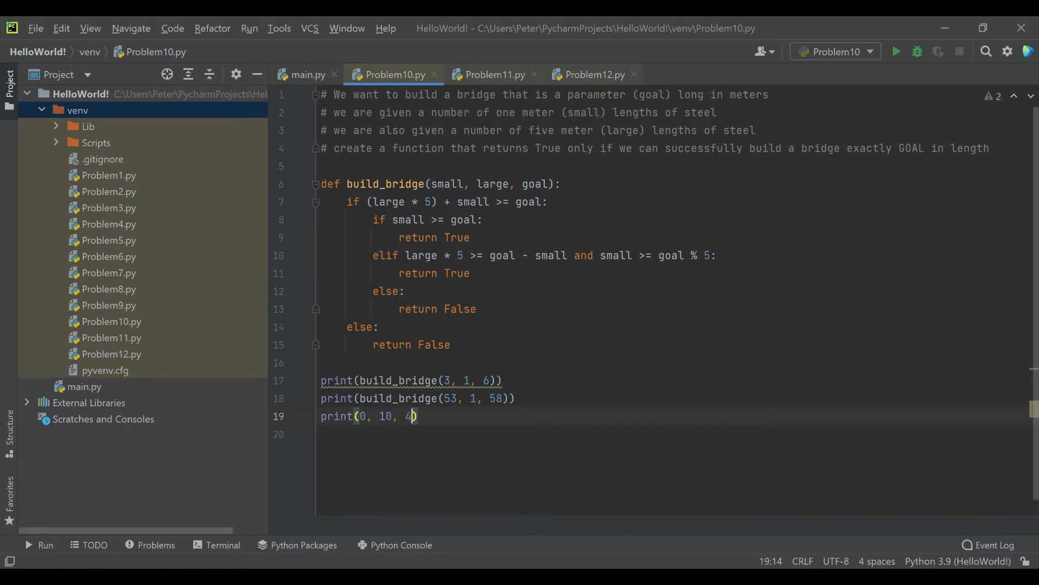
text(5)
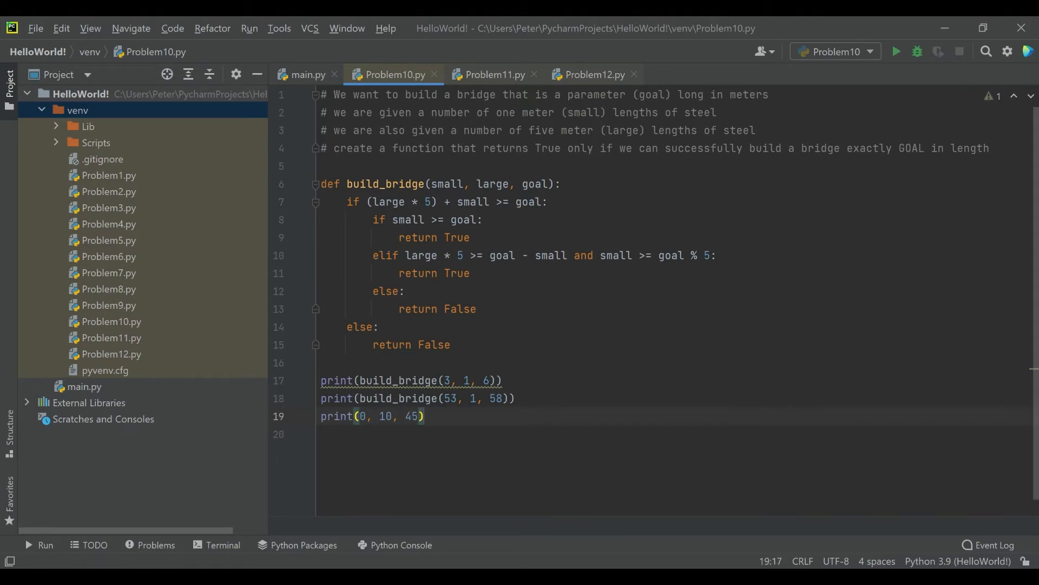
click(353, 416)
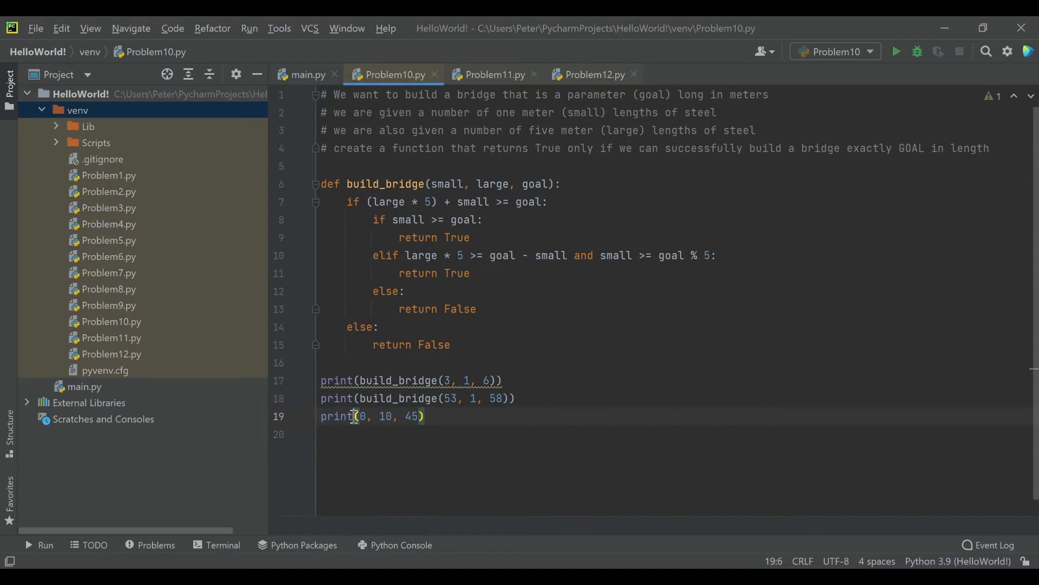
text(build_bridges)
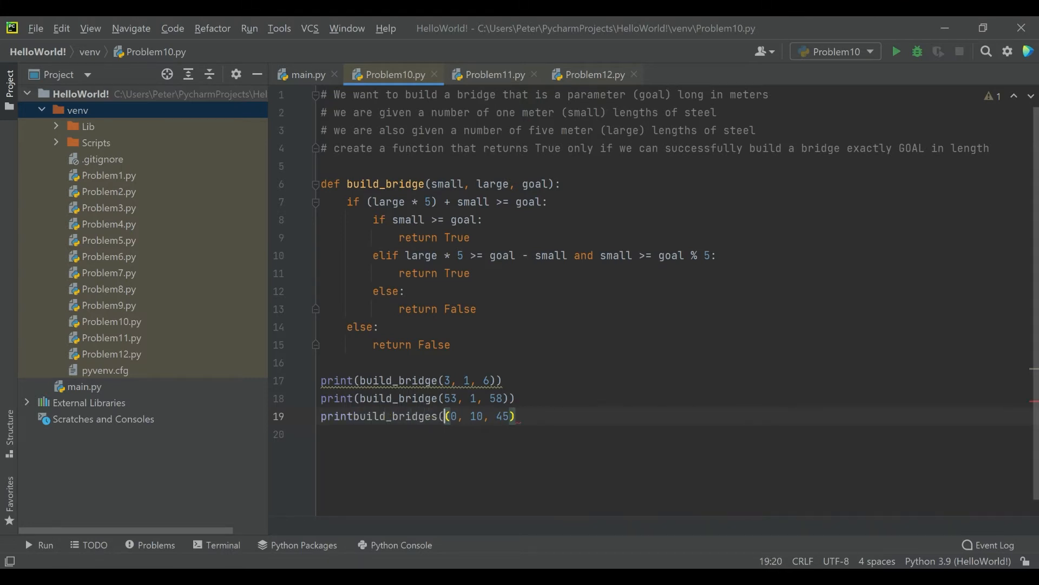
text(()
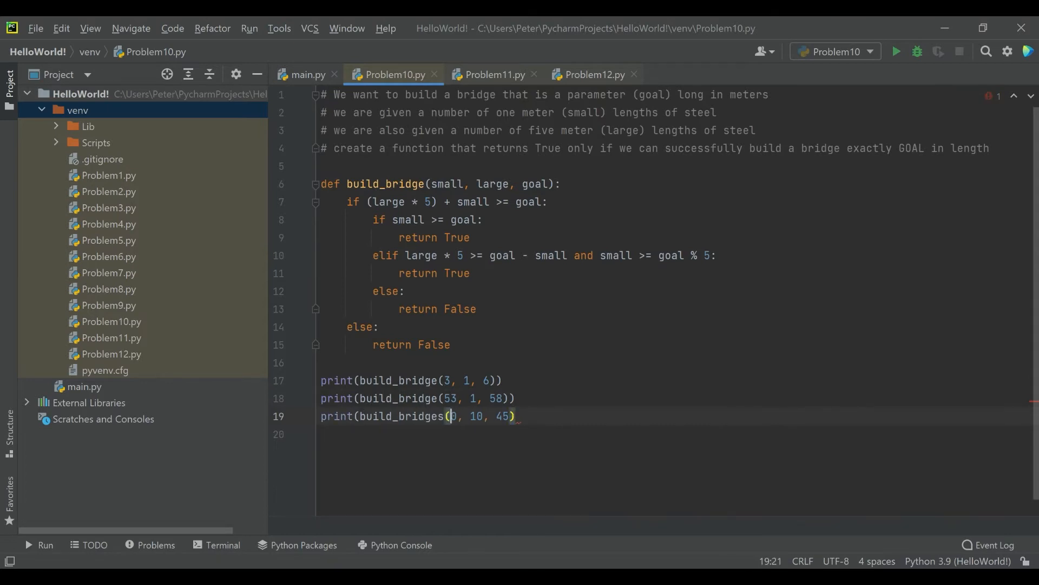
text())
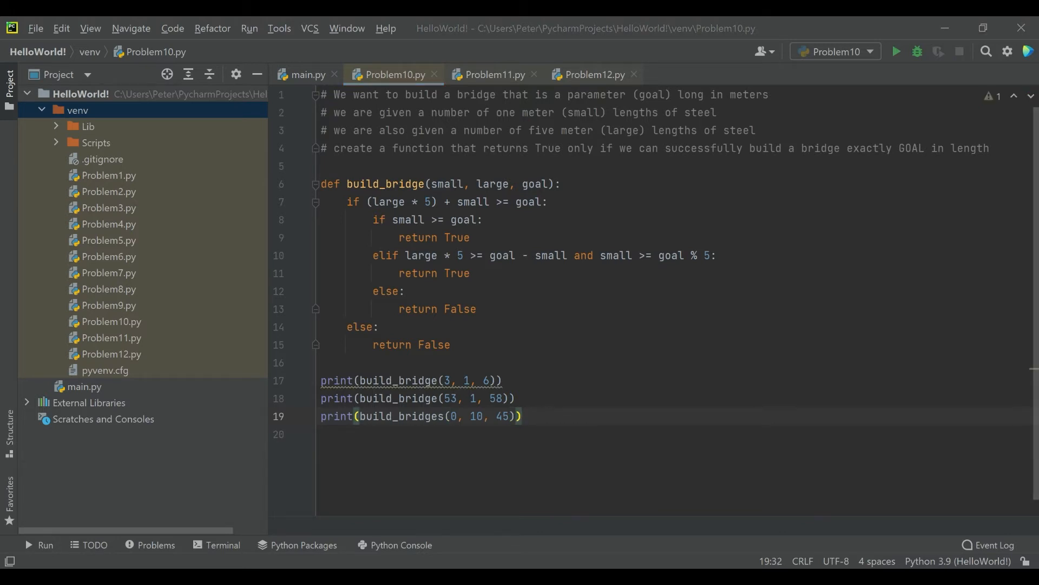
click(321, 434)
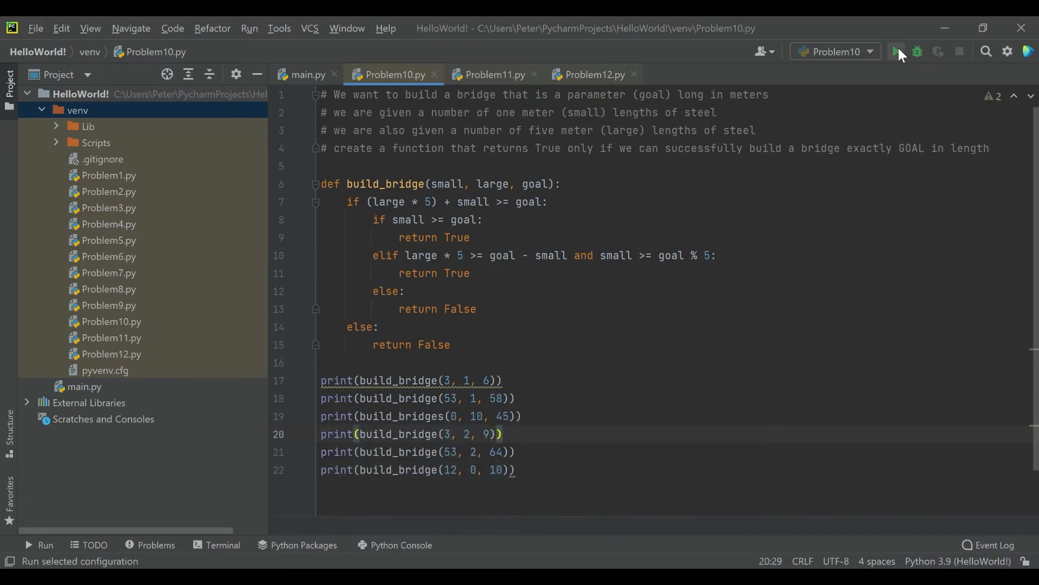
Run the script, correct the build_bridges typo to build_bridge, and rerun it.
click(896, 51)
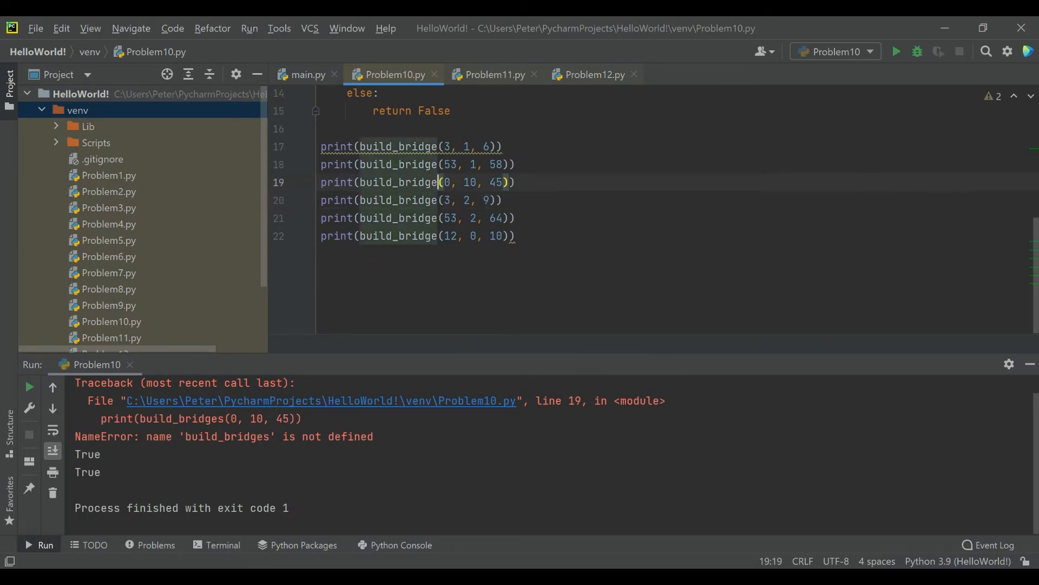
click(895, 51)
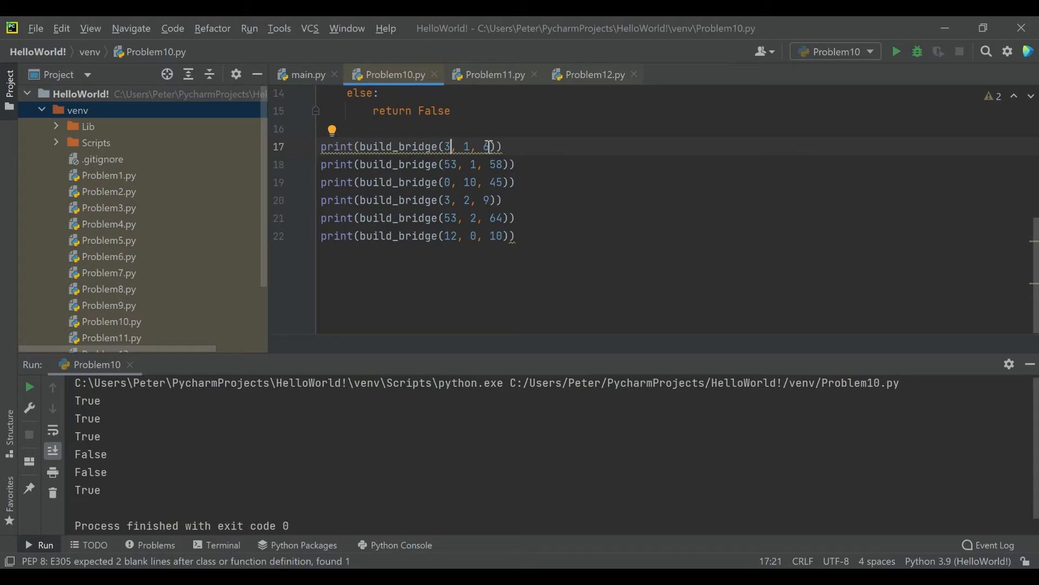
click(474, 165)
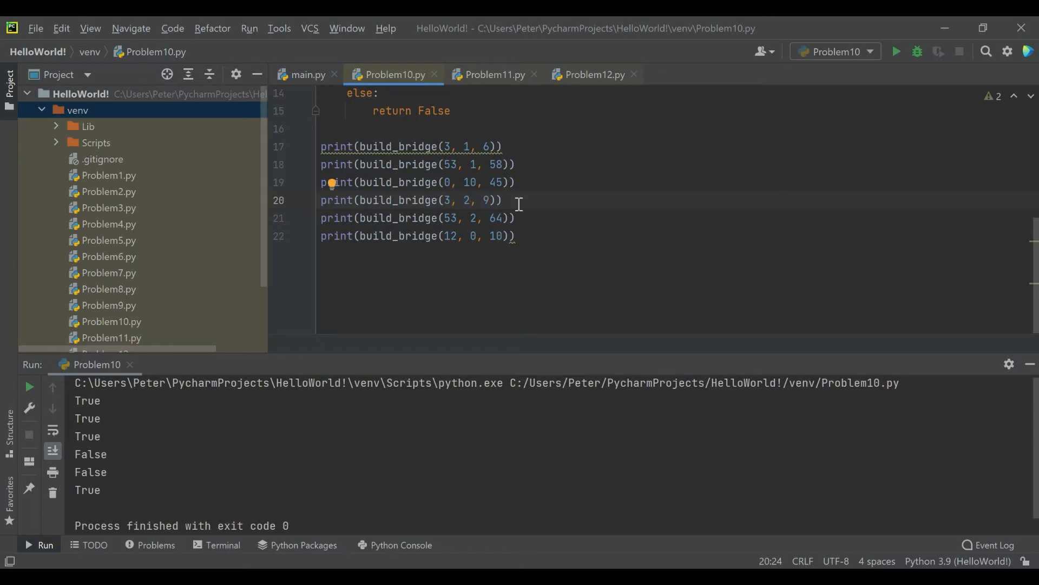
mouse_move(464, 186)
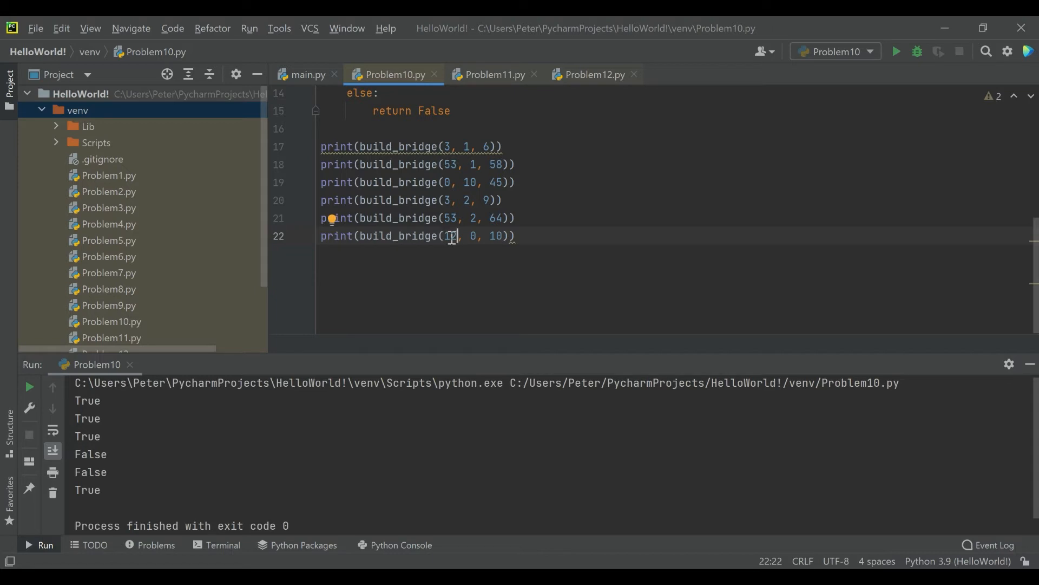
text(2)
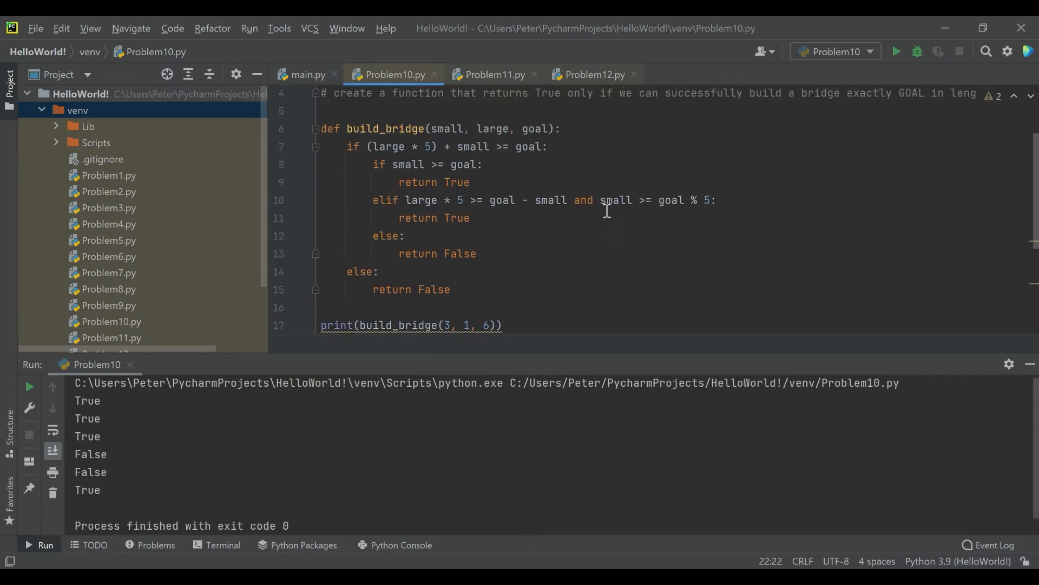
mouse_move(649, 236)
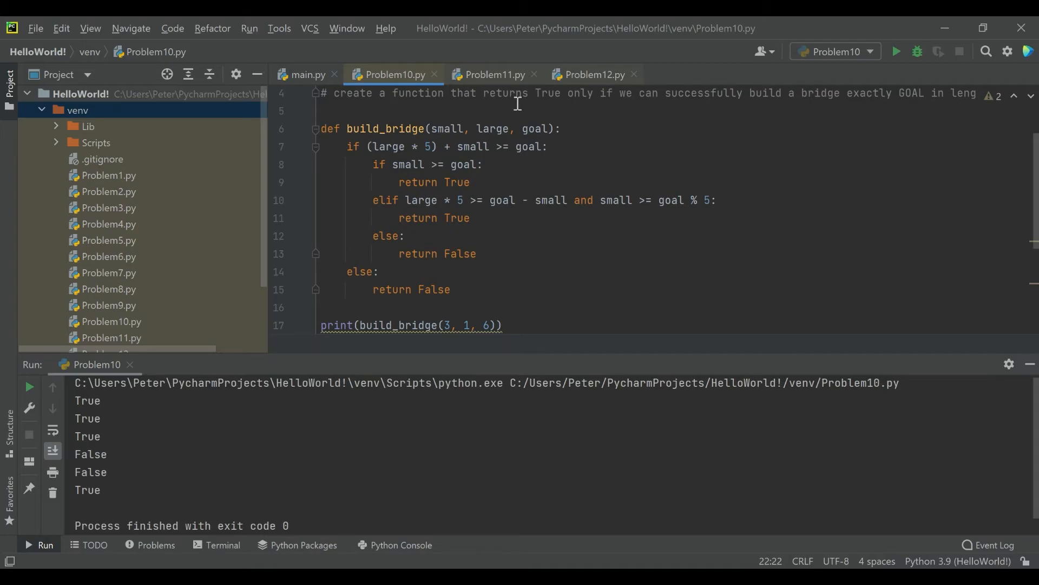
Switch to the Problem11.py tab describing the unique four-integer sum problem.
click(493, 75)
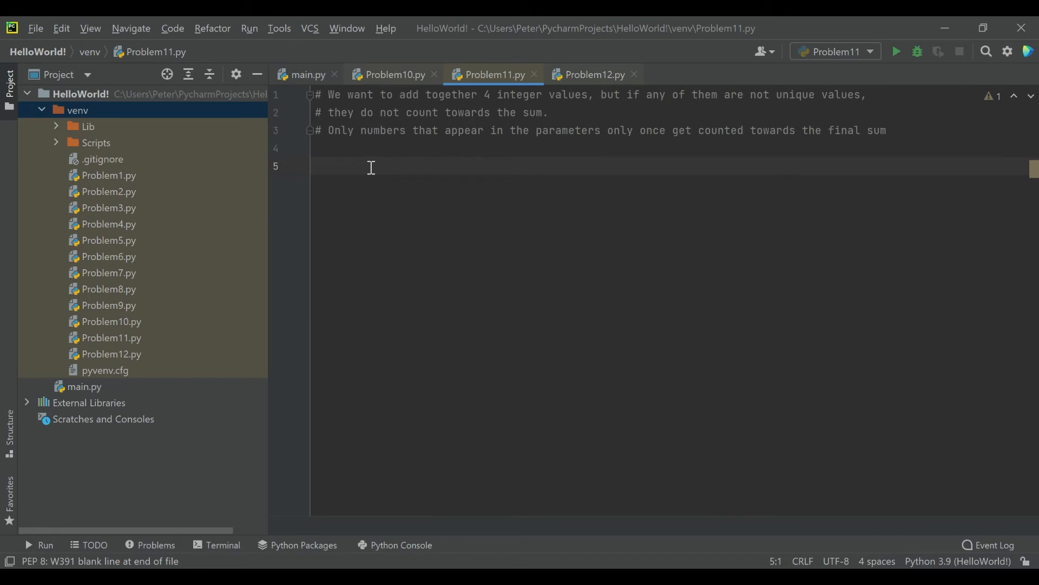
Define unique_sum(a,b,c,d) and initialise sum = 0.
text(def)
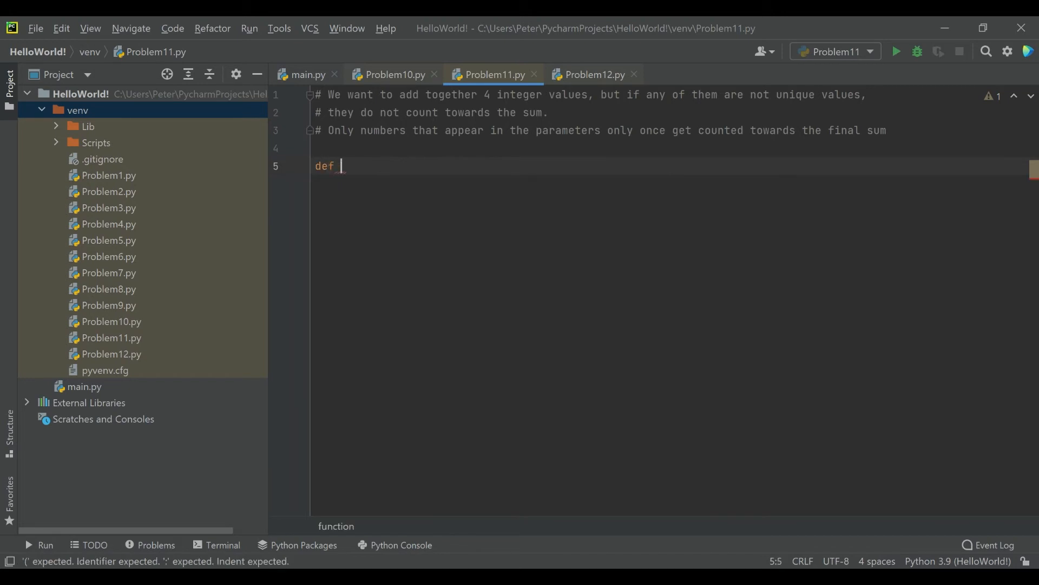
text(uniq)
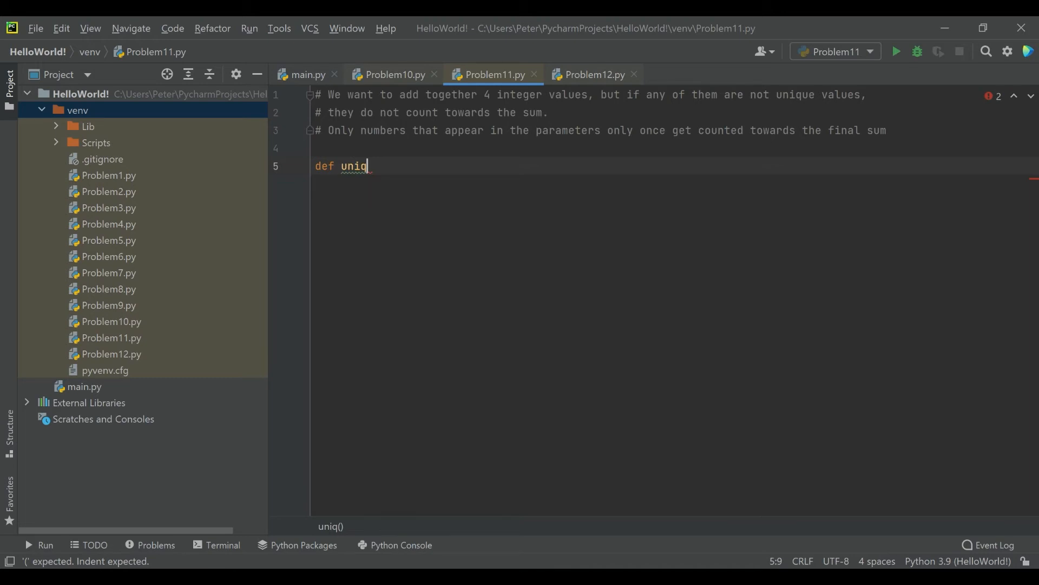
text(ue_sum()
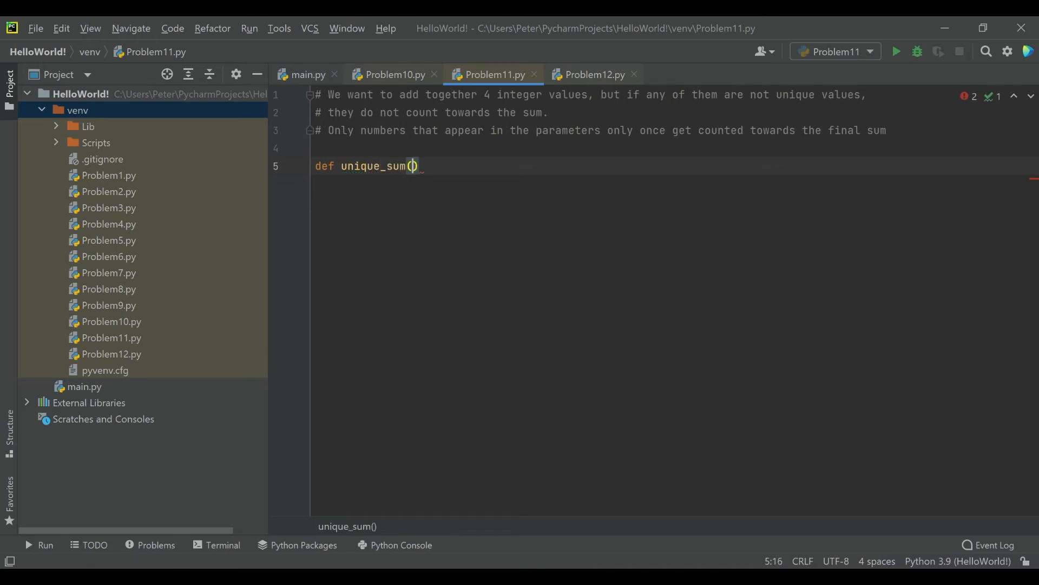
text(a,b,c)
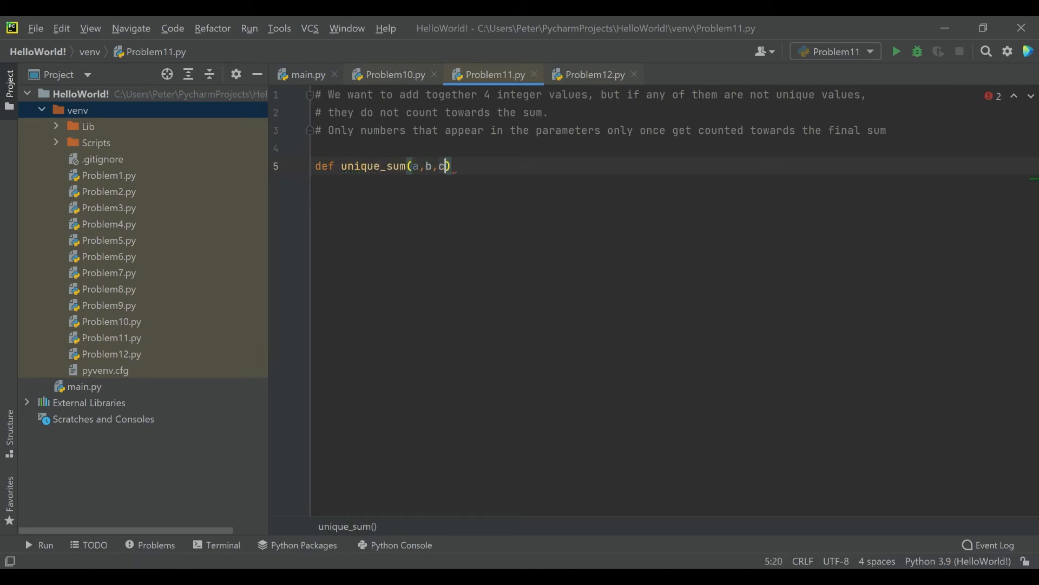
text(,d):)
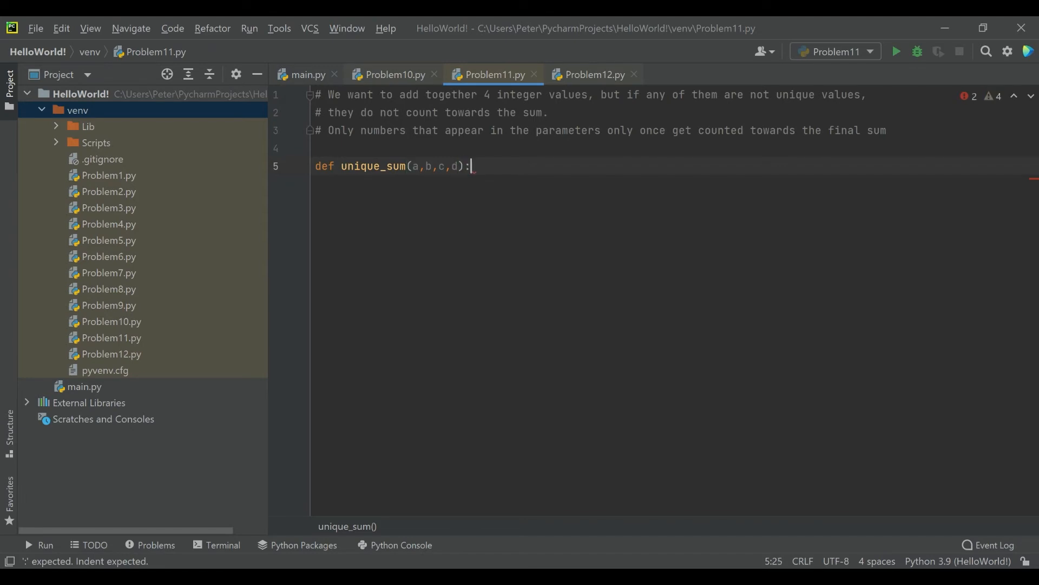
key(enter)
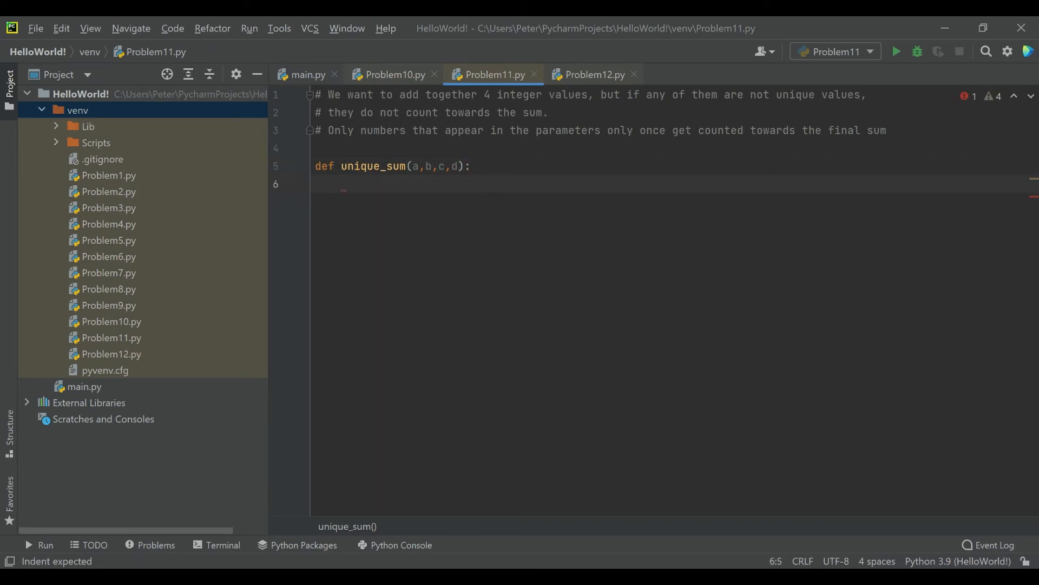
text(sum =)
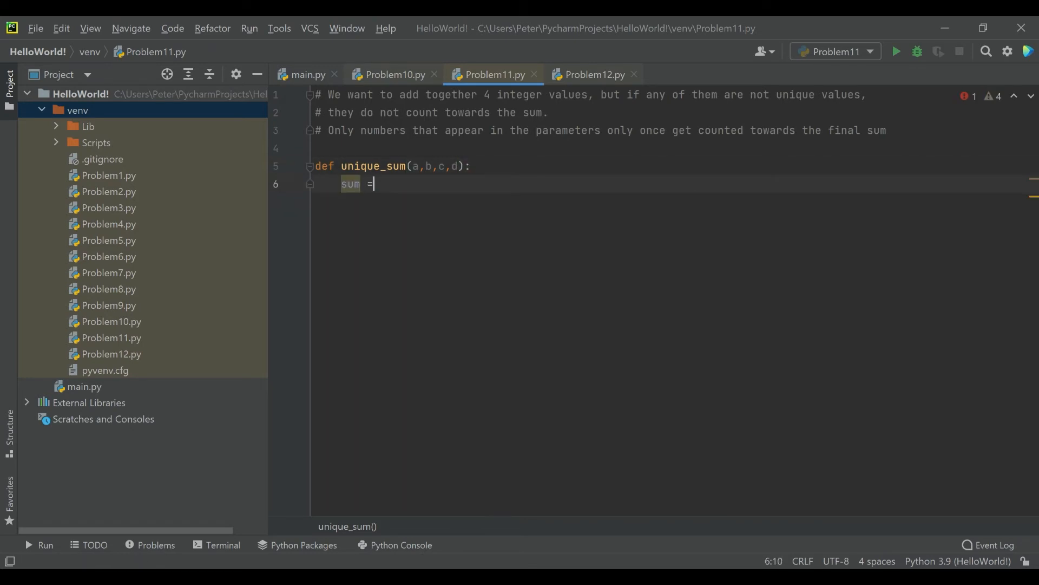
text(0)
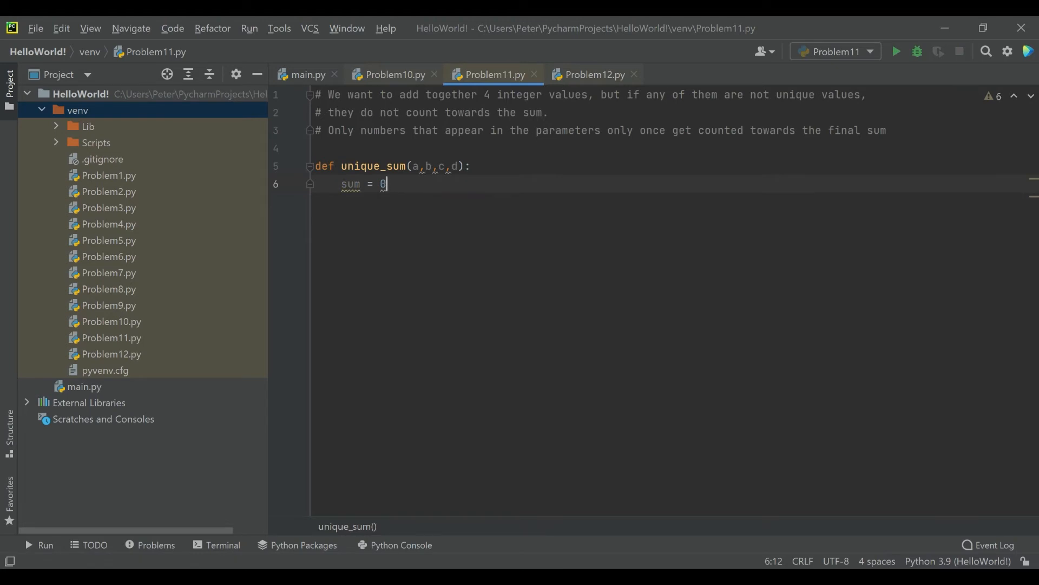
key(enter)
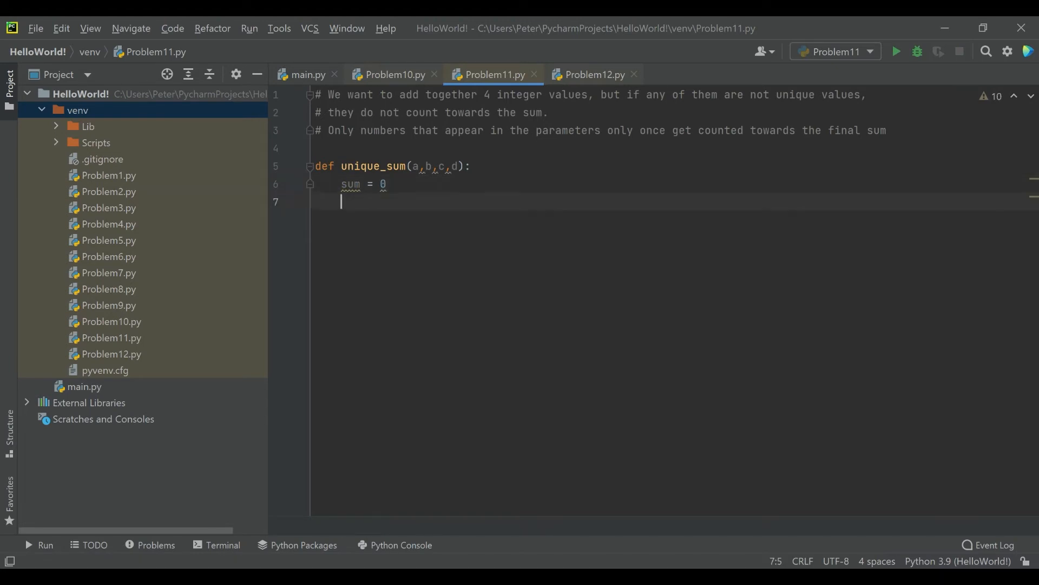
Add if a != b and a != c and a != d with sum += a.
text(if a)
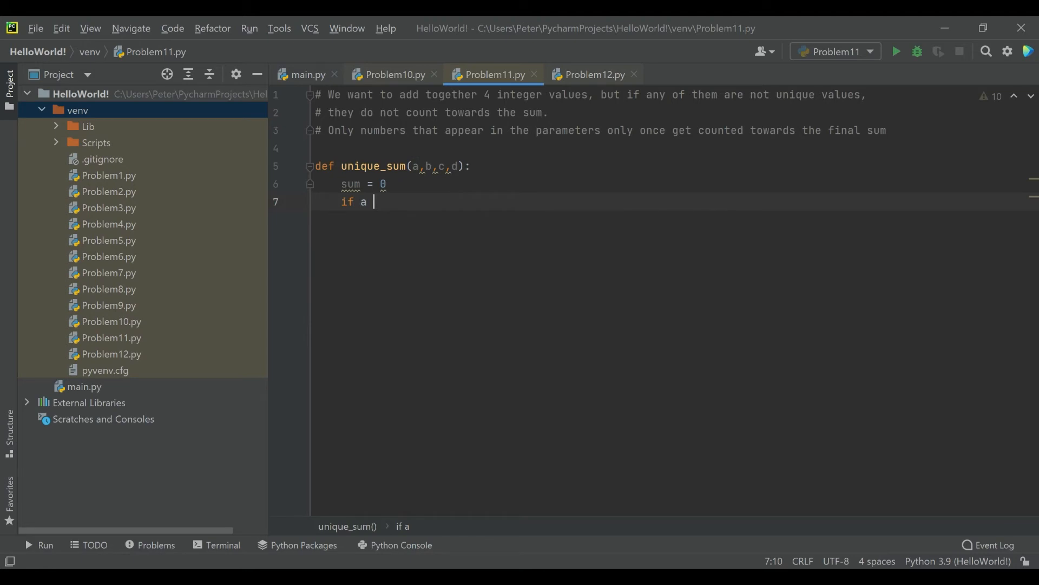
text(!=)
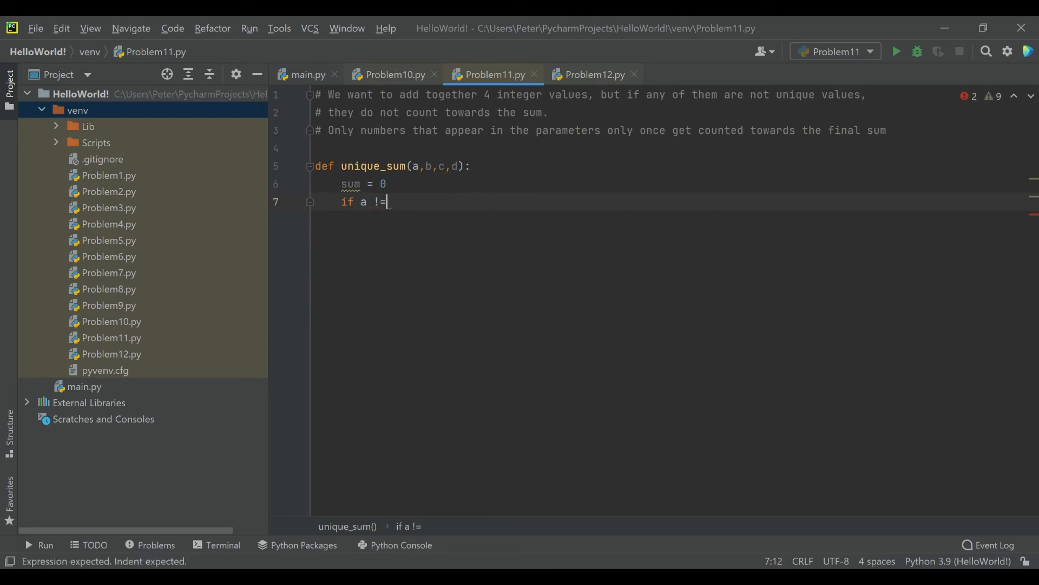
text(b)
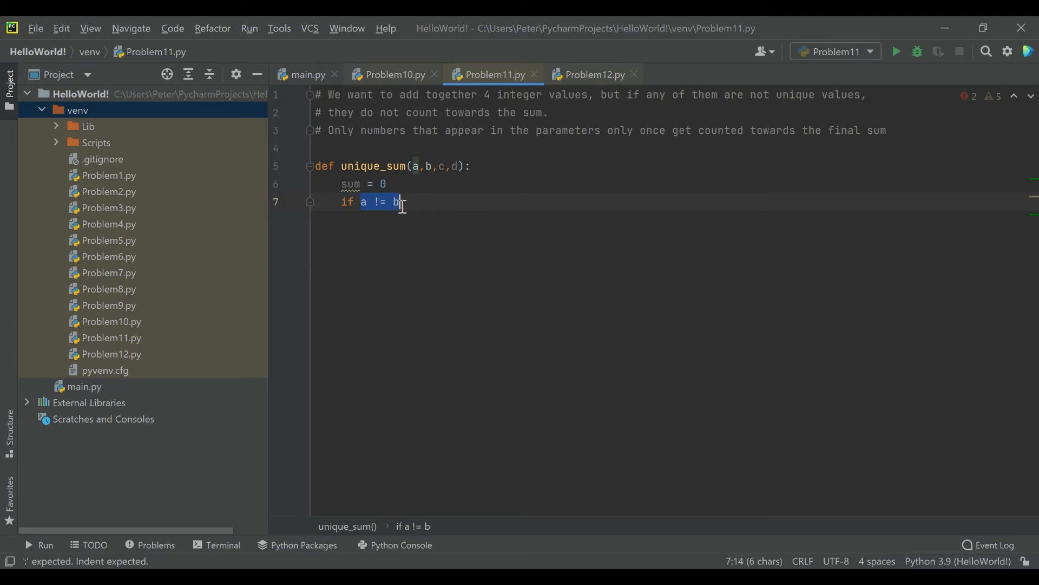
text(and a != b)
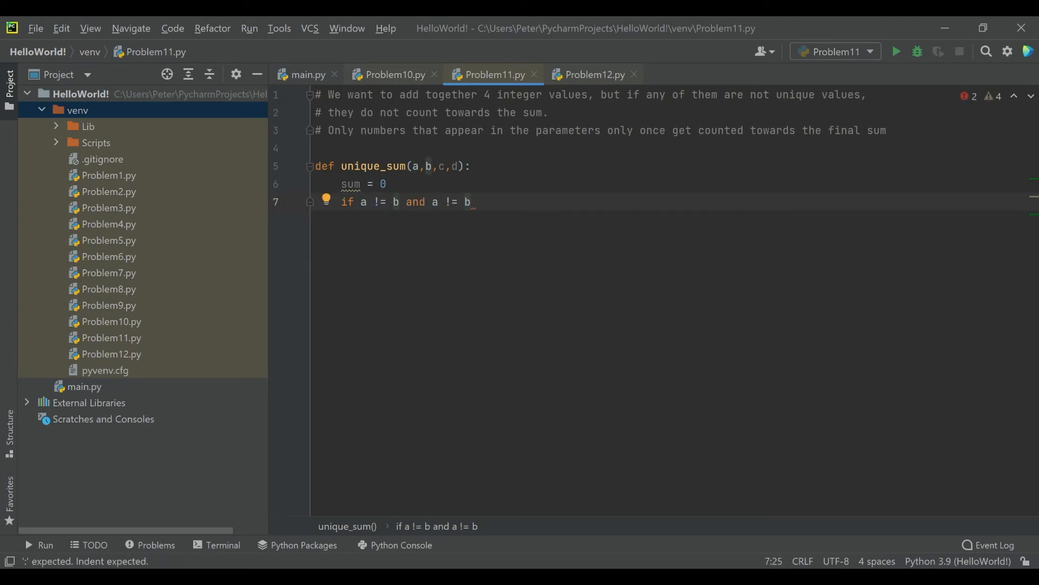
text(c and)
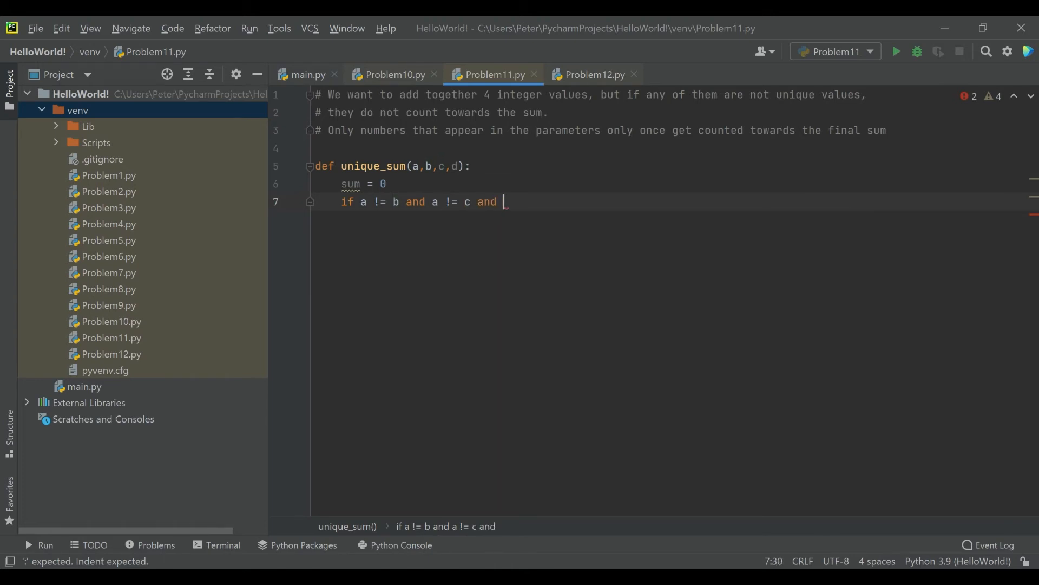
text(a != d)
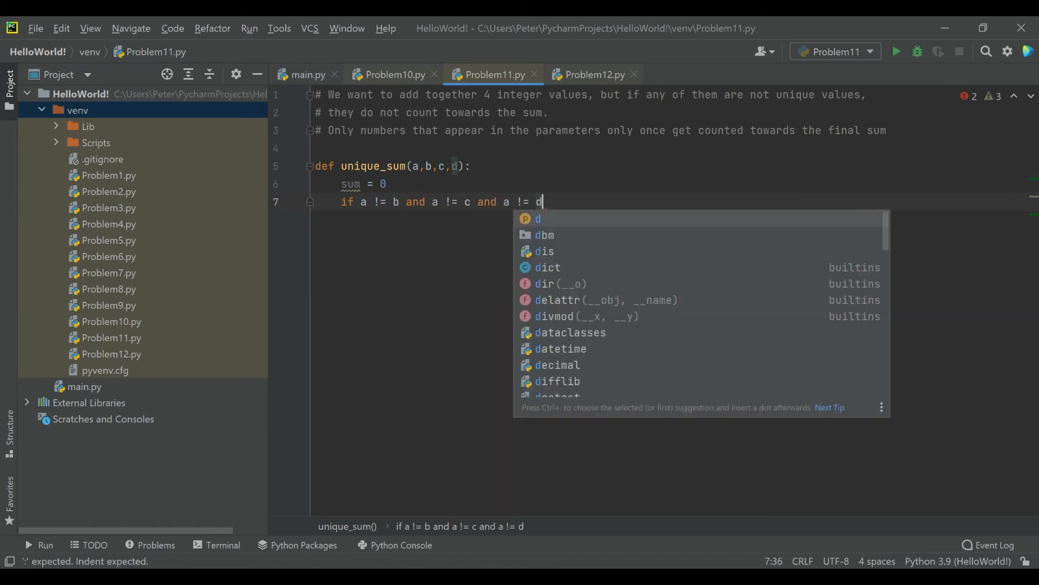
key(enter)
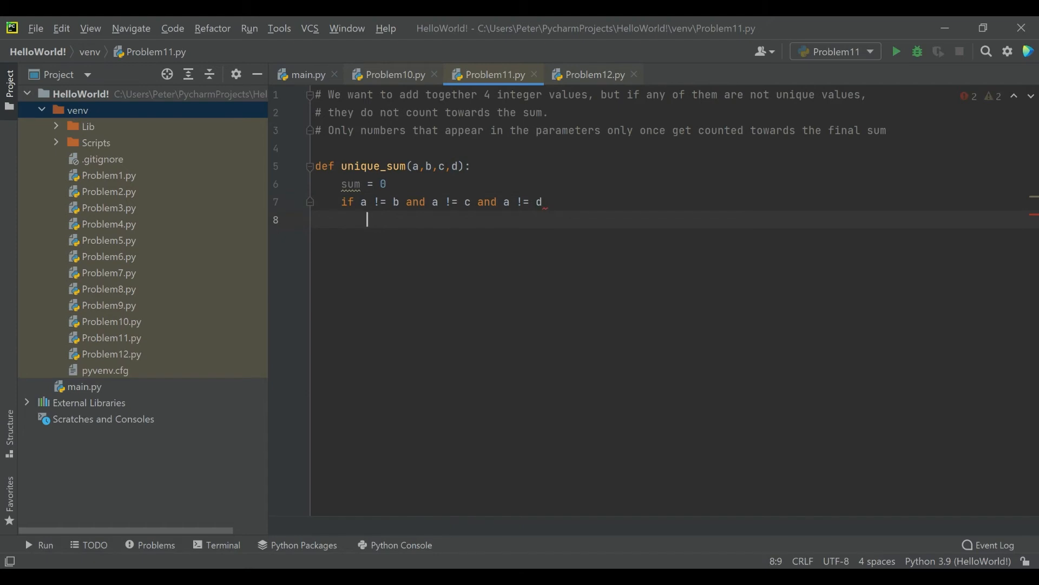
text(sum)
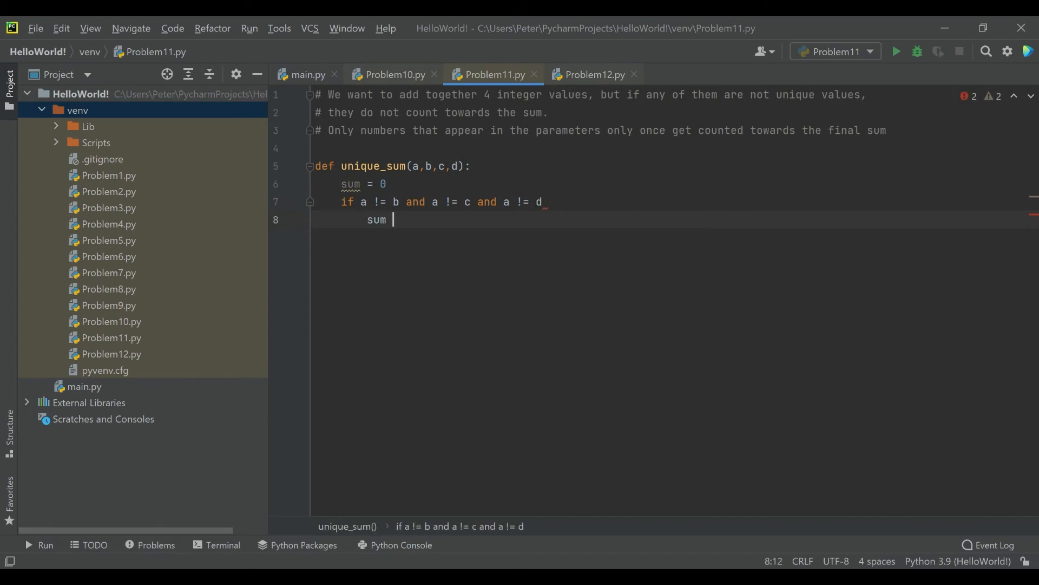
text(+= a)
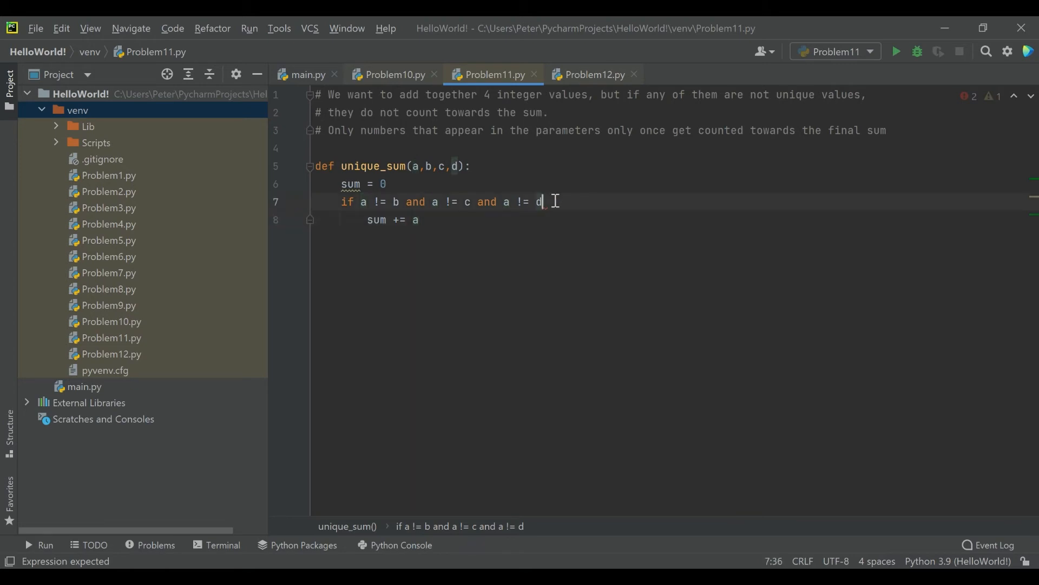
text(:)
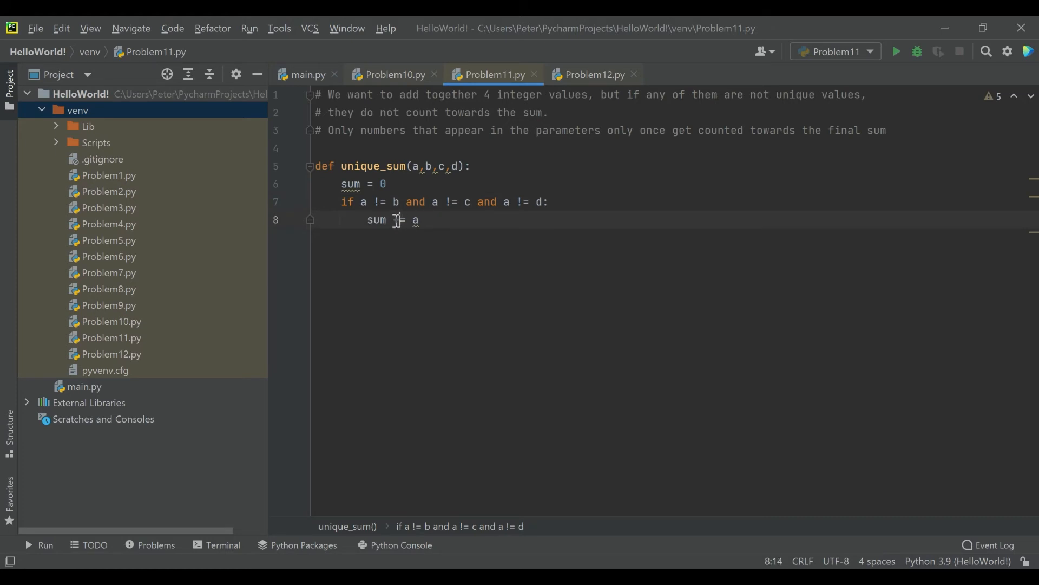
text(+)
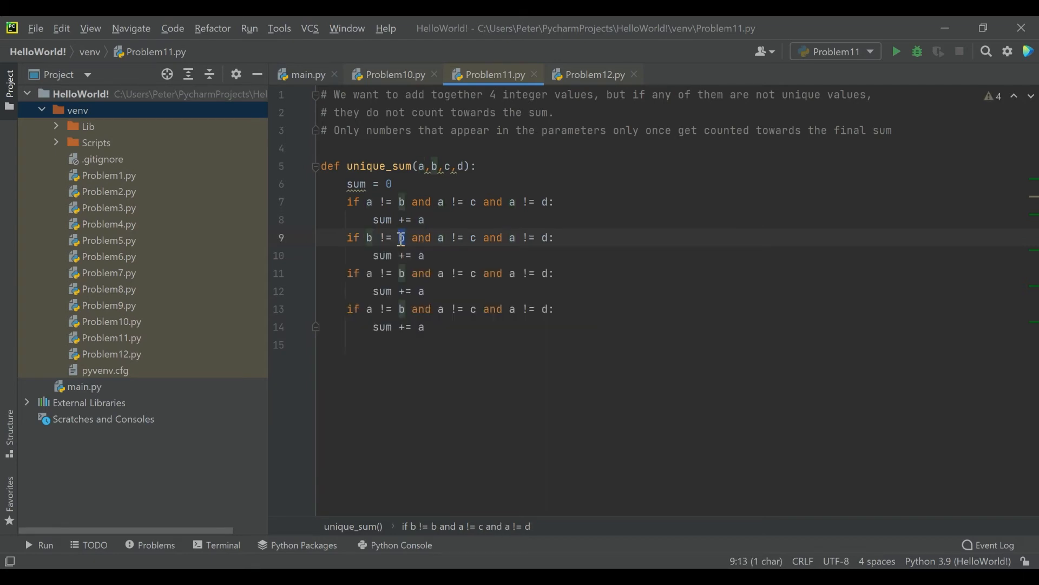
Edit the copied if-blocks so b, c and d are each checked against the others and added.
text(a)
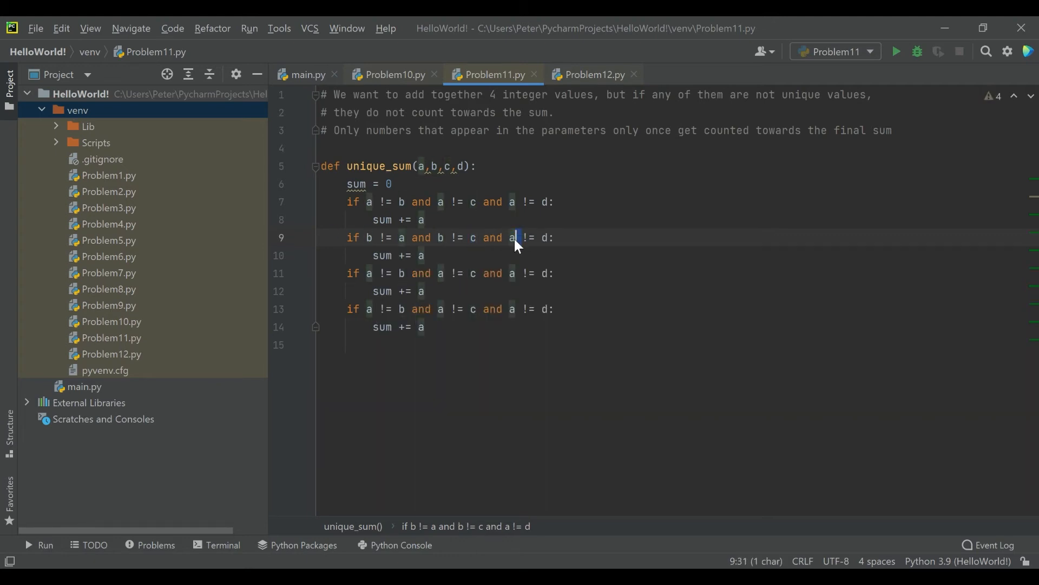
text(b)
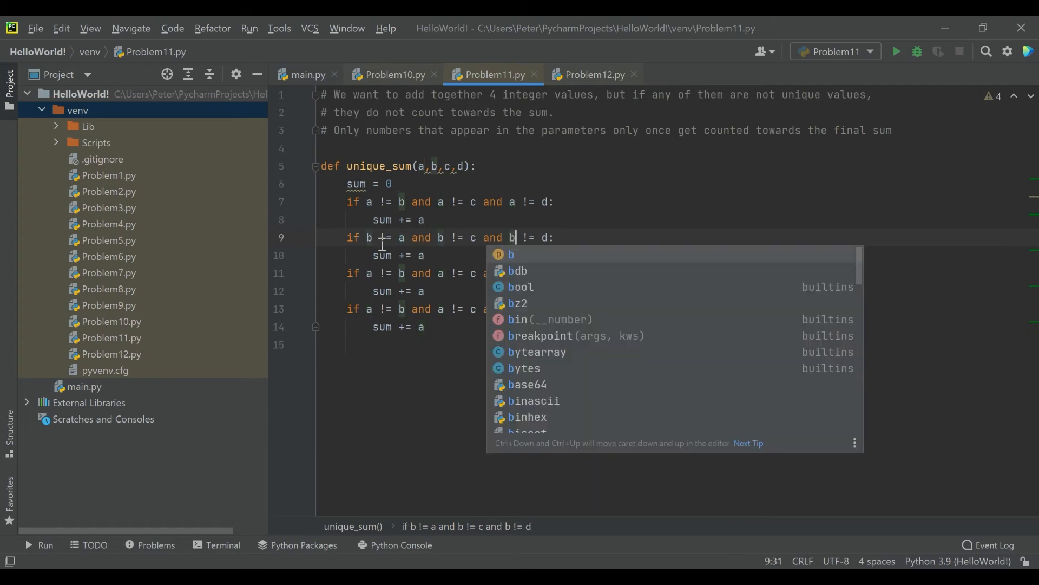
text(b)
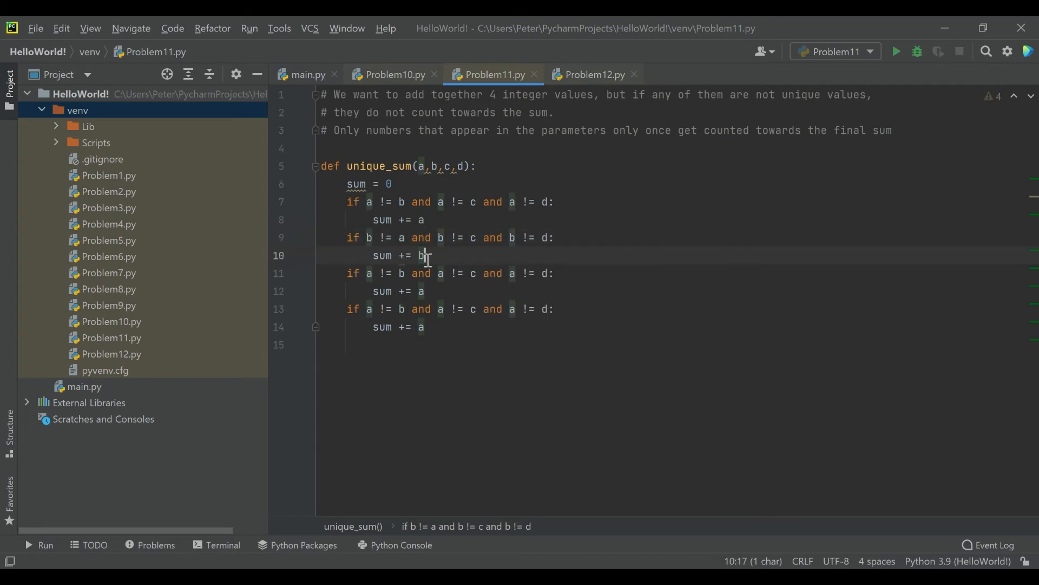
click(370, 272)
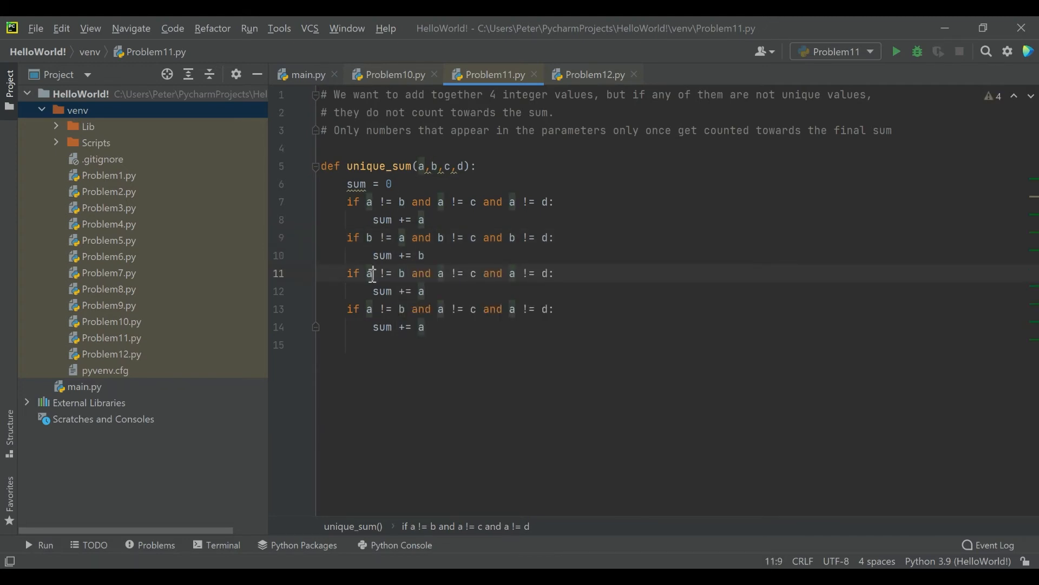
text(c != a and c)
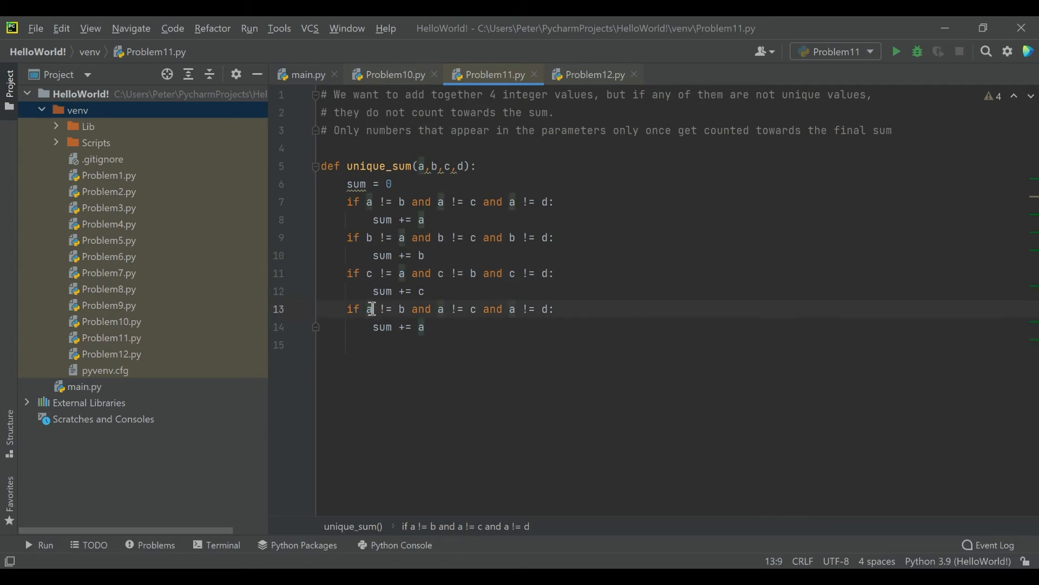
double_click(370, 309)
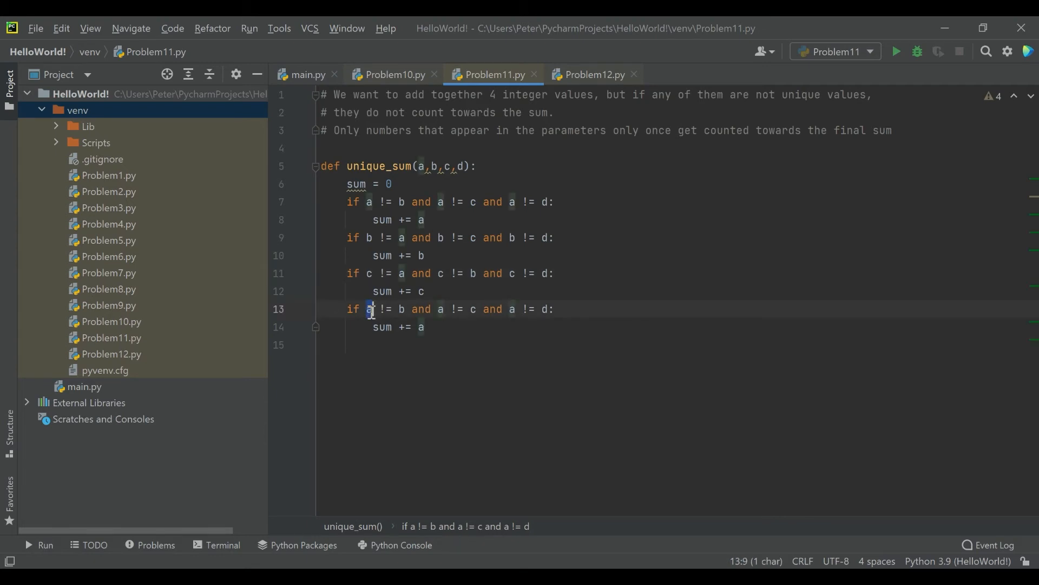
text(d)
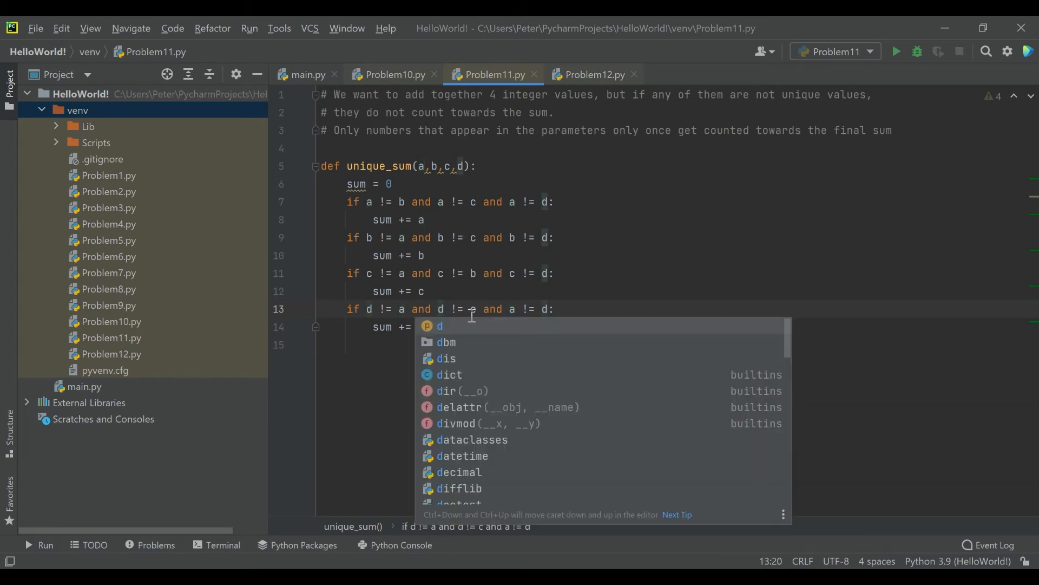
text(b)
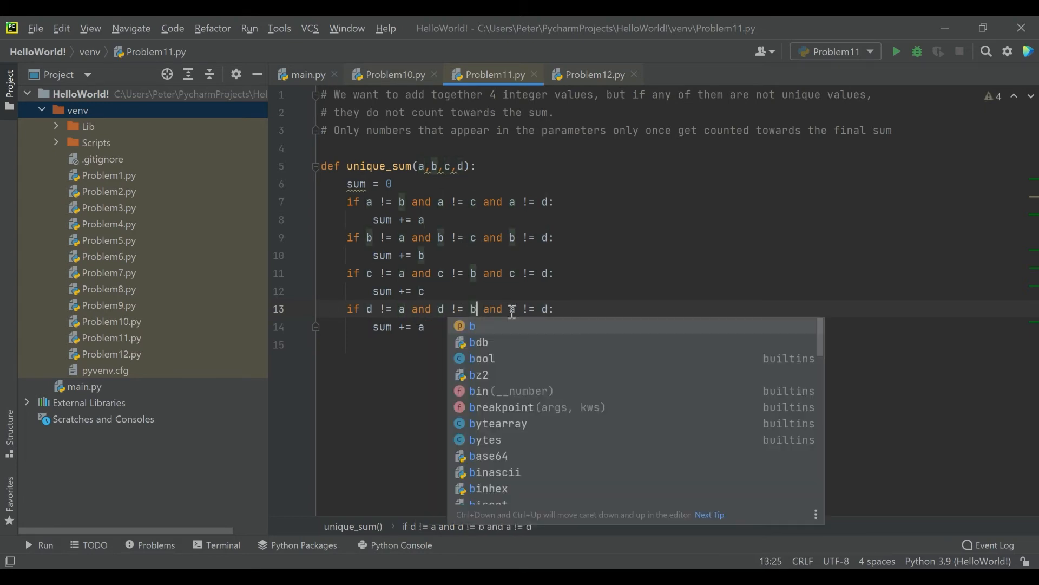
text(d)
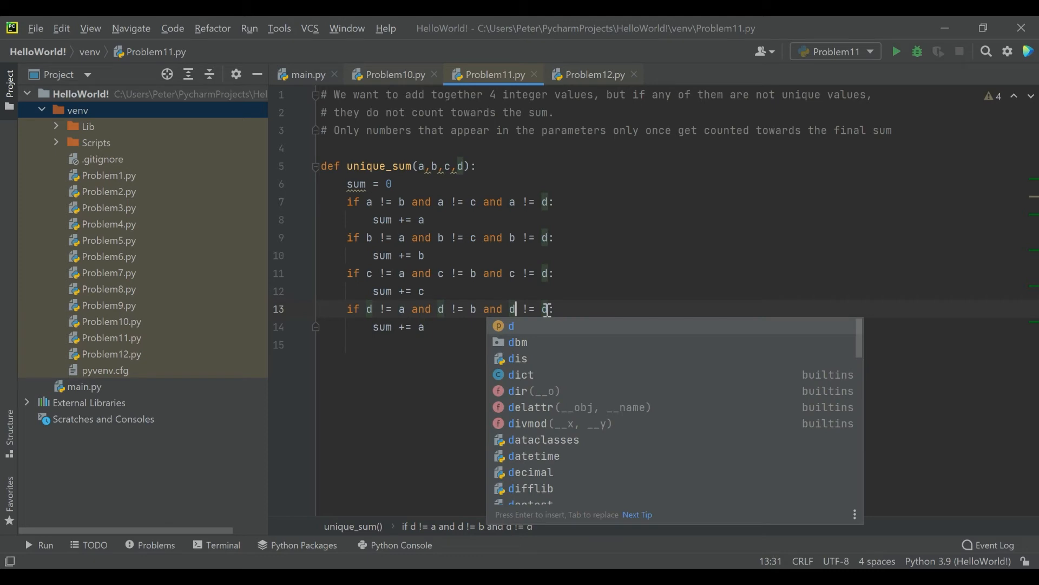
text(c)
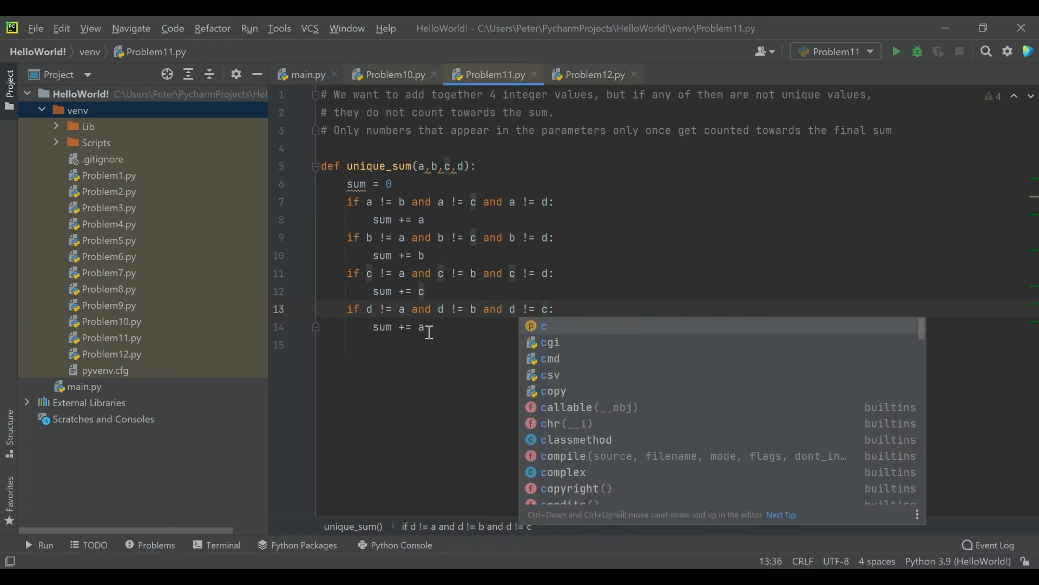
text(d)
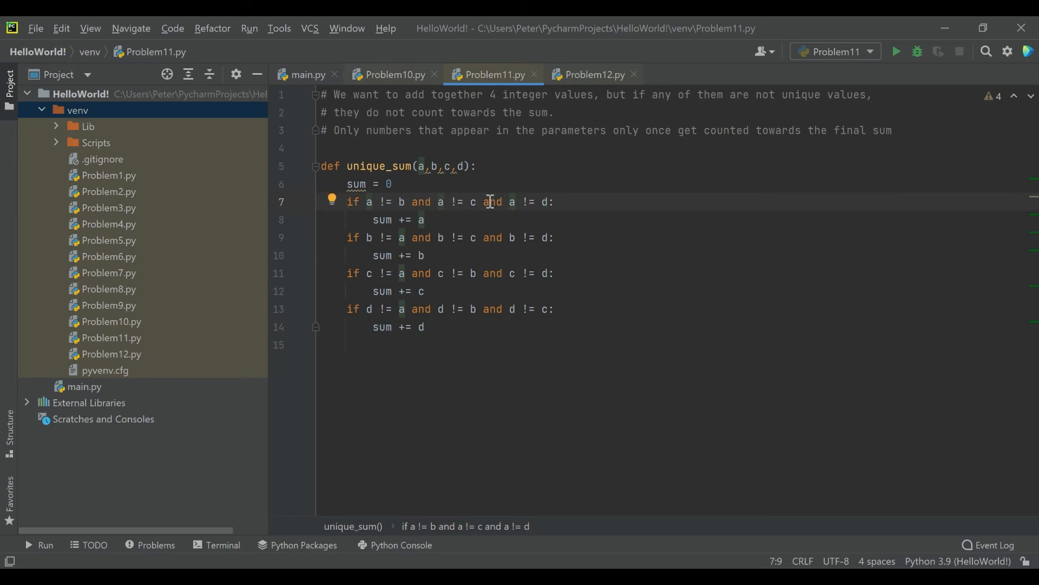
mouse_move(396, 237)
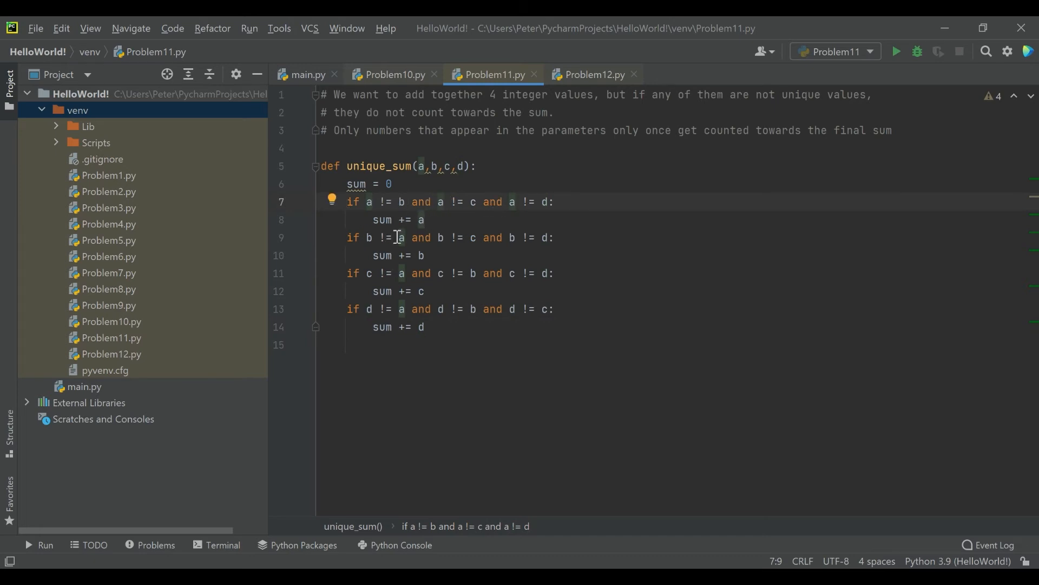
mouse_move(419, 254)
text(r)
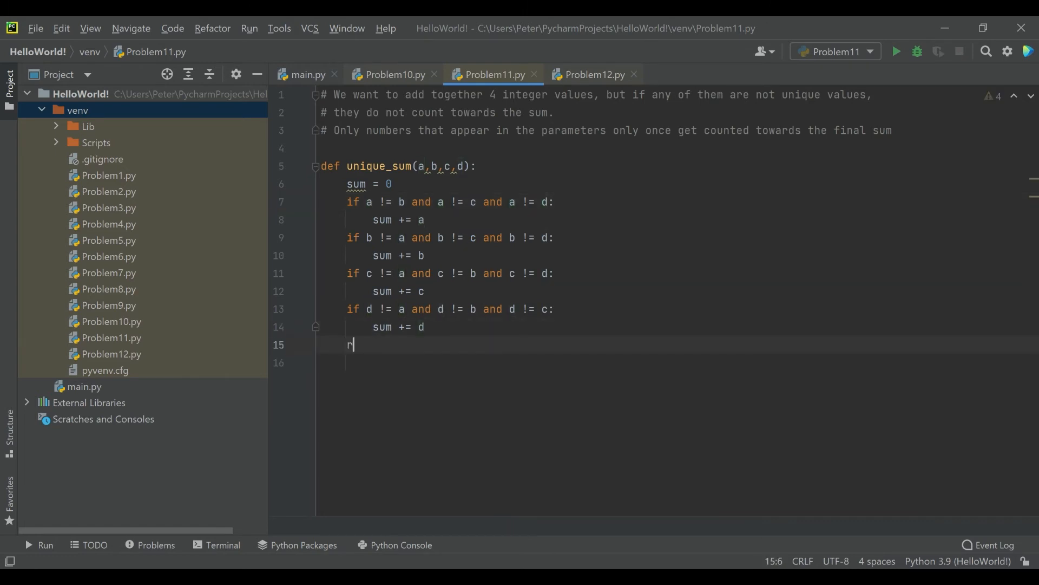
Add 'return sum' after the last if block so unique_sum returns the total.
text(etu)
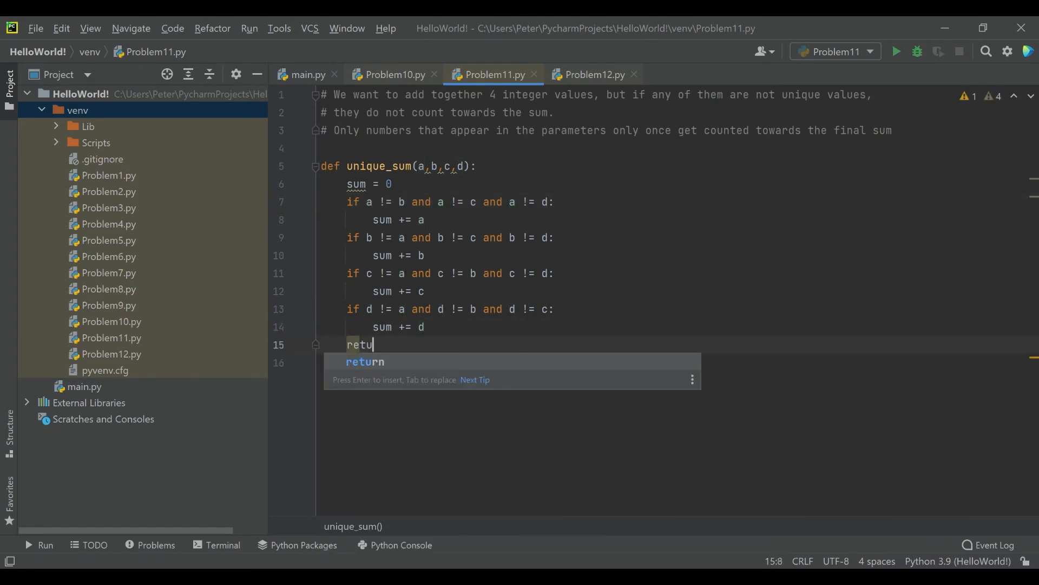
text(return sum)
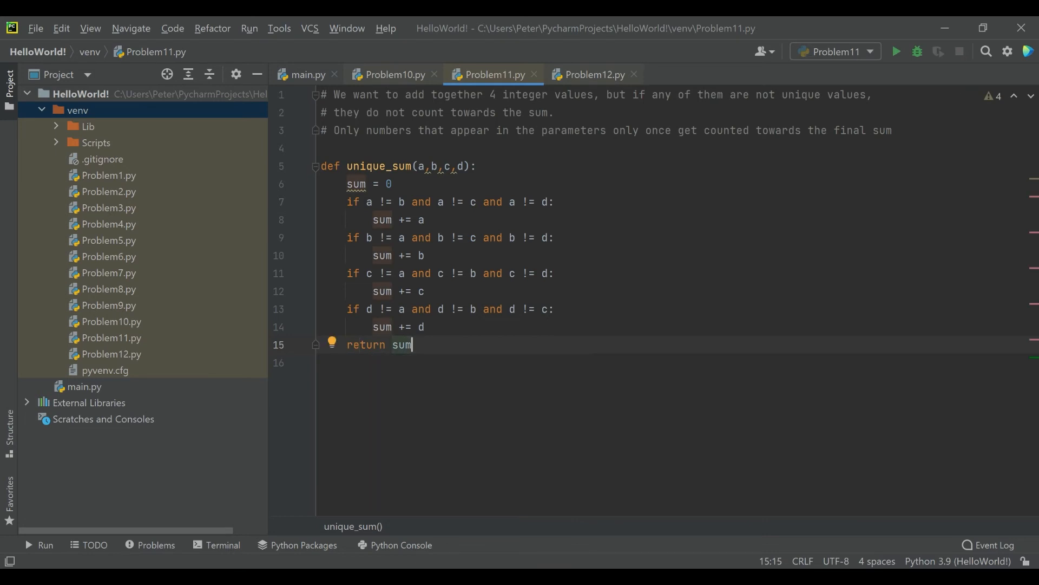
key(enter)
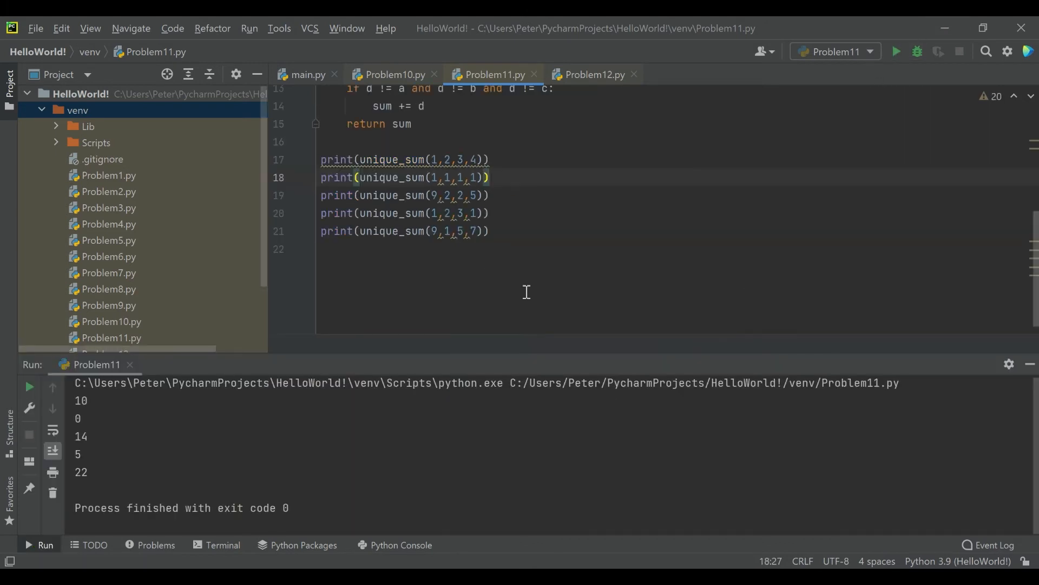
mouse_move(441, 225)
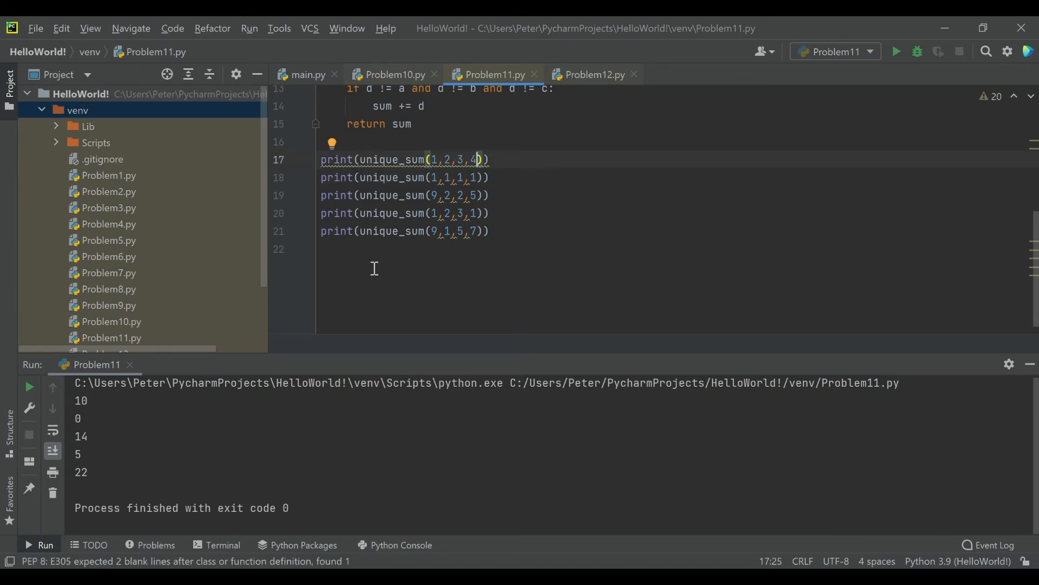
mouse_move(396, 206)
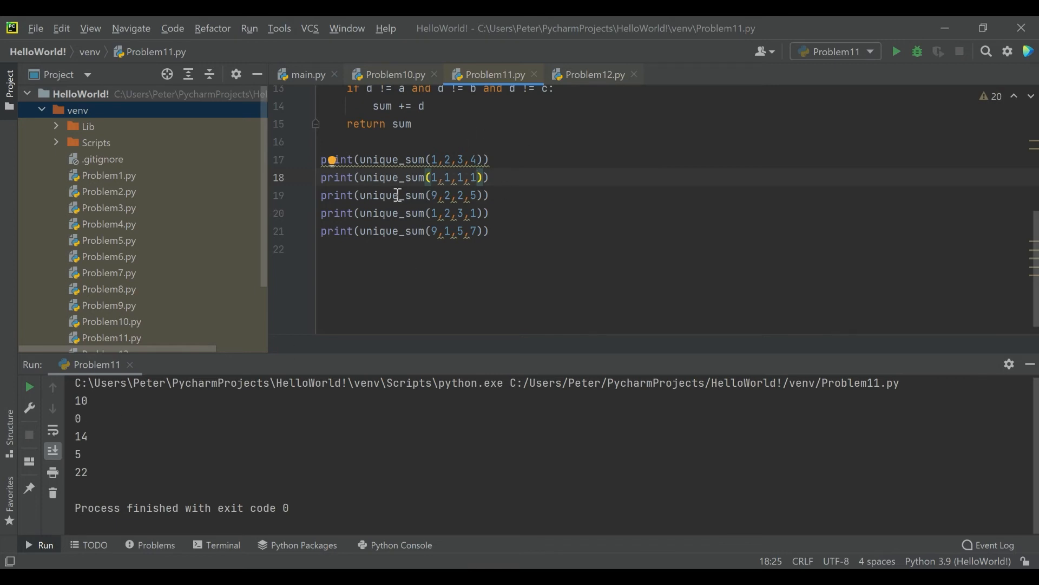
mouse_move(464, 201)
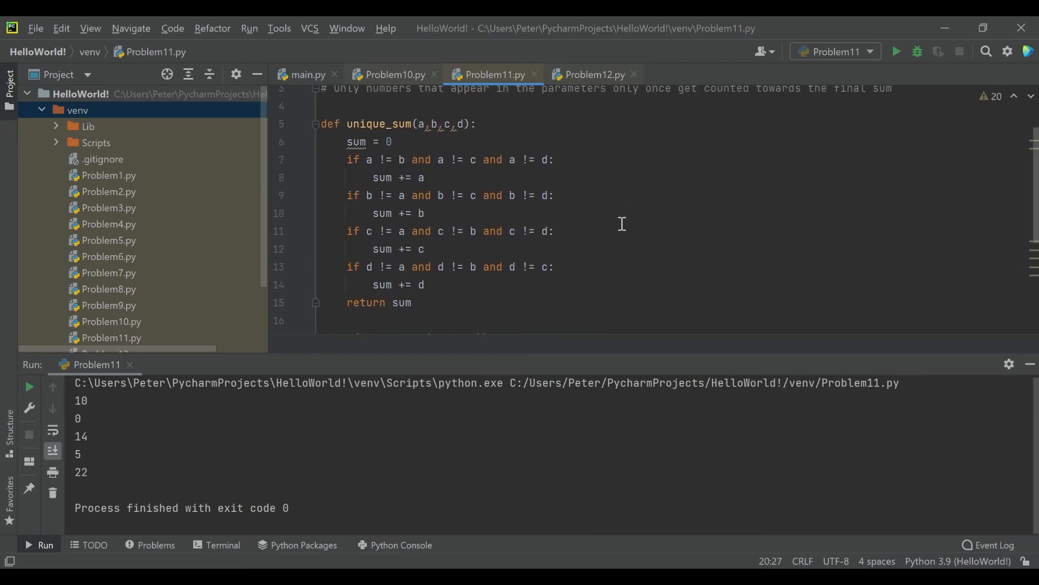
mouse_move(606, 202)
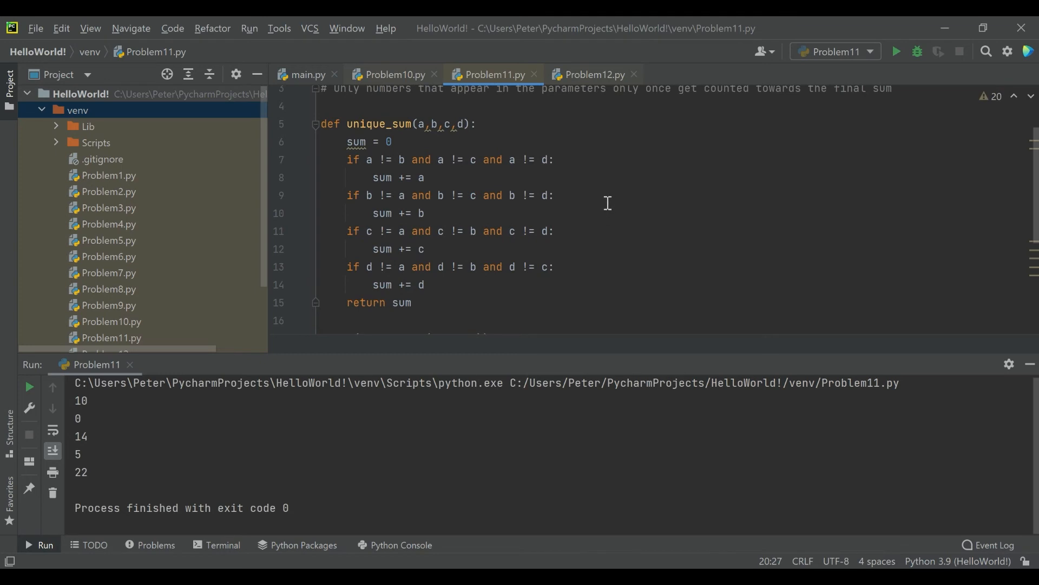
mouse_move(381, 151)
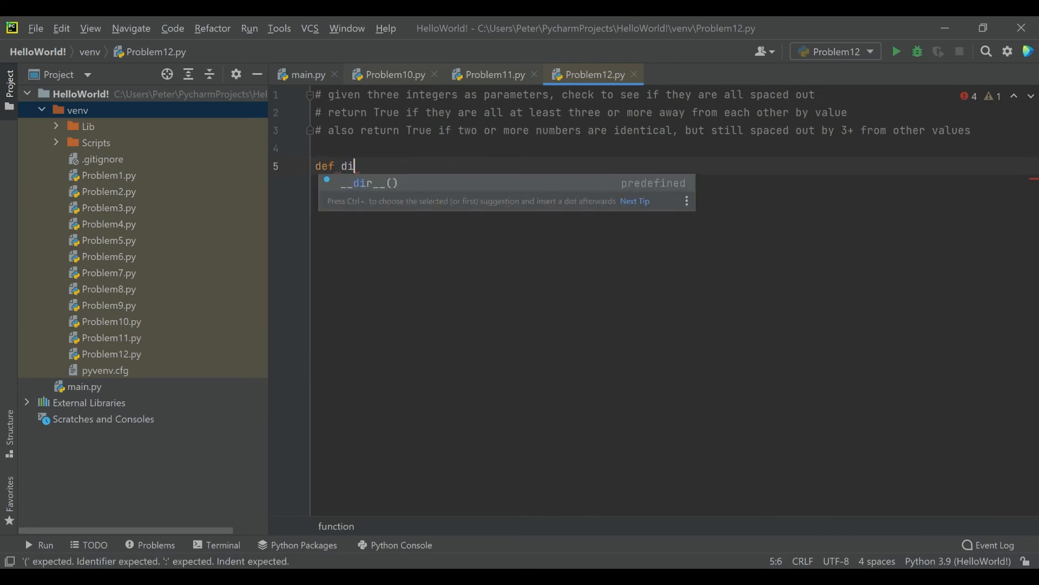
Complete the function header def distance_checker(a, b, c).
text(stance_che)
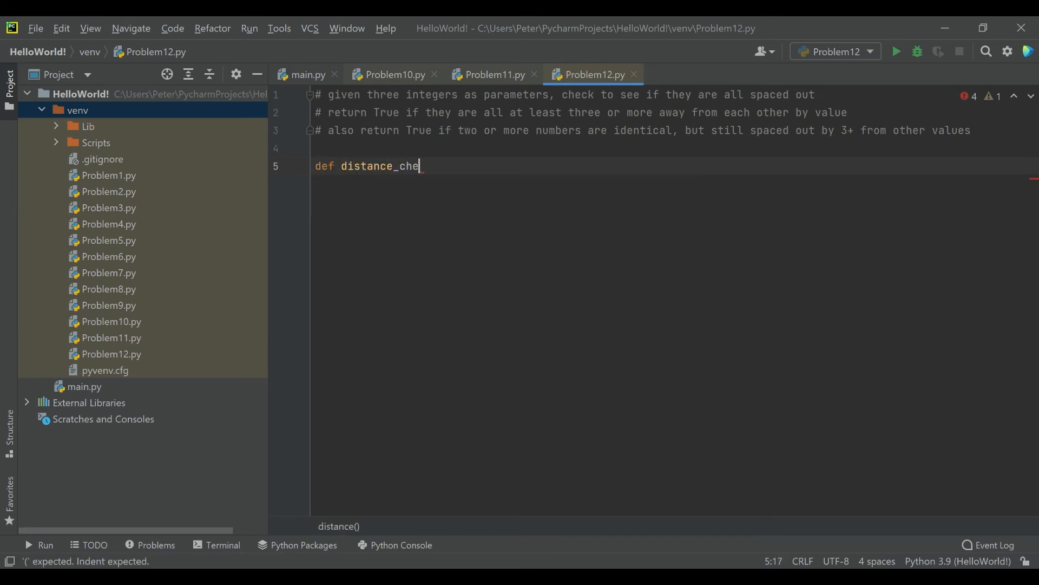
text(cker())
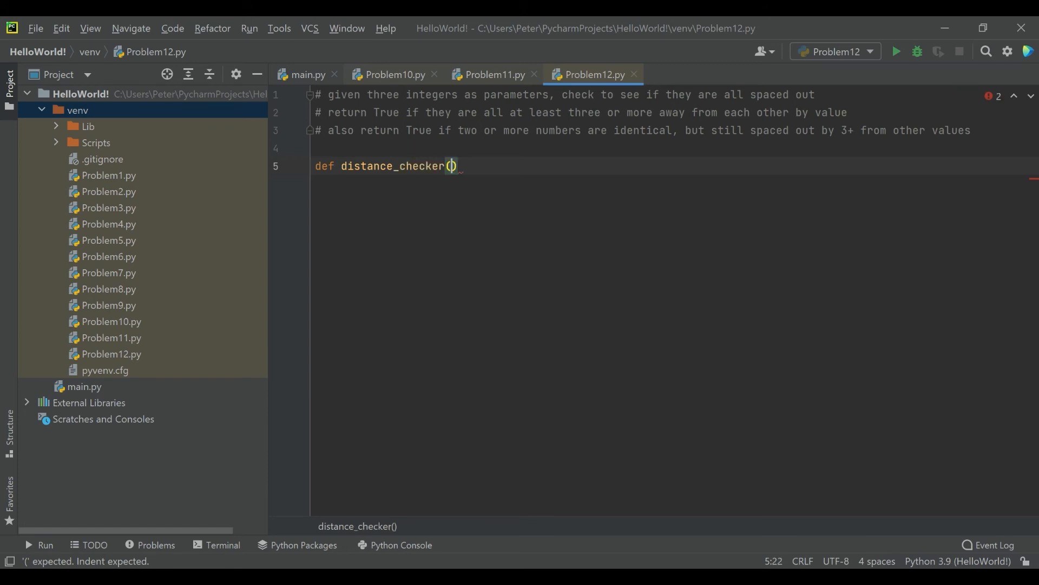
text(a,)
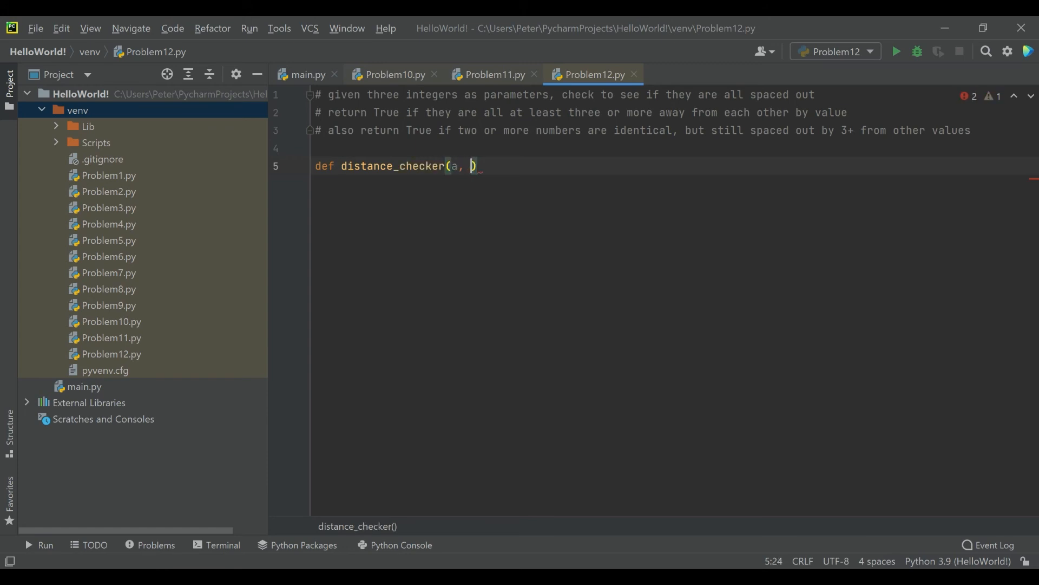
text(b, c)
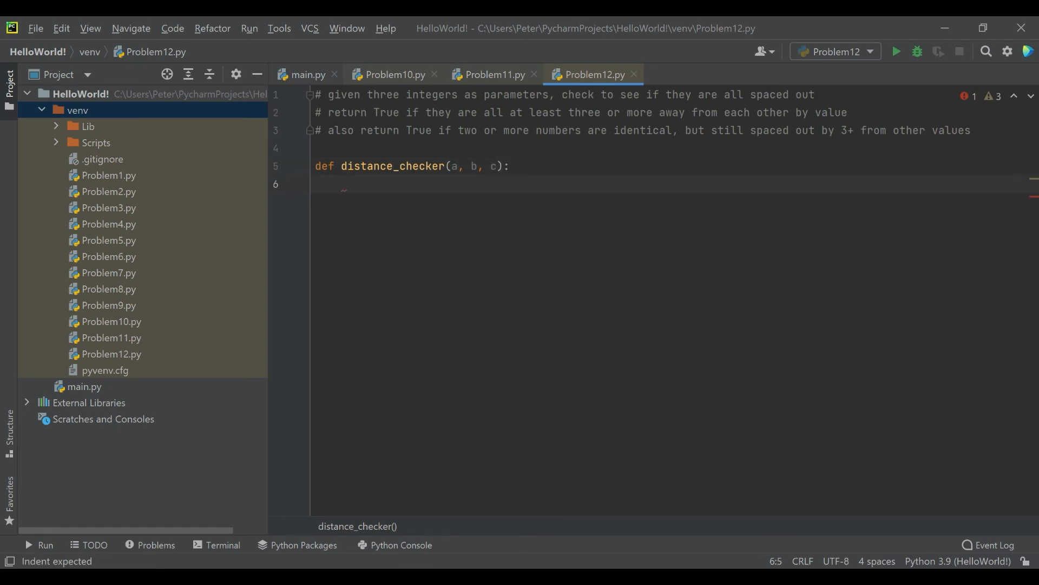
Write the condition if abs(a-b) >= 3 and abs(a-c) >= 3 and abs(c-b) >= 3:.
text(if ()
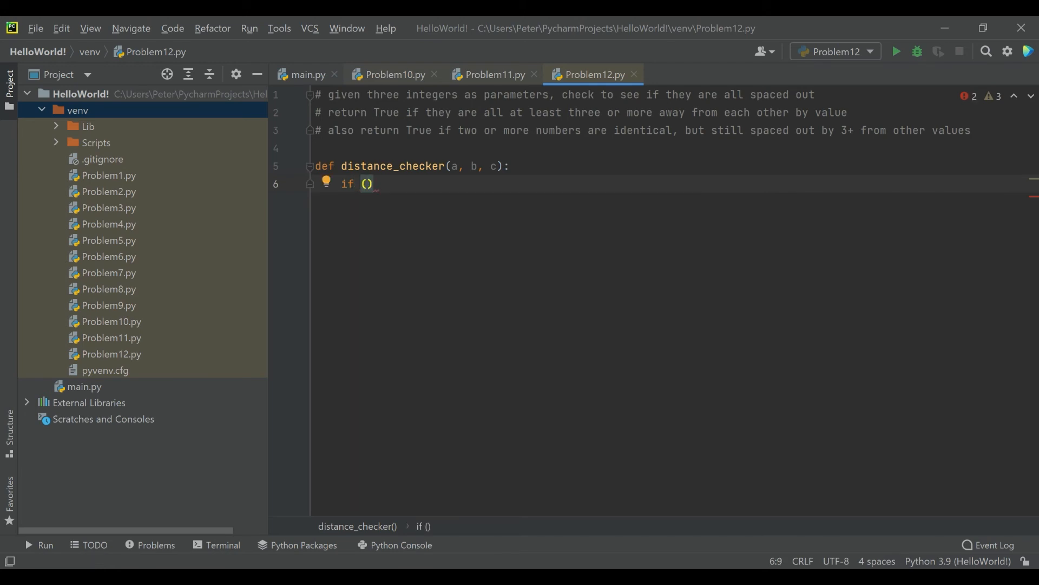
text(abs)
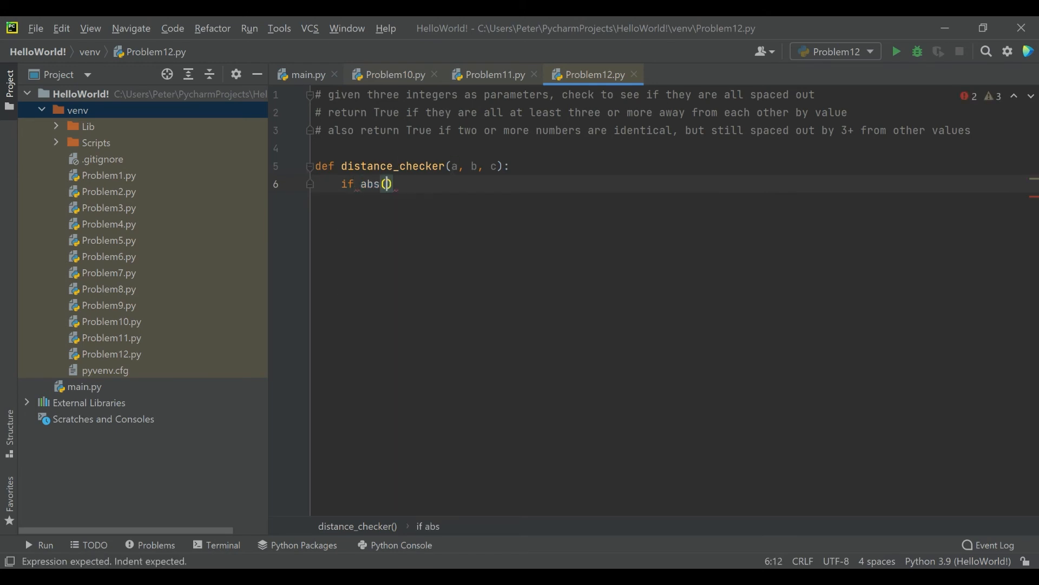
text(a-b)
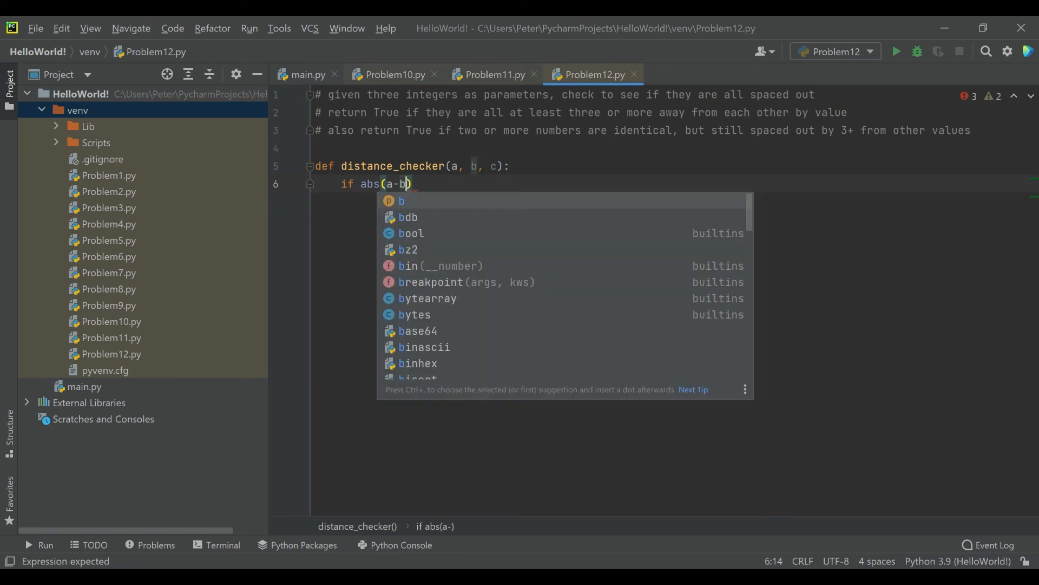
key(Escape)
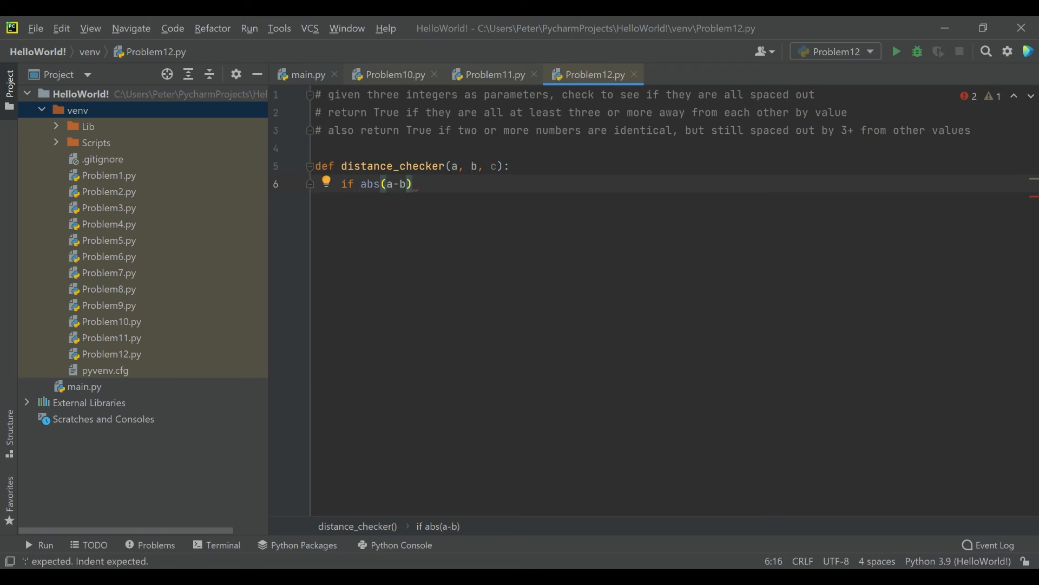
text(>)
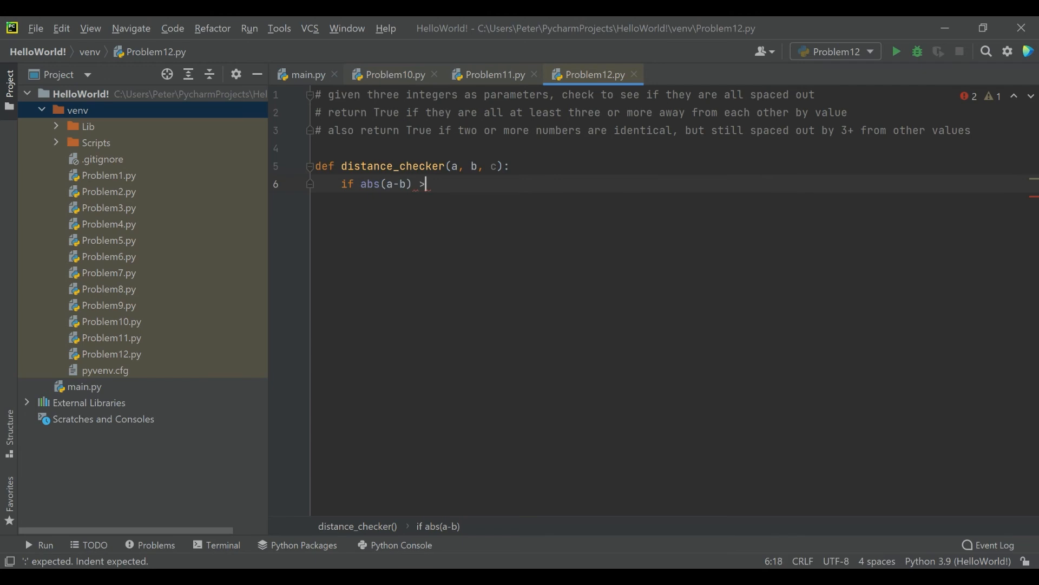
text(= 3)
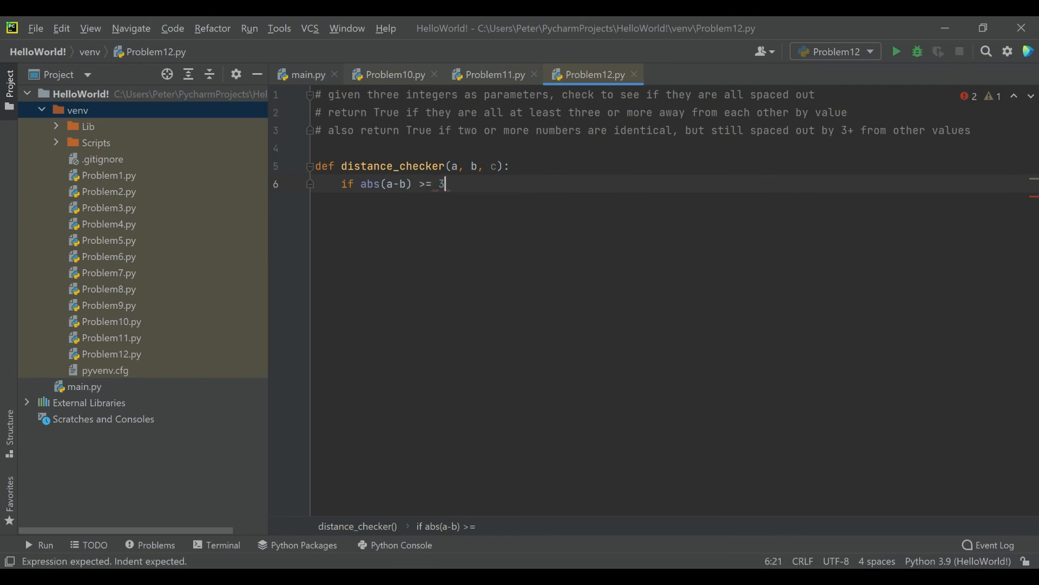
double_click(369, 184)
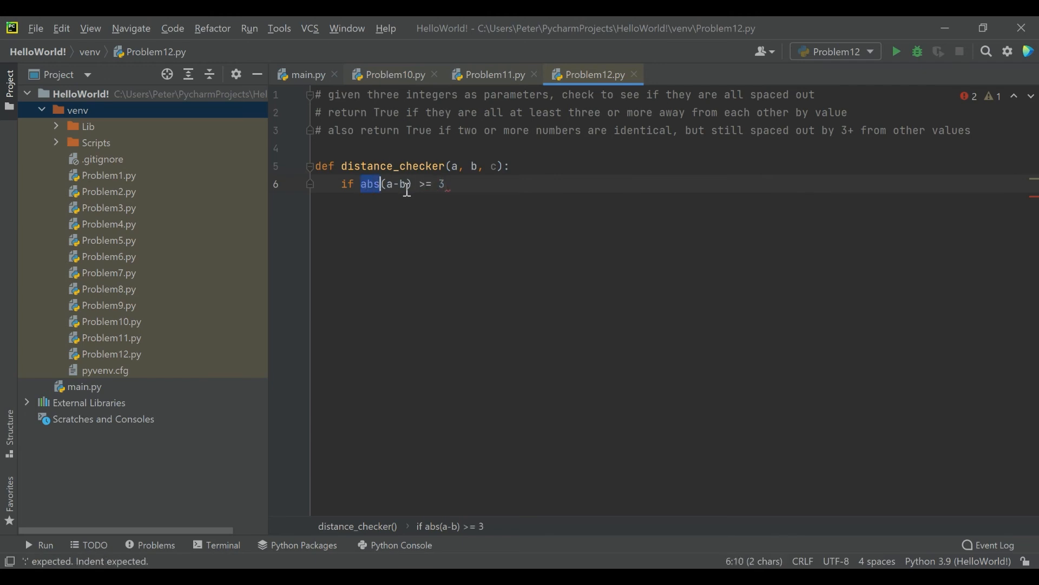
click(451, 184)
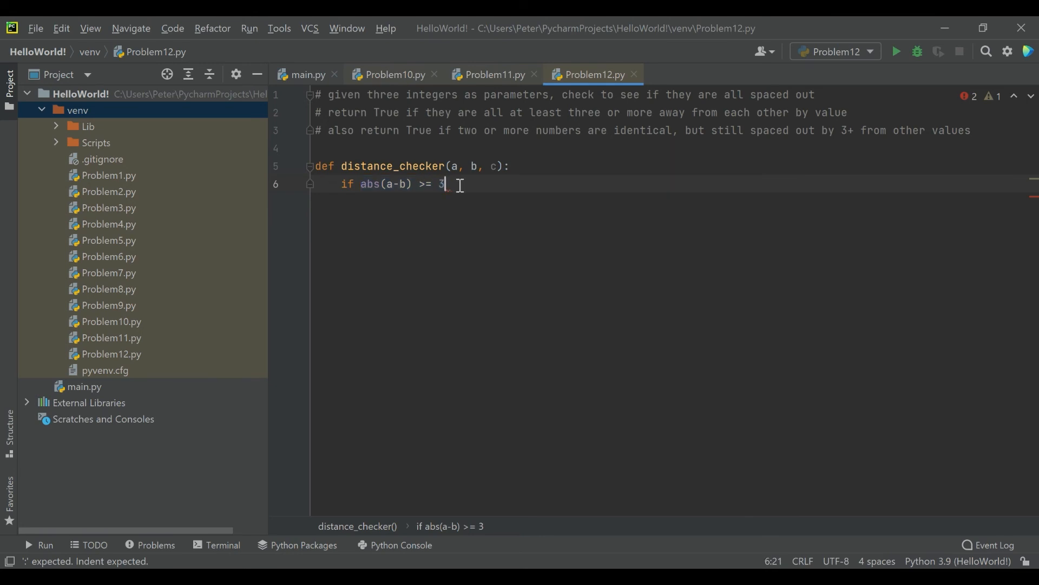
text(and abs(a-b) >= 3)
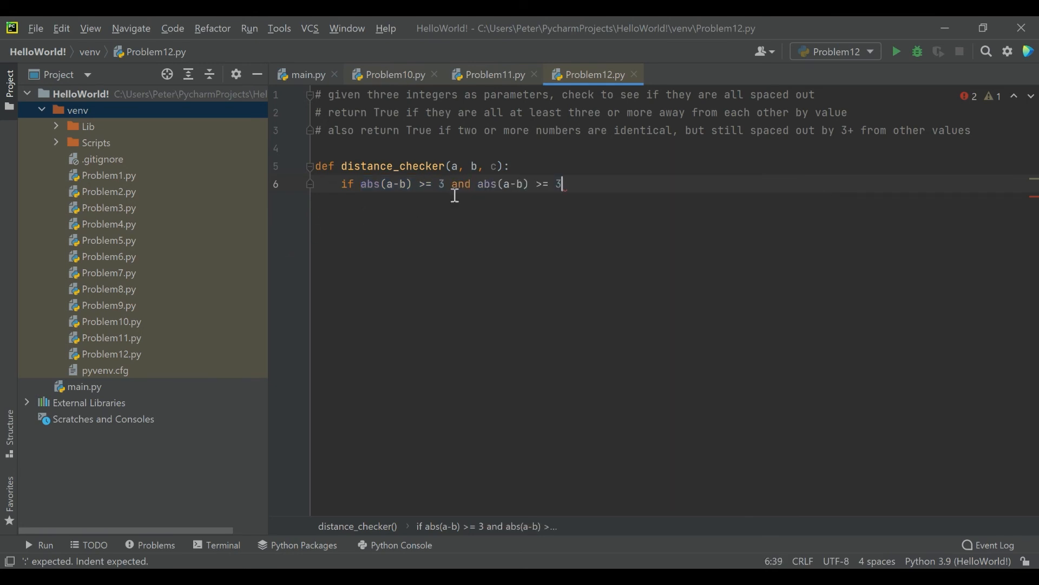
text(c)
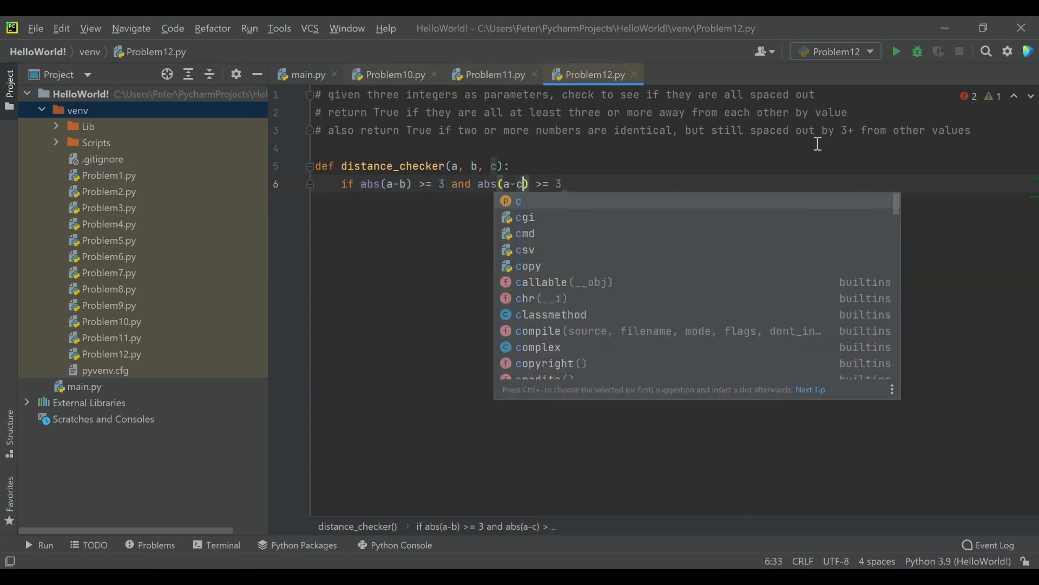
text(and abs(a-b) >= 3)
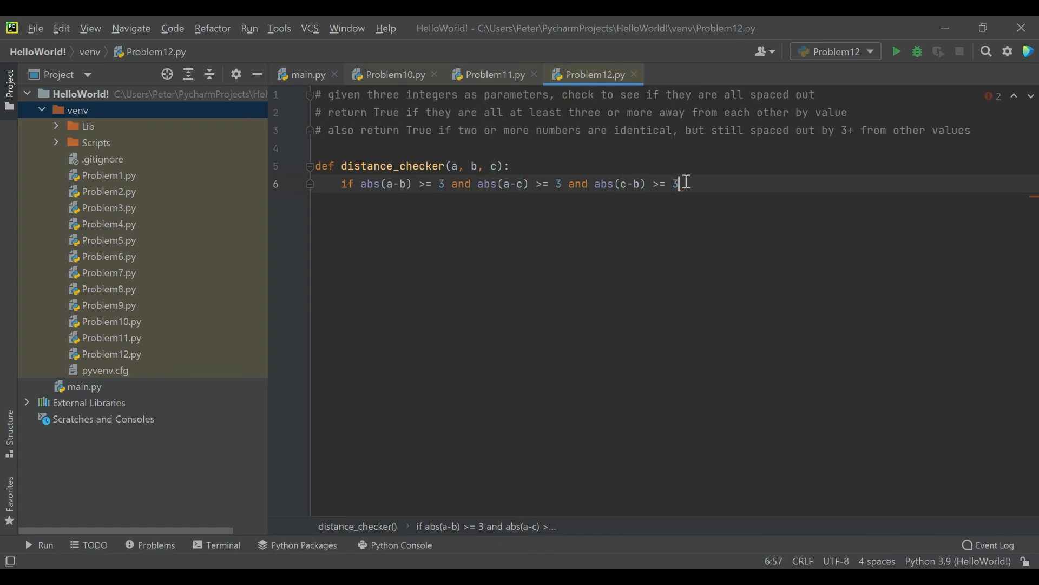
text(:)
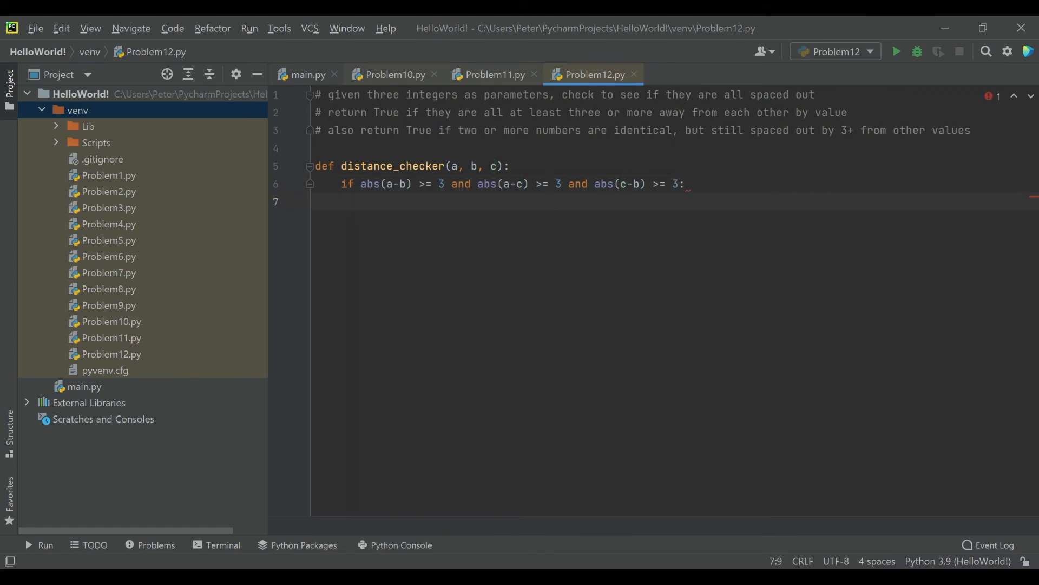
Make that if branch return True.
text(return)
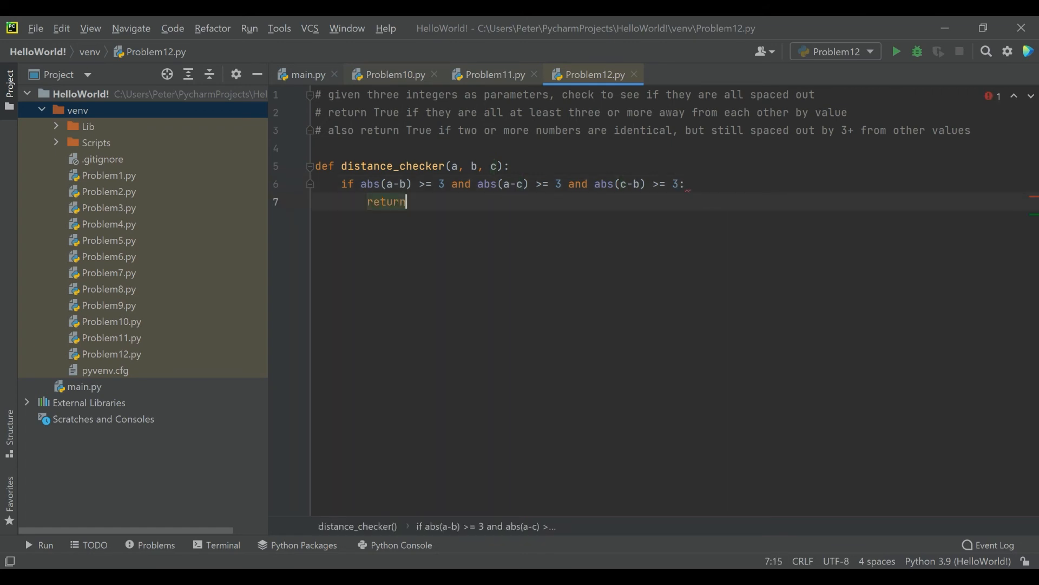
text(True)
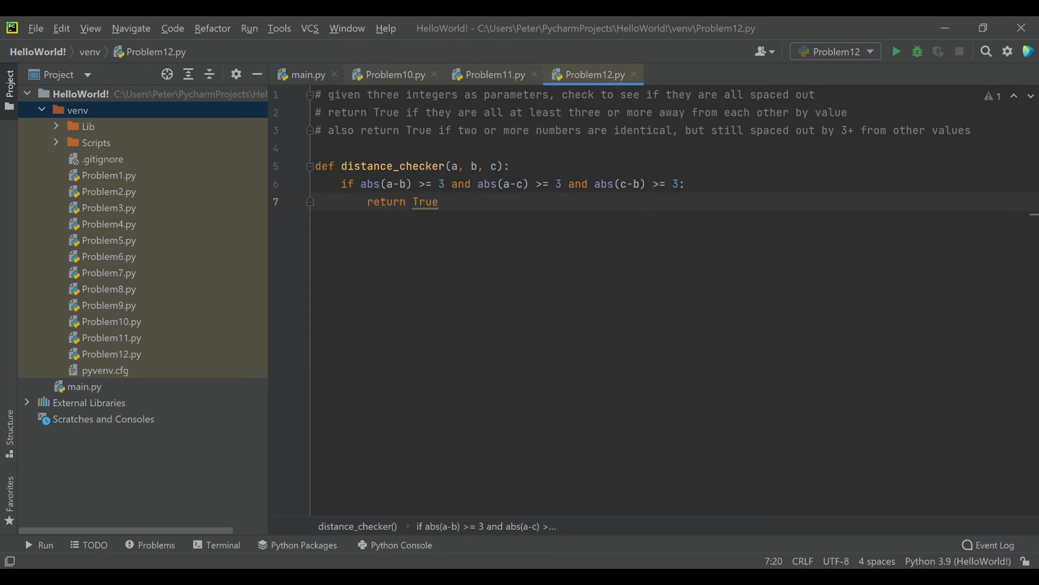
key(enter)
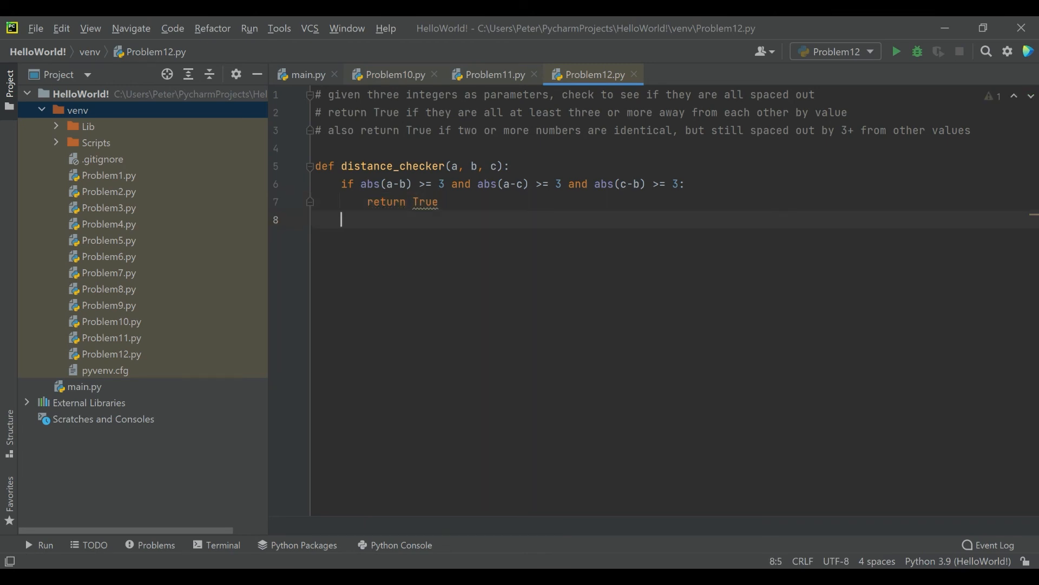
Start an elif testing (a == b and abs(a-c) >= 3).
text(el)
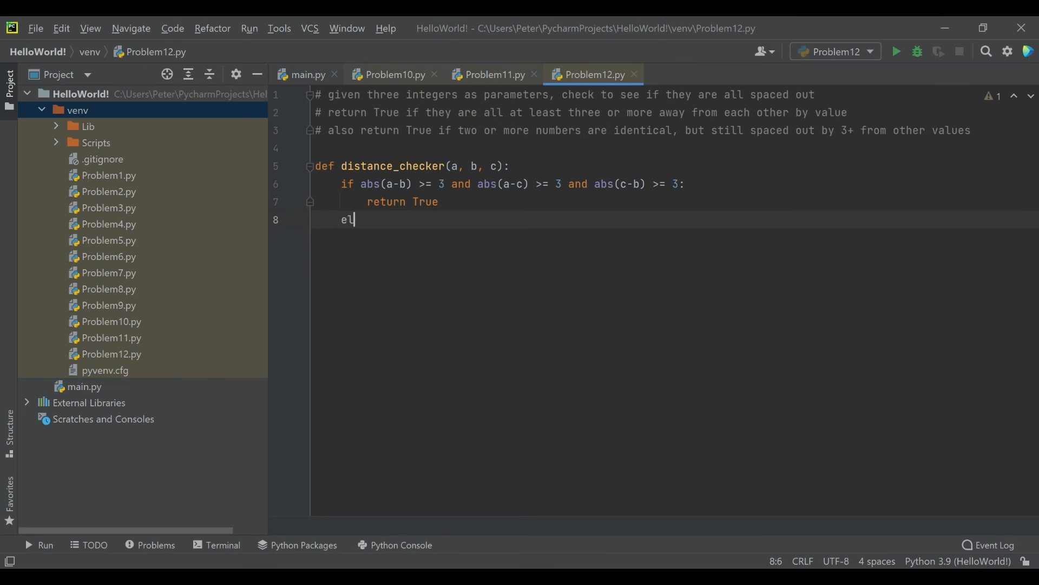
text(if)
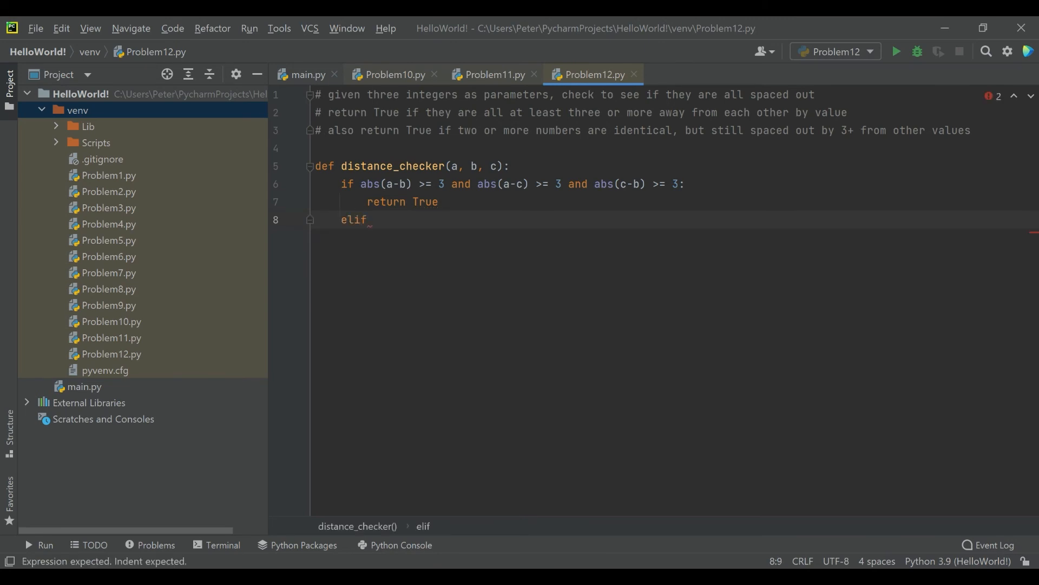
text((a)
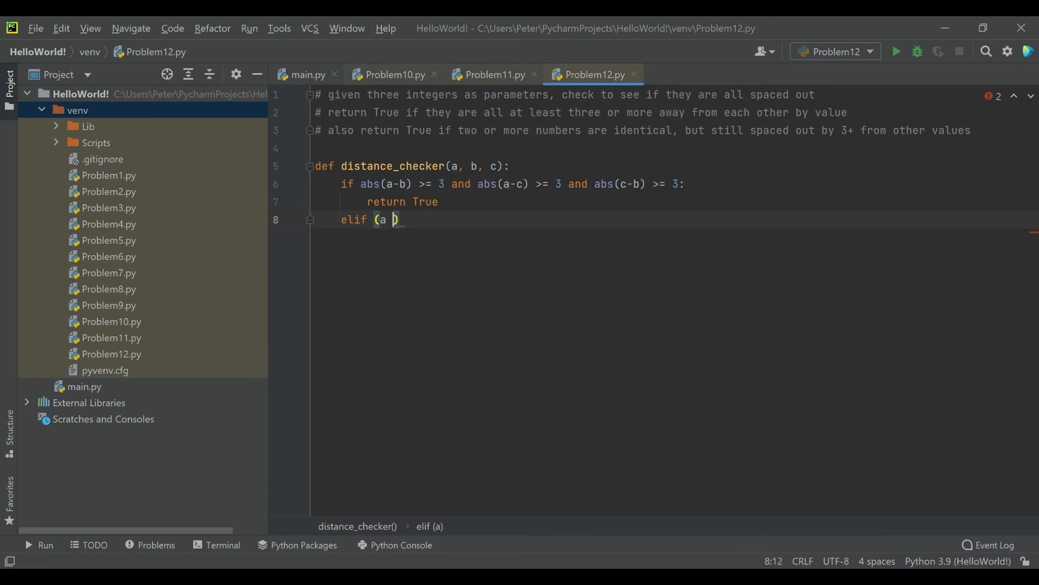
text(== b and abs()
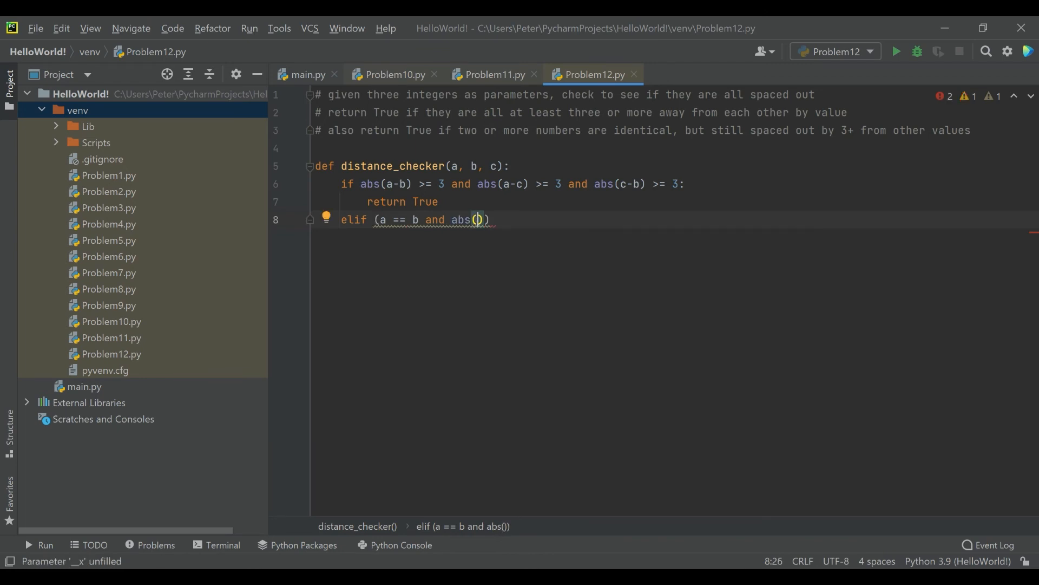
text(a-c)
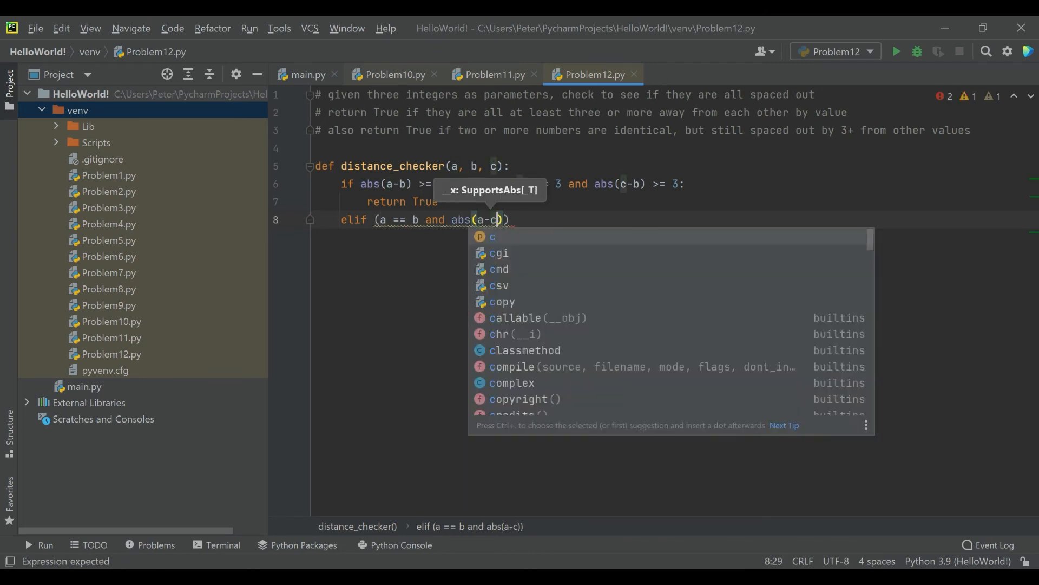
text(>)
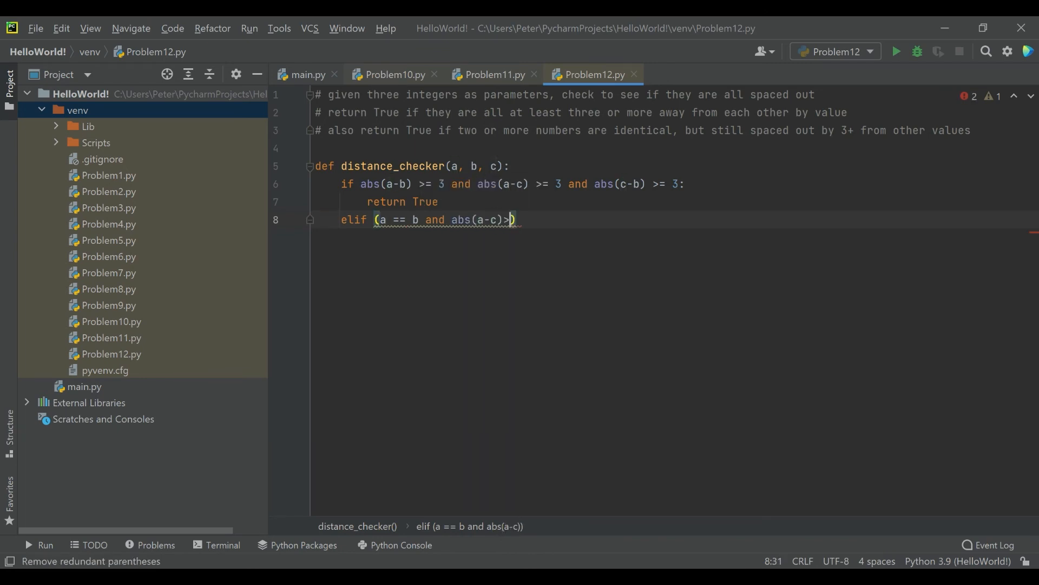
text(=3)
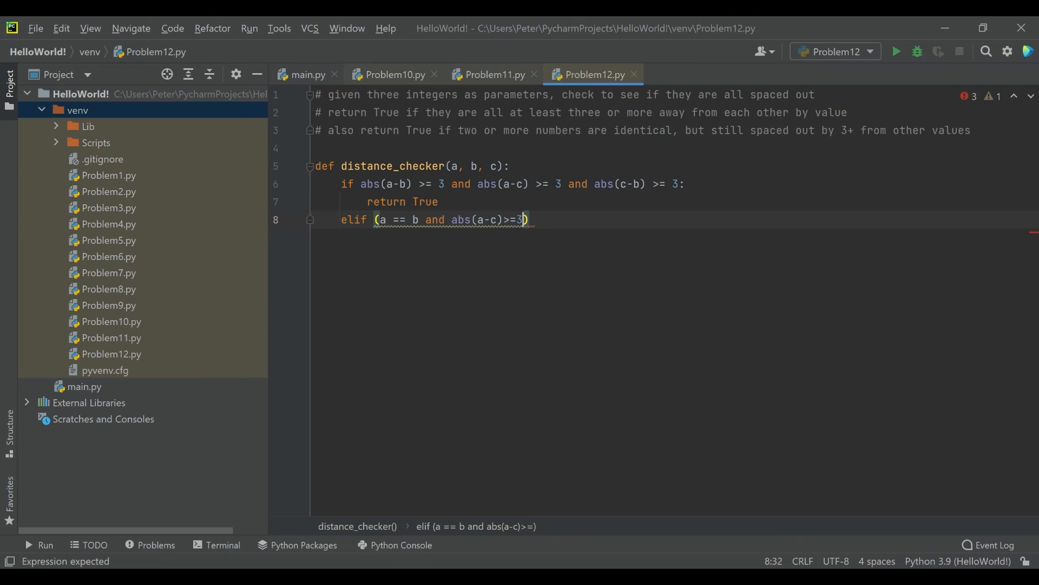
text(" )")
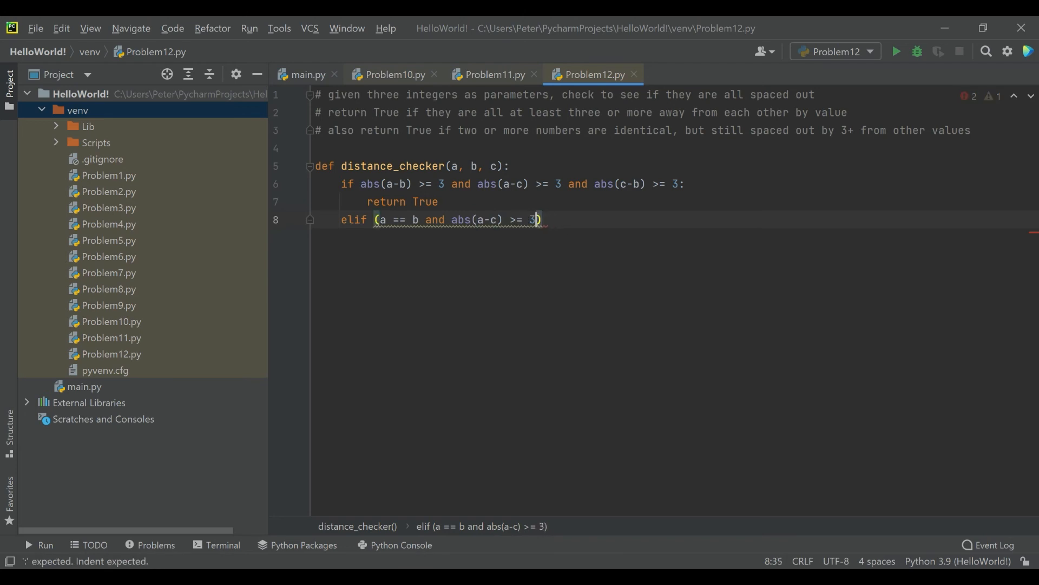
Extend the elif with or-clauses for the other equal pairs, such as (a == c and abs(b-c) >= 3).
click(375, 220)
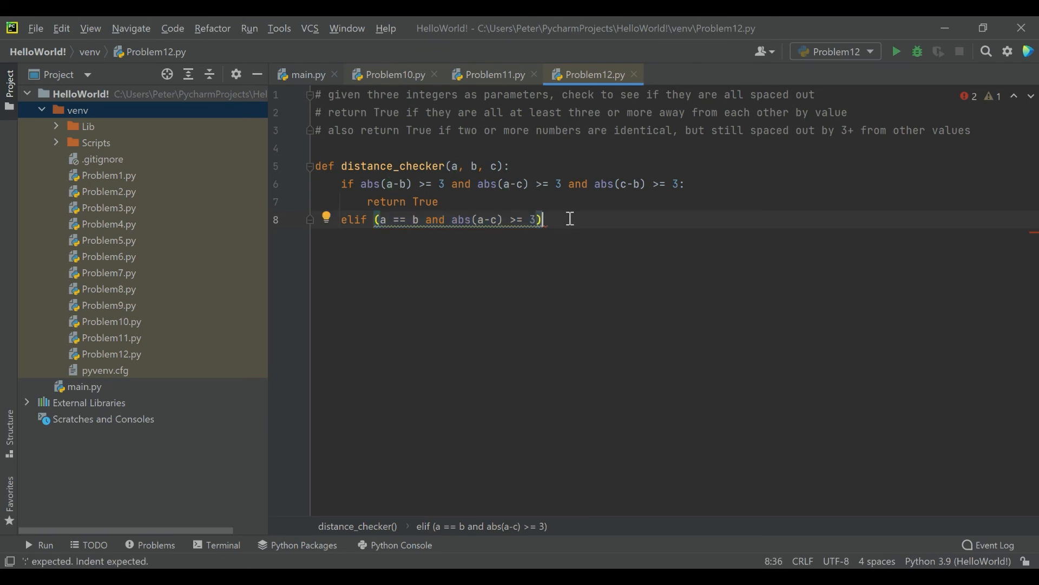
text(or (a == b and abs(a-c) >= 3))
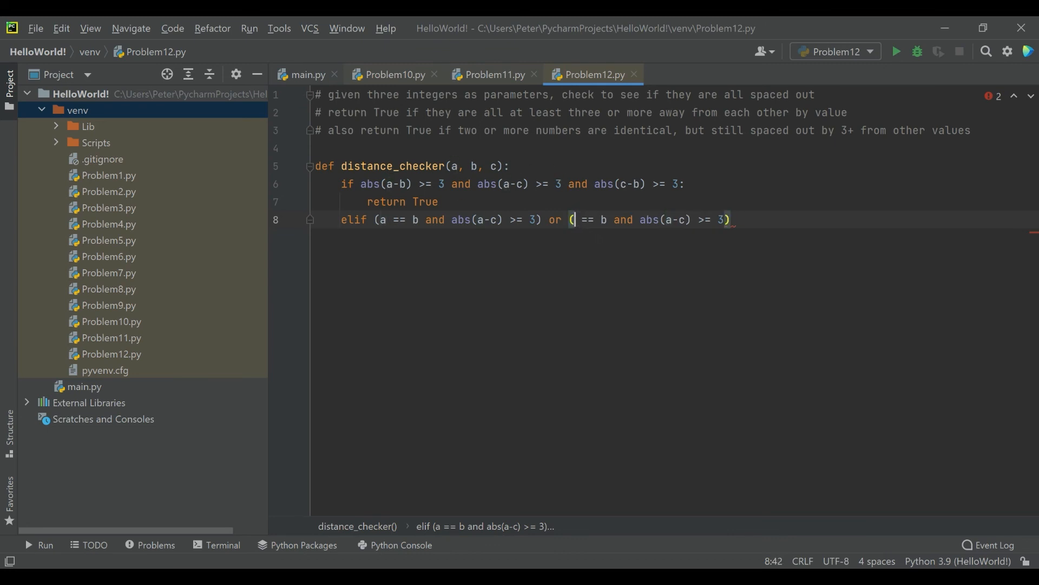
text(c)
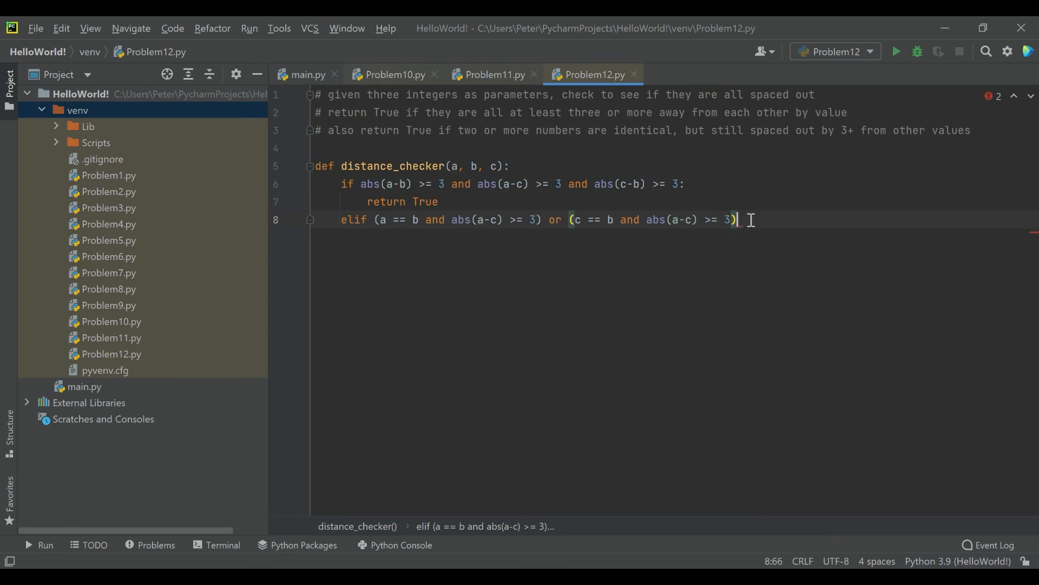
text(or (a == b and abs(a-c) >= 3))
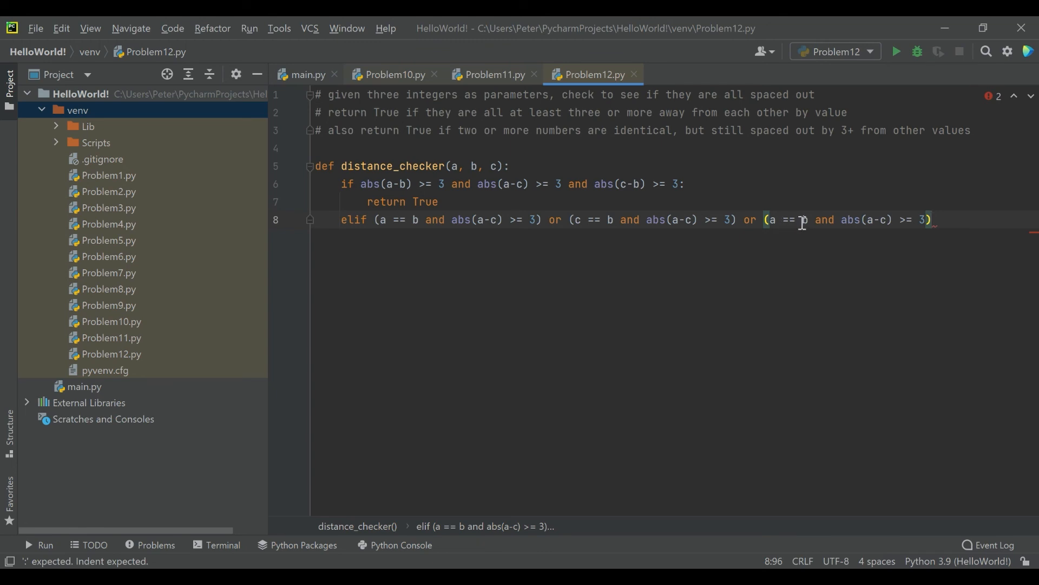
text(c)
text(return Tru)
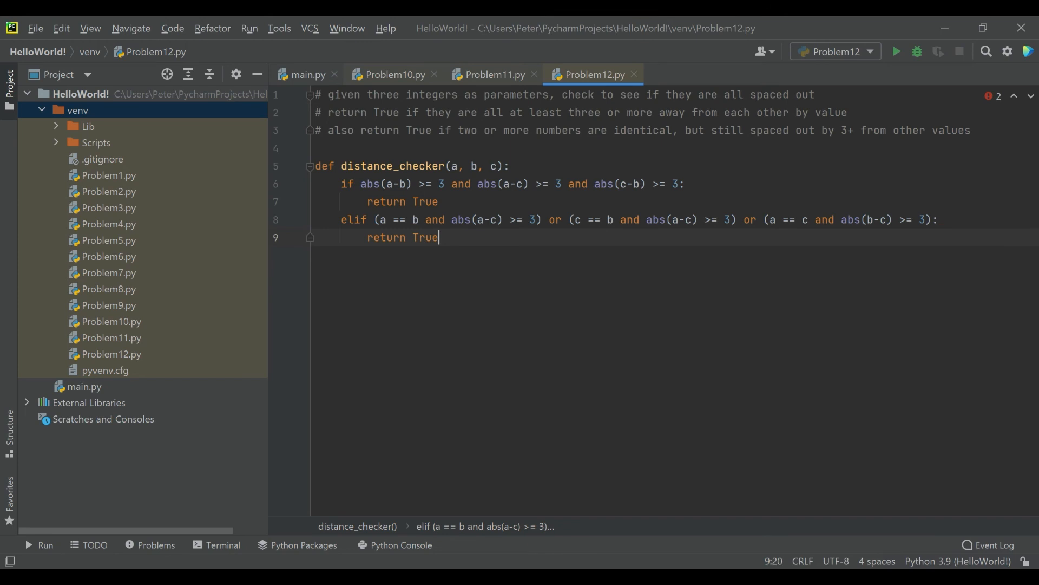
text(elif)
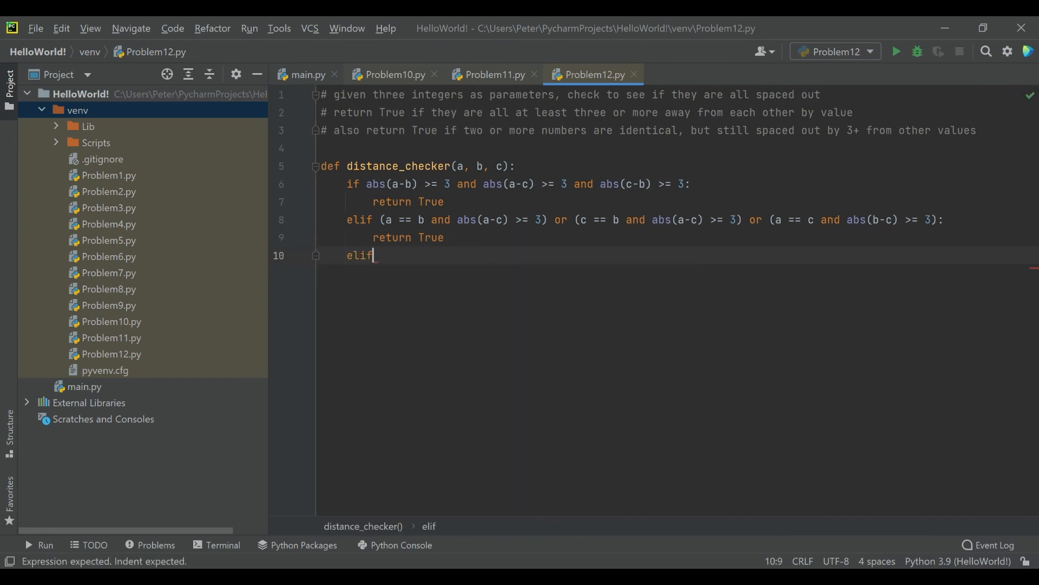
Add elif (a == b and a == c) returning True, then an else: line holding False.
text((a == b)
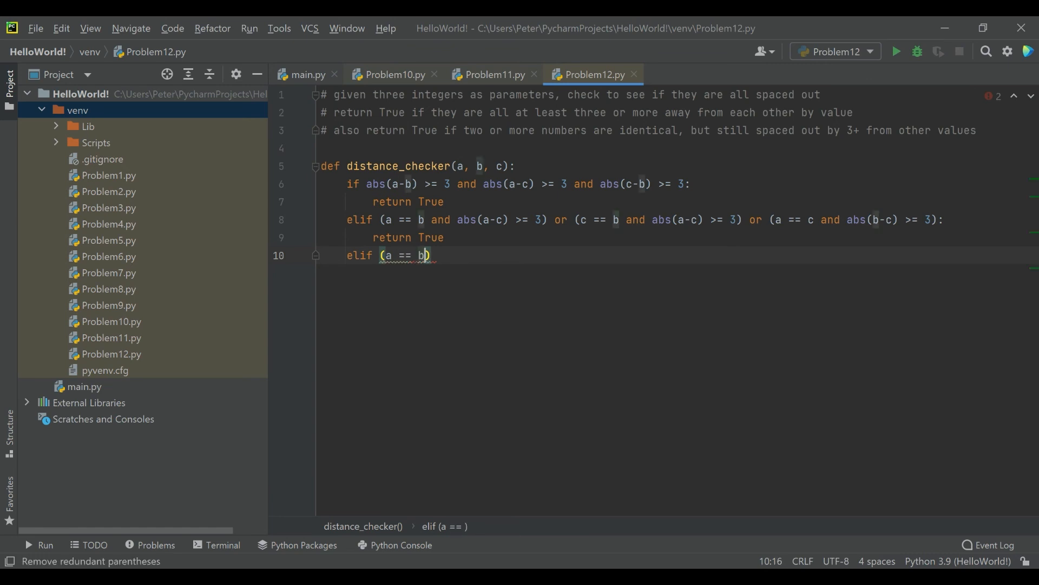
text(" ")
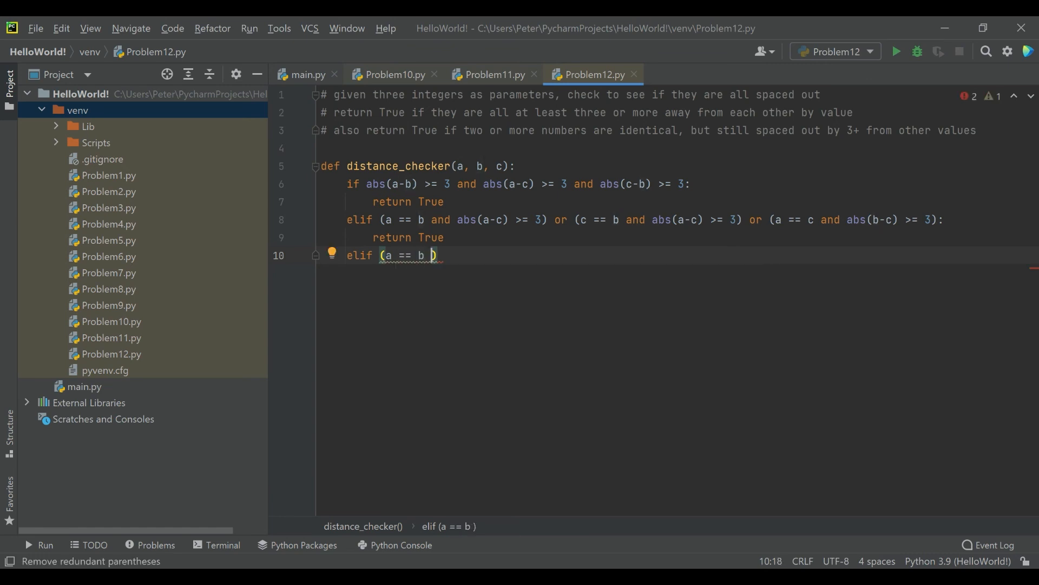
text(and)
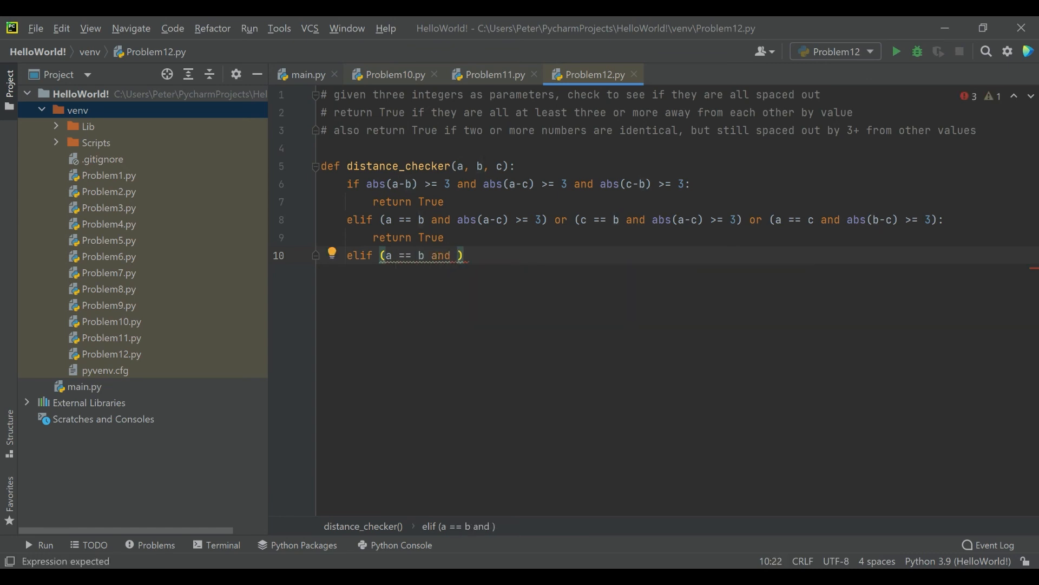
text(a == c)
text(return True)
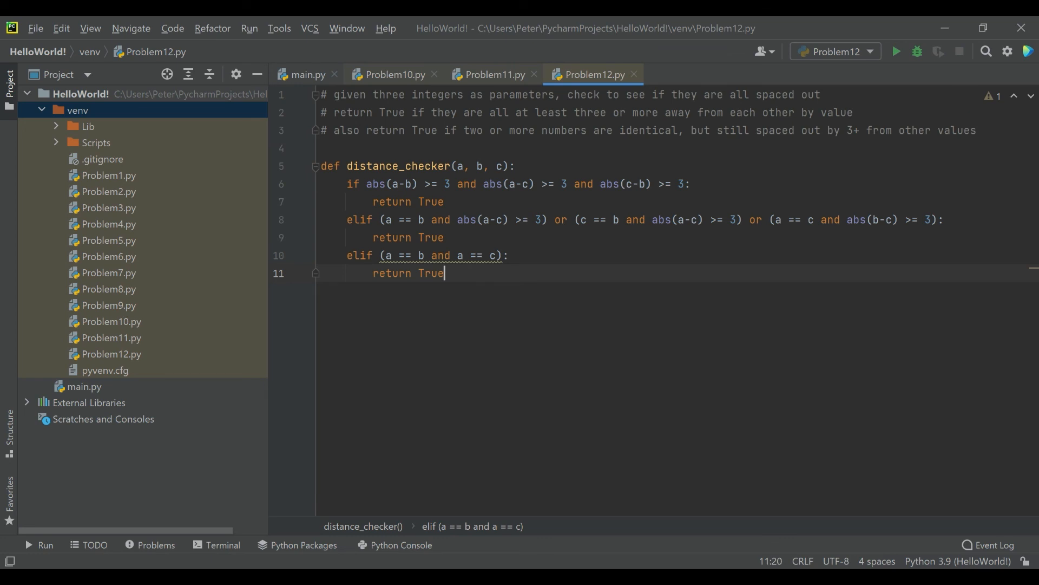
key(Enter)
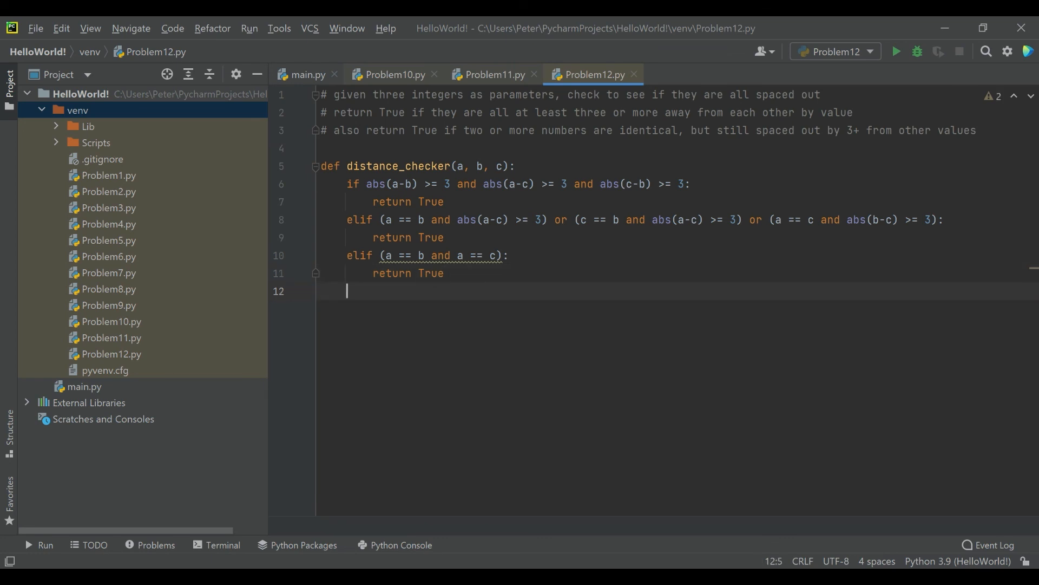
text(e)
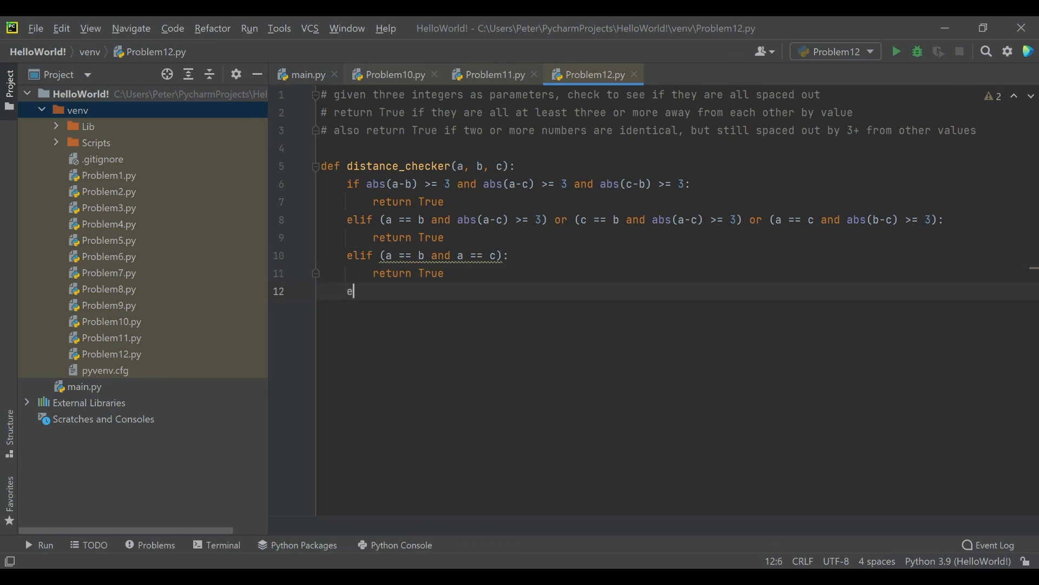
text(lse:)
text(False)
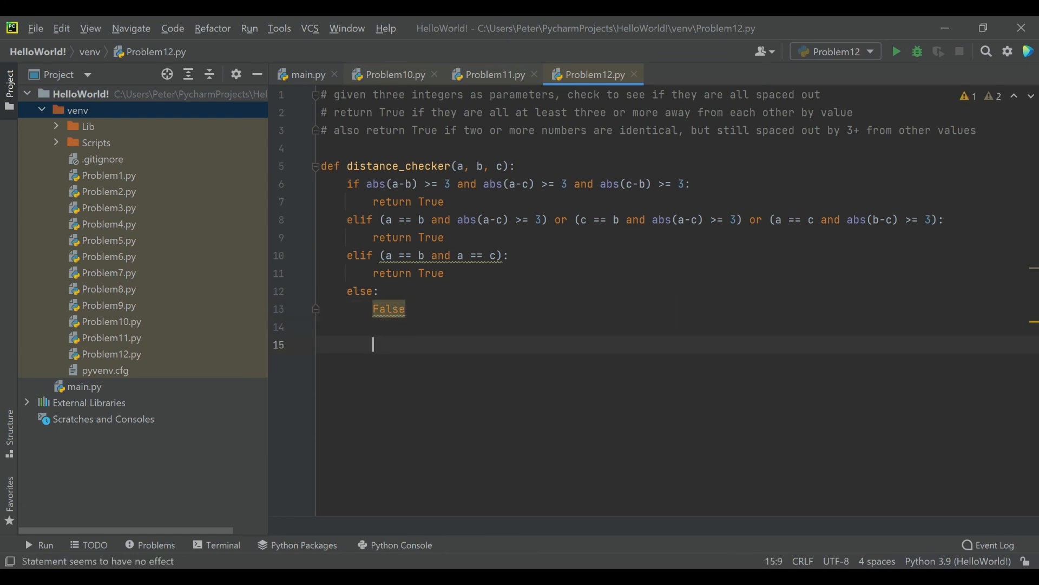
click(321, 345)
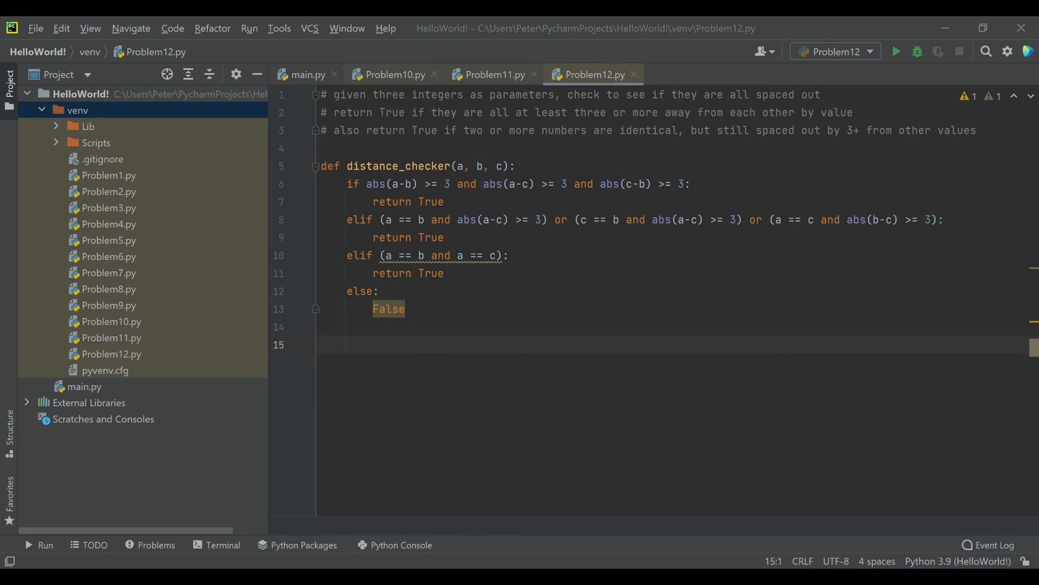
Print distance_checker for (1,1,7), (1,5,3), (1,19,3), (1,21,7) and (3,3,3).
text(print(distance_checker(1,1,7)))
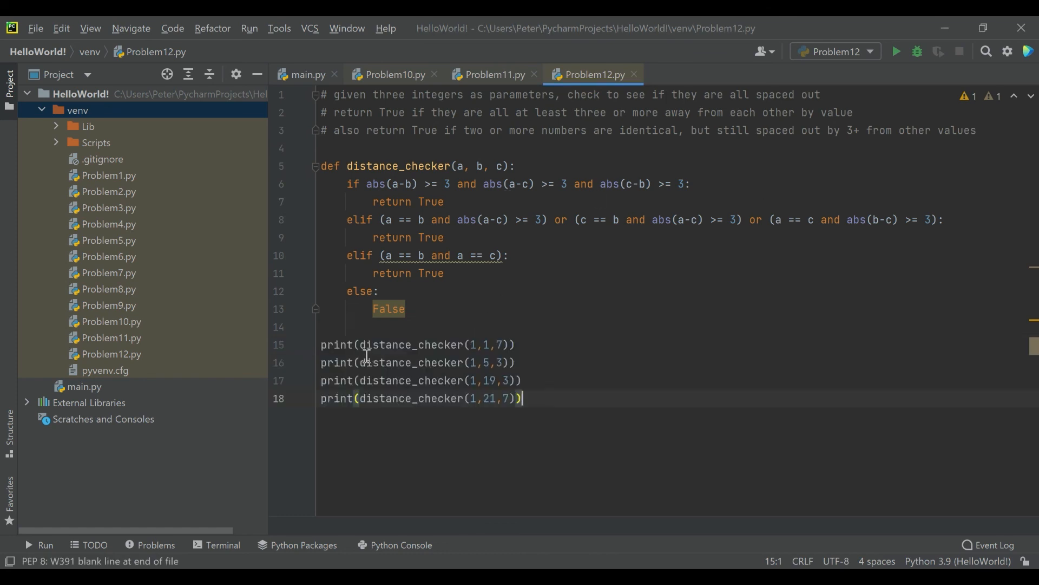
text(p)
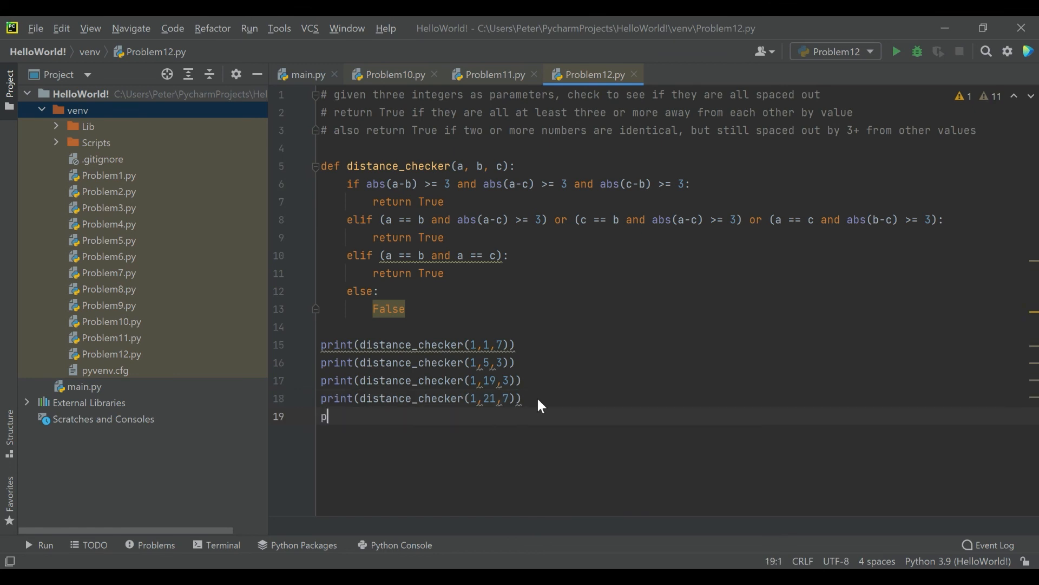
text(rint(distance_checker()
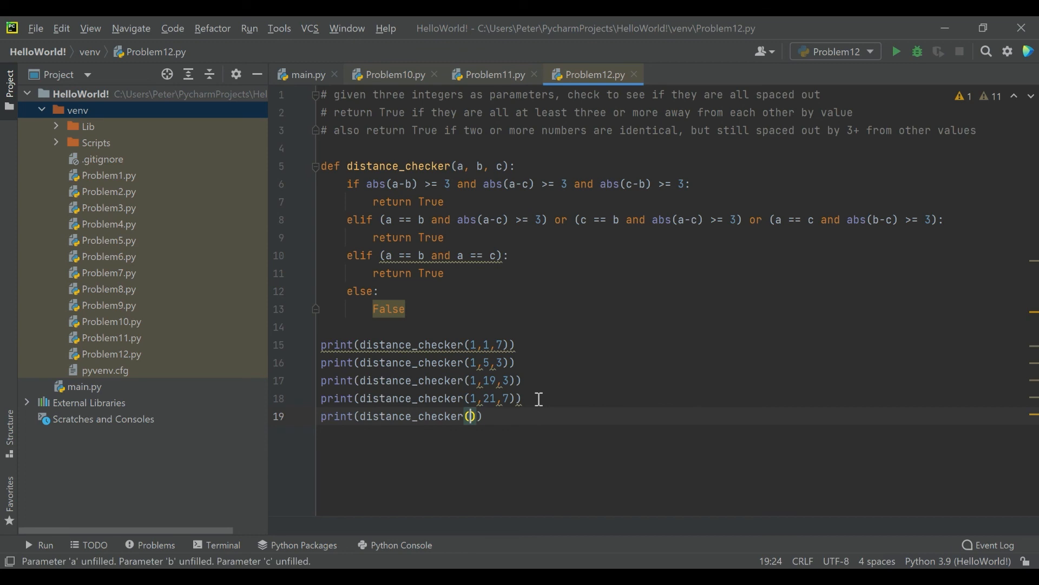
text(3,3,3)
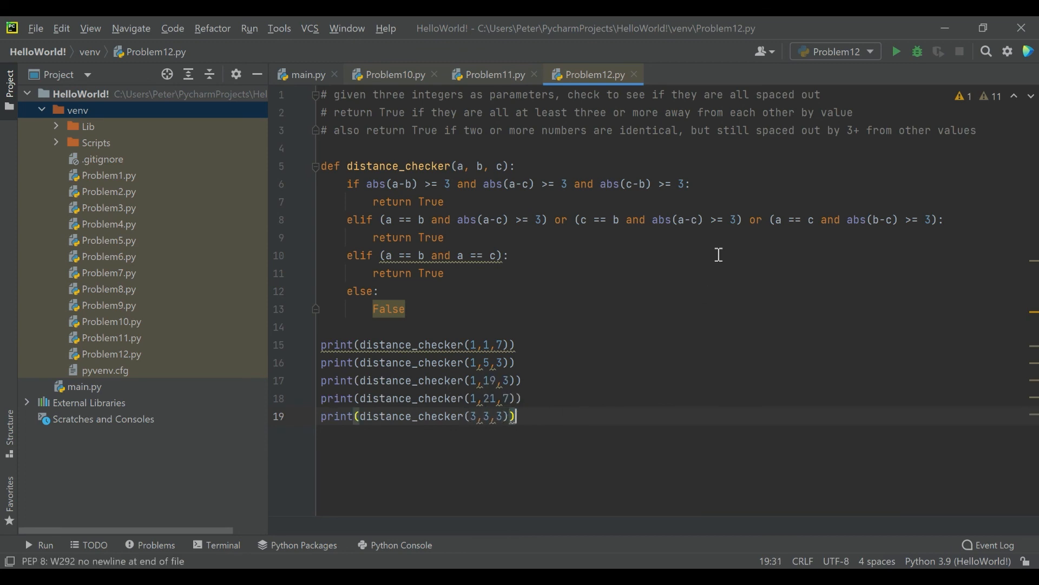
Change the else to return False and run, printing True, False, False, True, True.
click(894, 51)
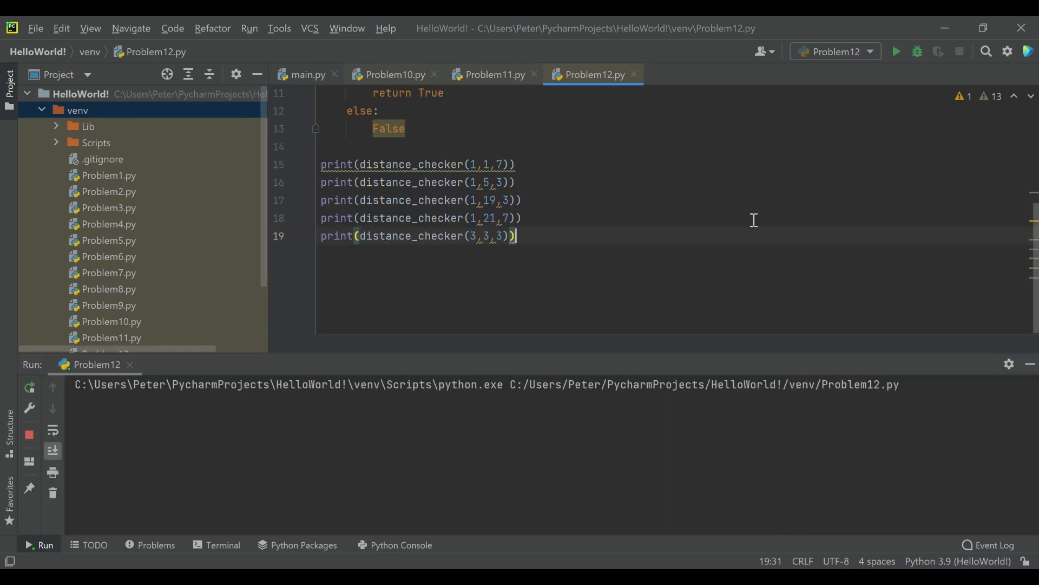
click(894, 51)
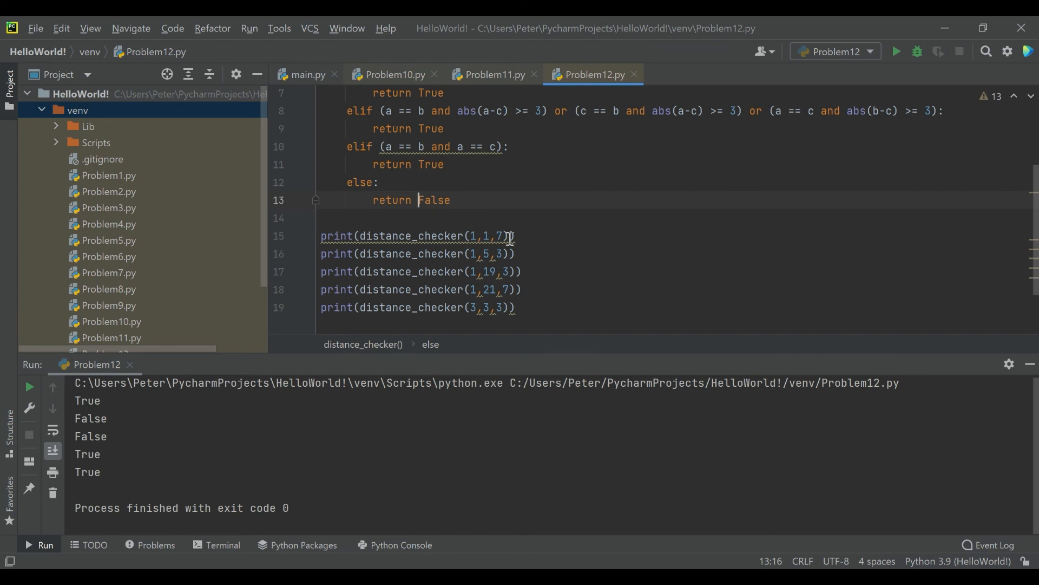
mouse_move(481, 236)
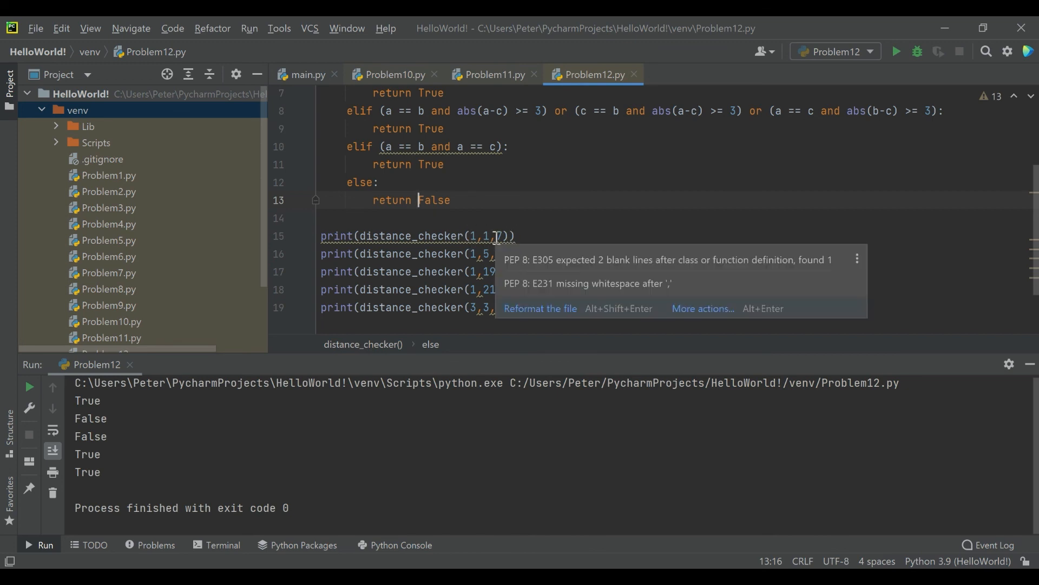
mouse_move(469, 247)
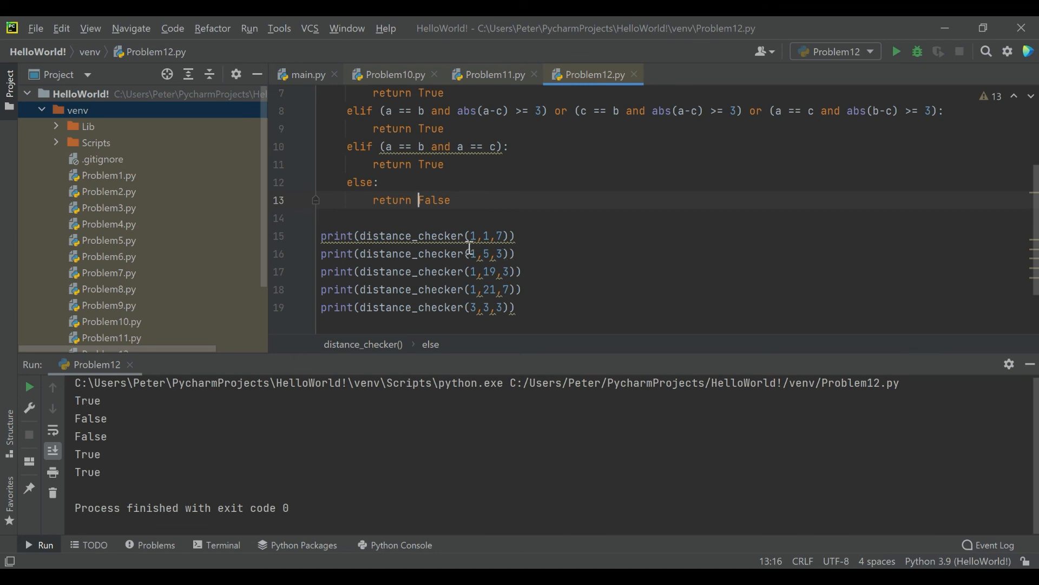
mouse_move(491, 258)
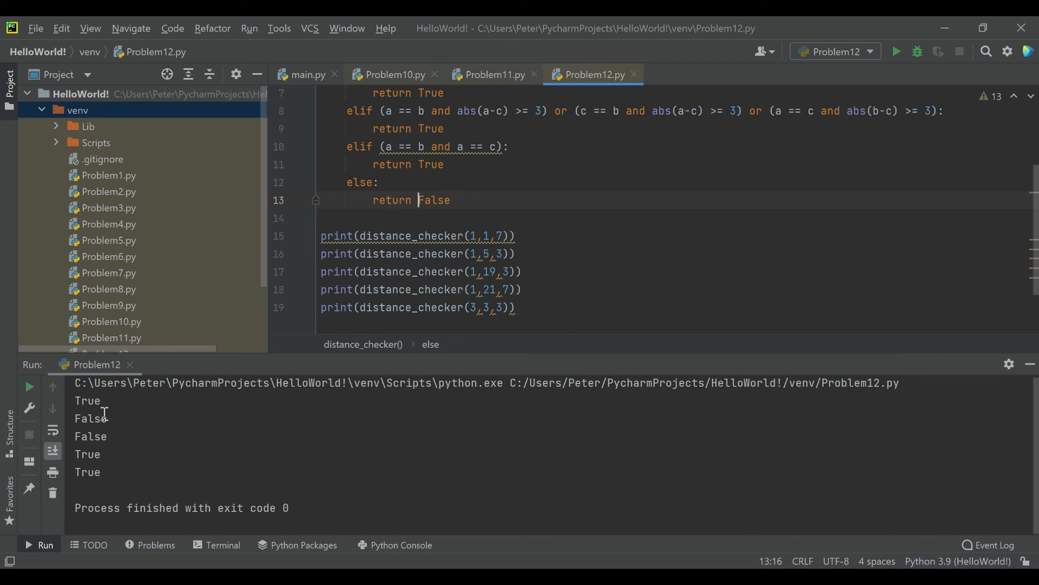
mouse_move(498, 269)
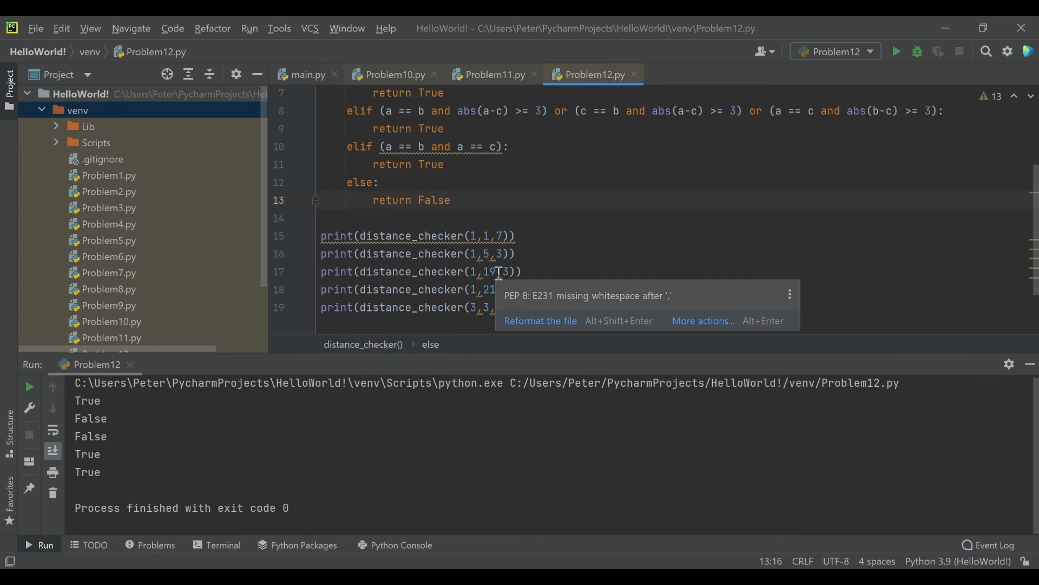
mouse_move(561, 296)
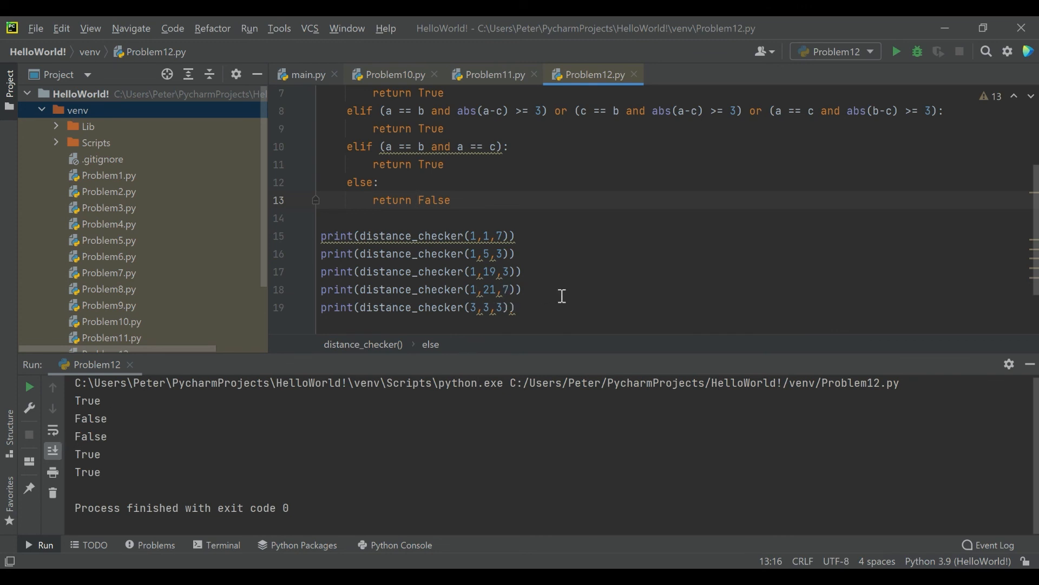
mouse_move(458, 292)
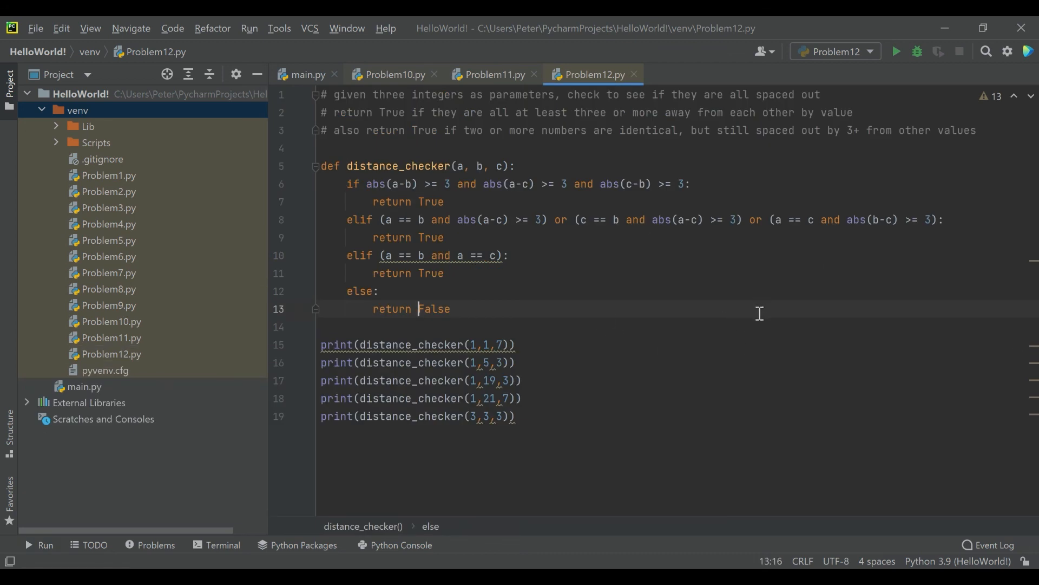
mouse_move(701, 319)
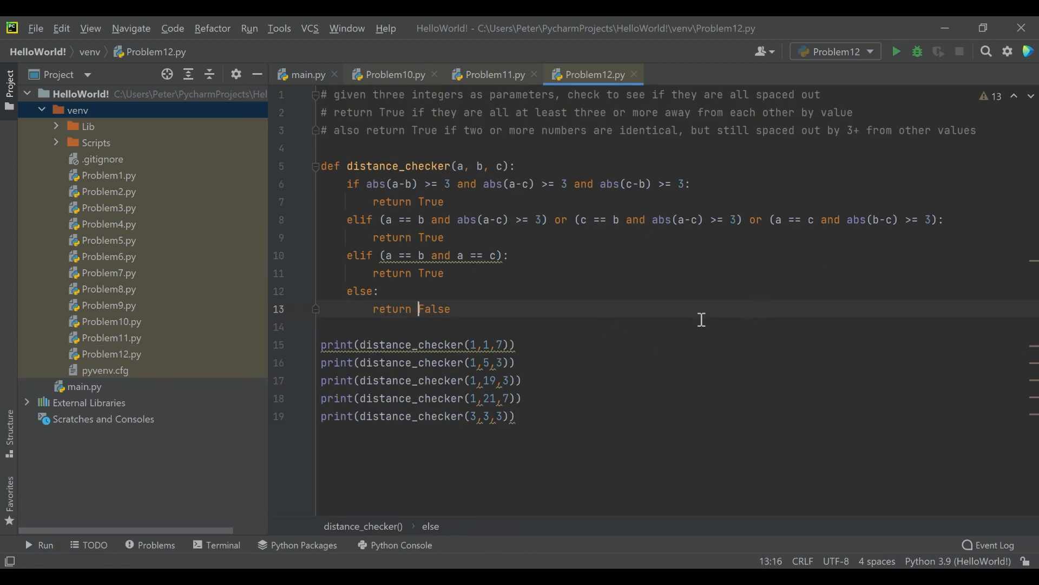